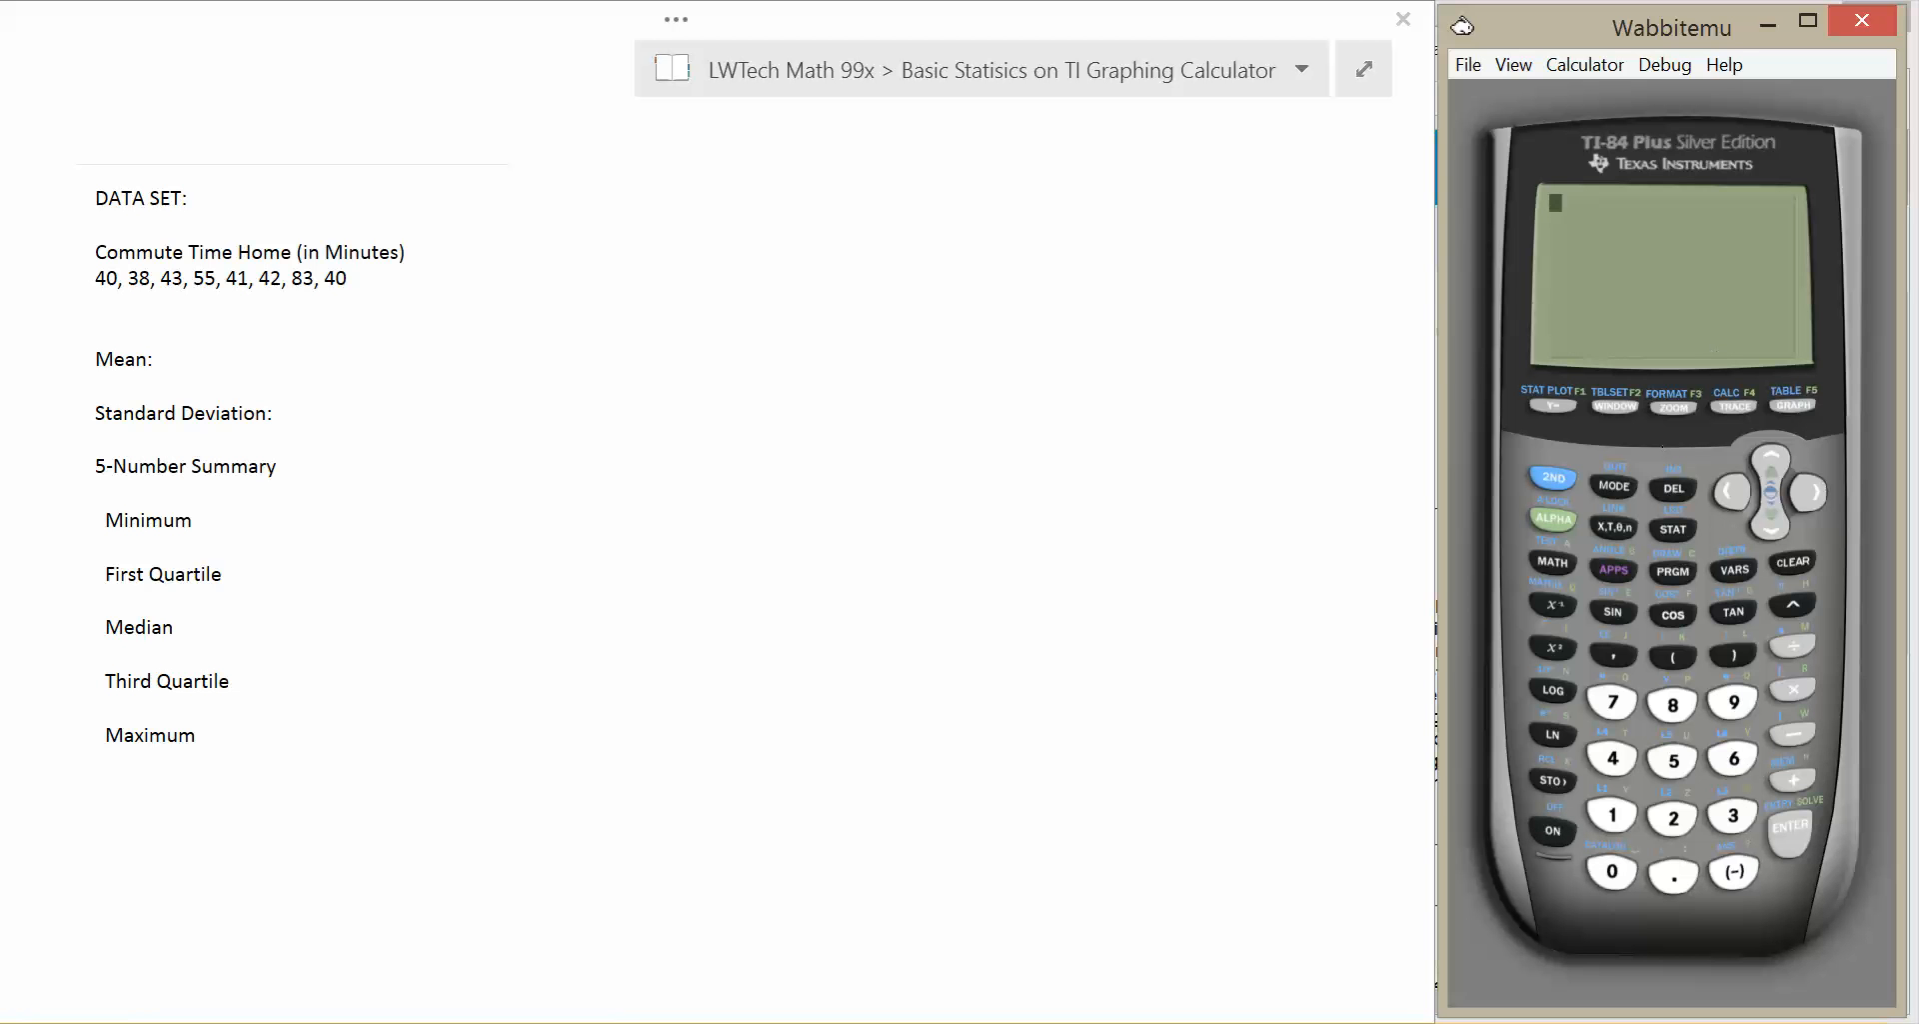
{"action": "mouse_move", "coordinate": [1535, 144]}
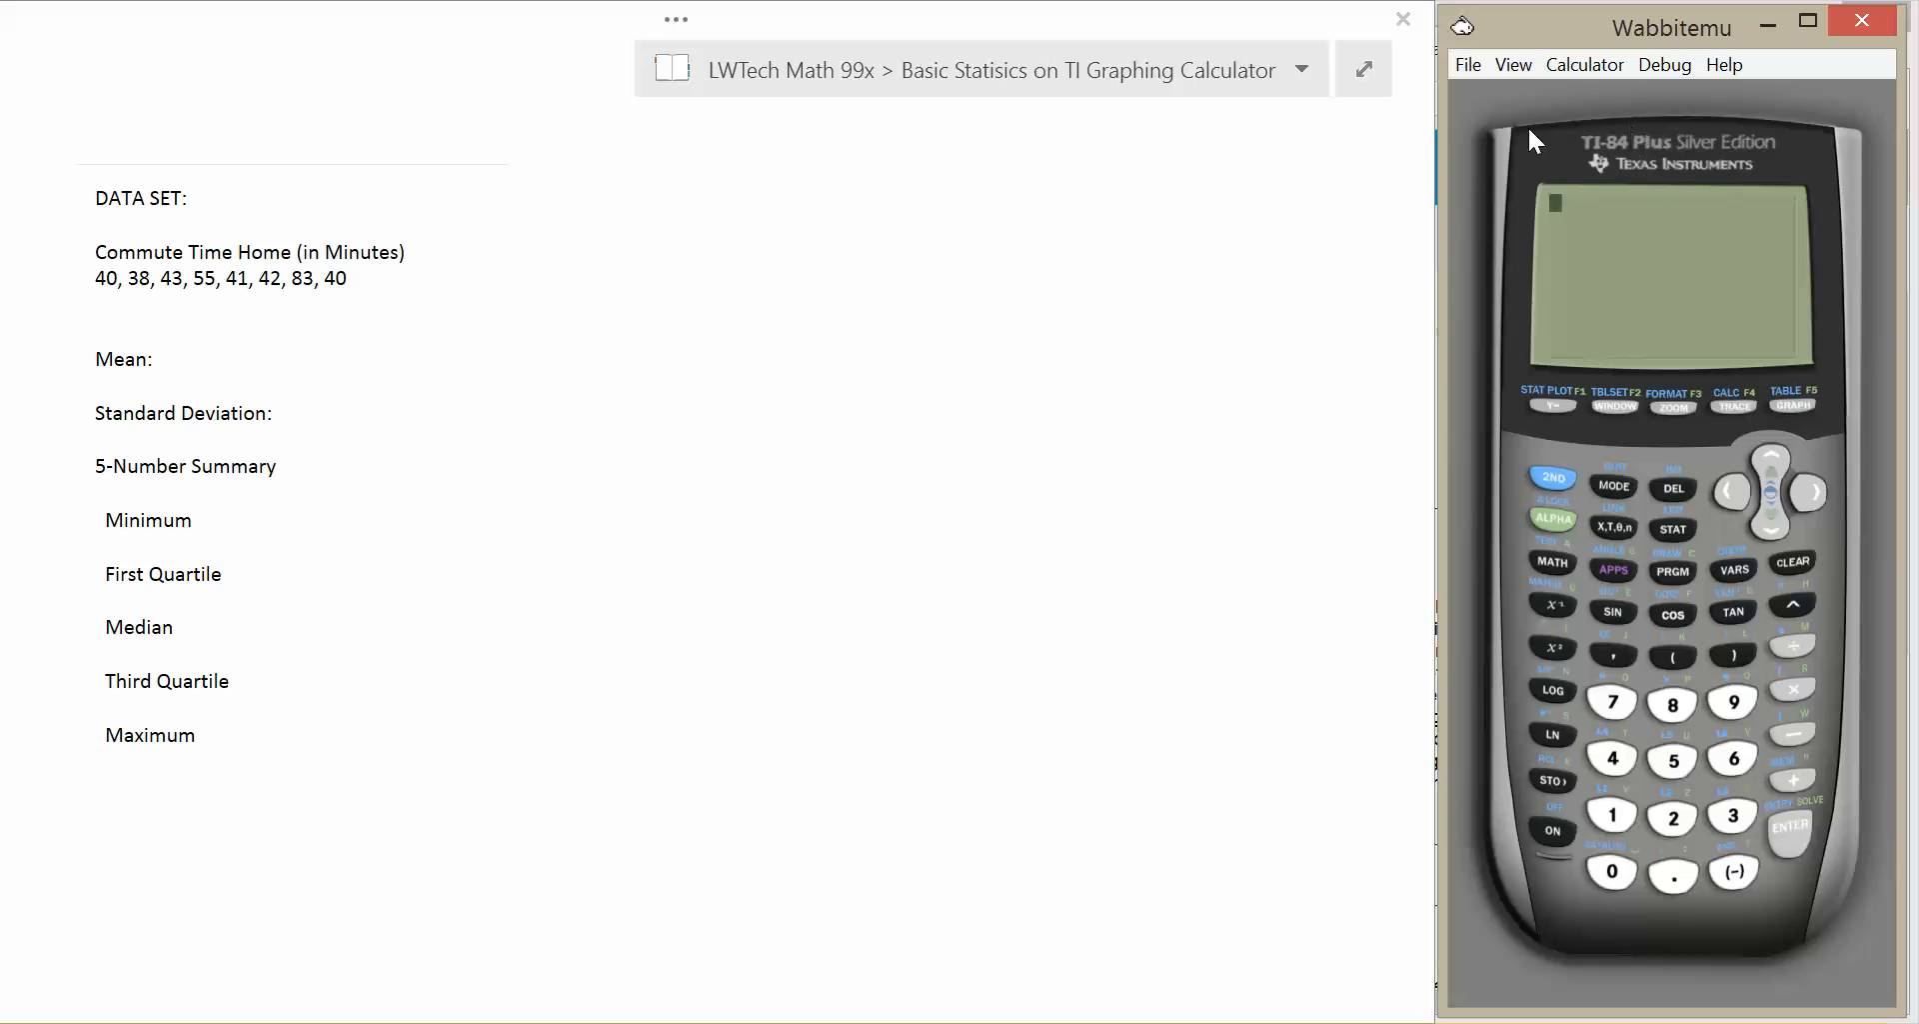
{"action": "mouse_move", "coordinate": [1120, 132]}
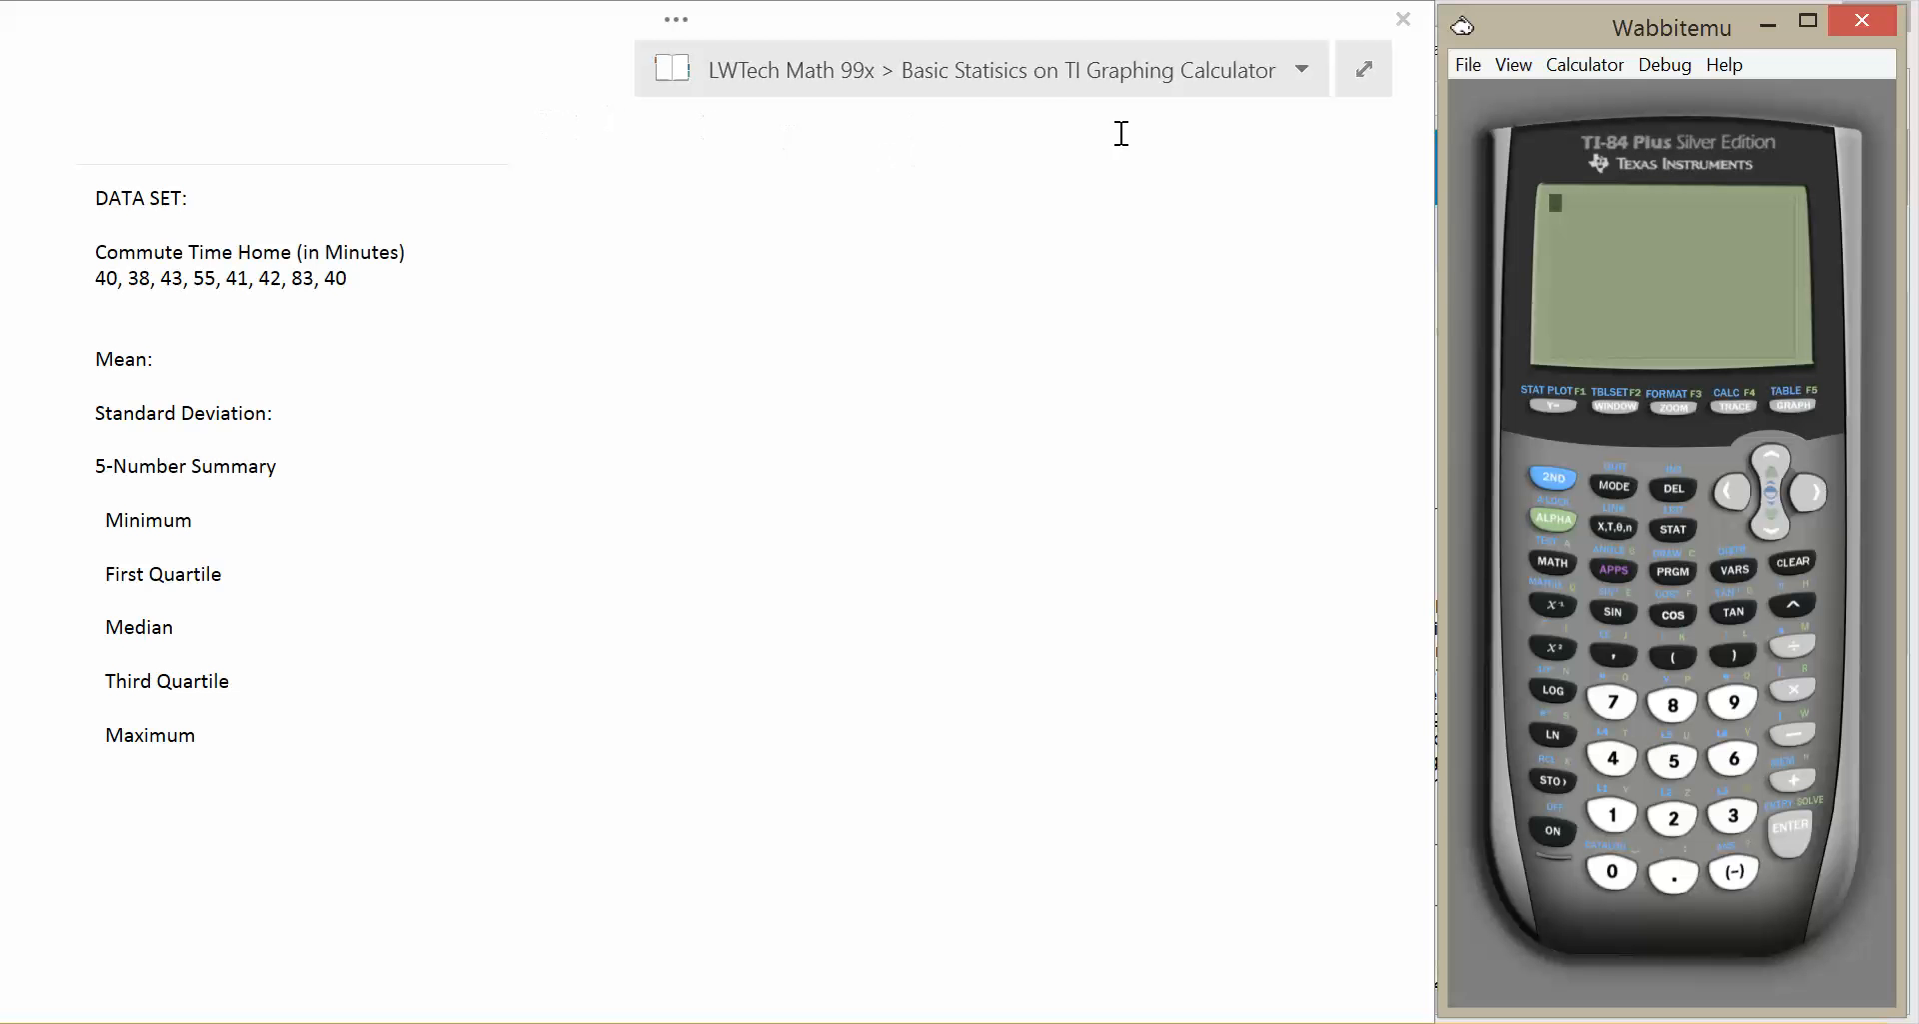
{"action": "mouse_move", "coordinate": [940, 96]}
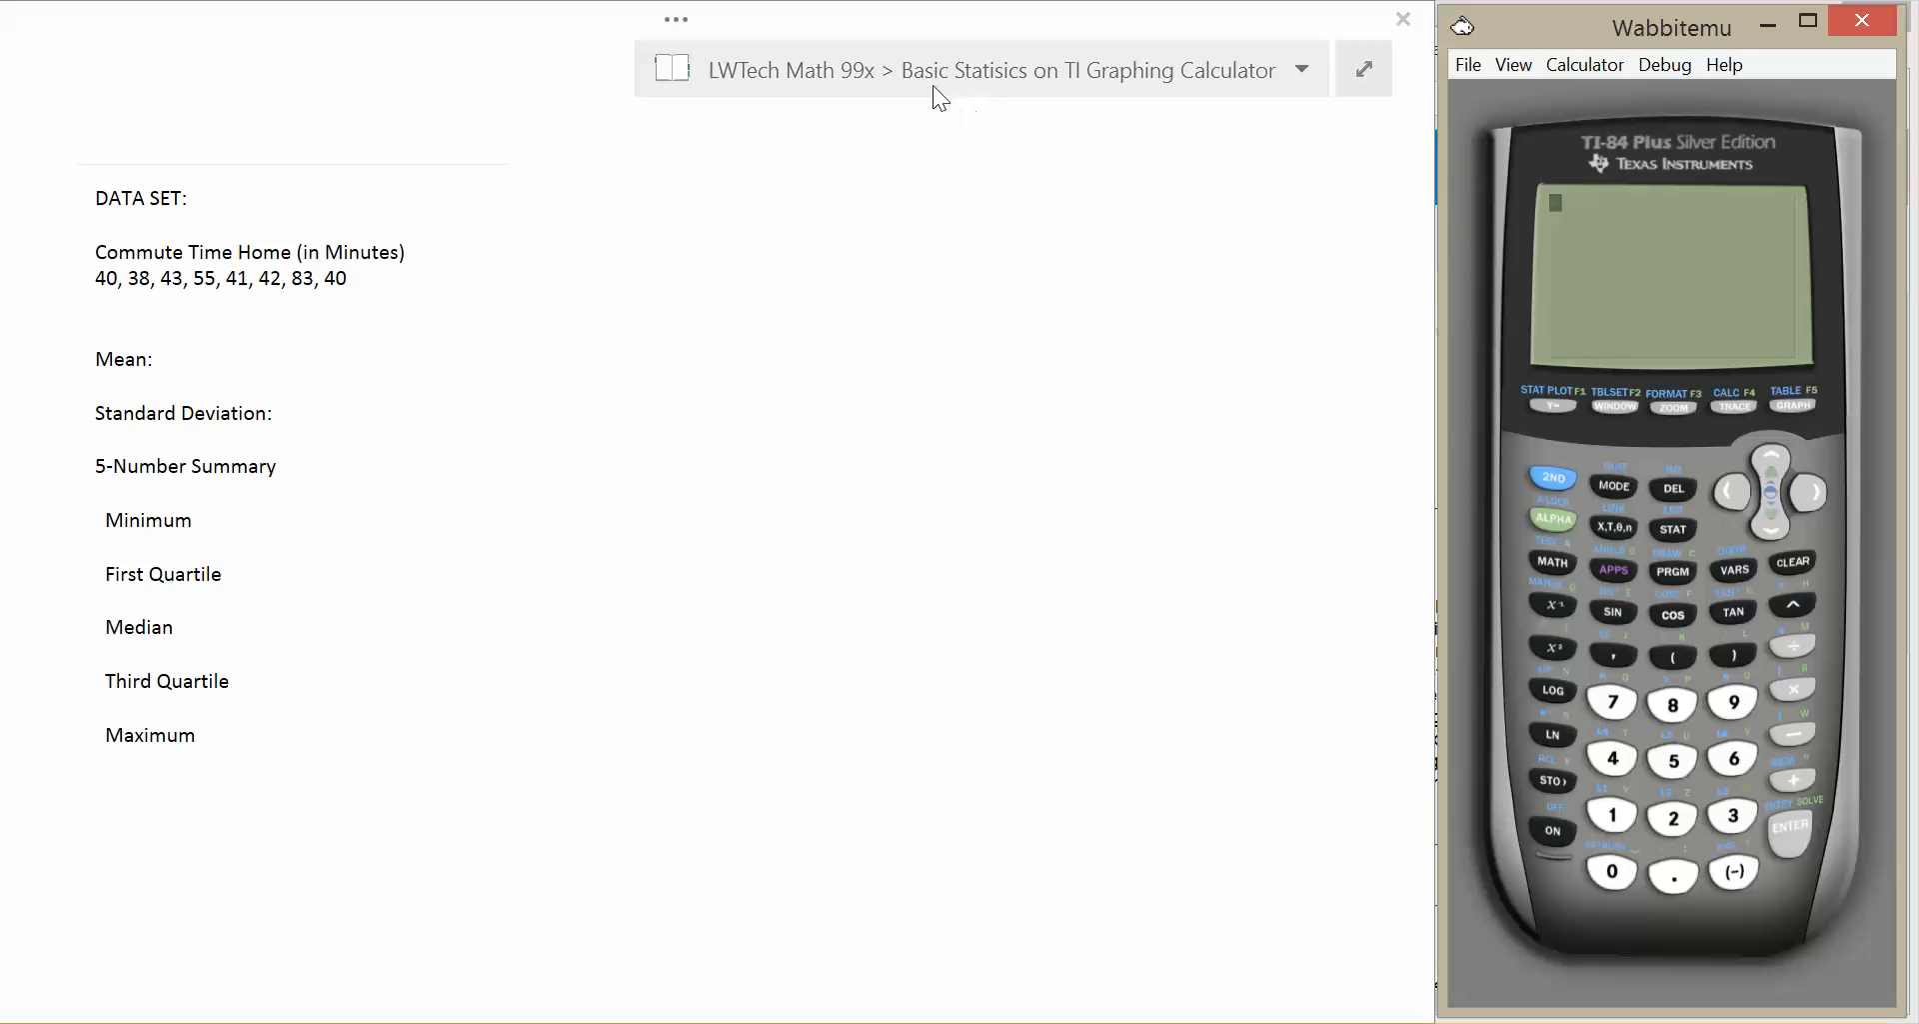
{"action": "mouse_move", "coordinate": [741, 160]}
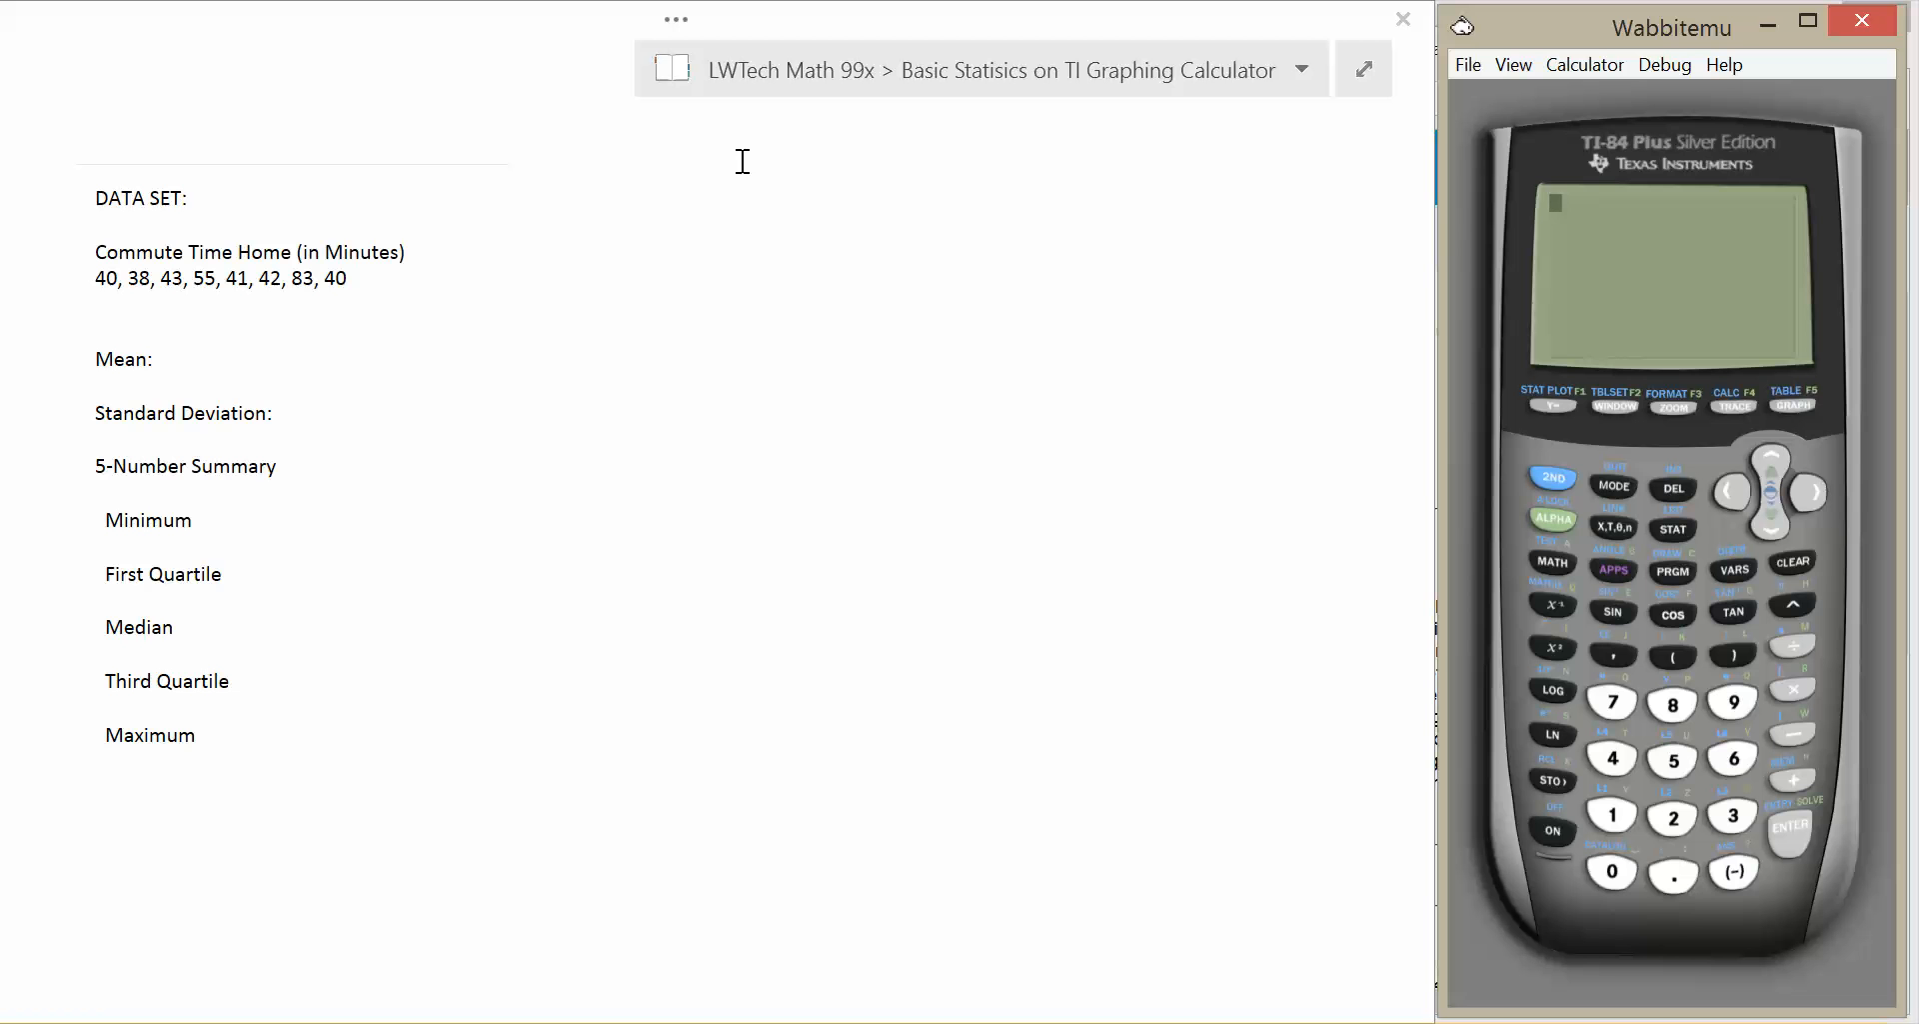
{"action": "mouse_move", "coordinate": [802, 170]}
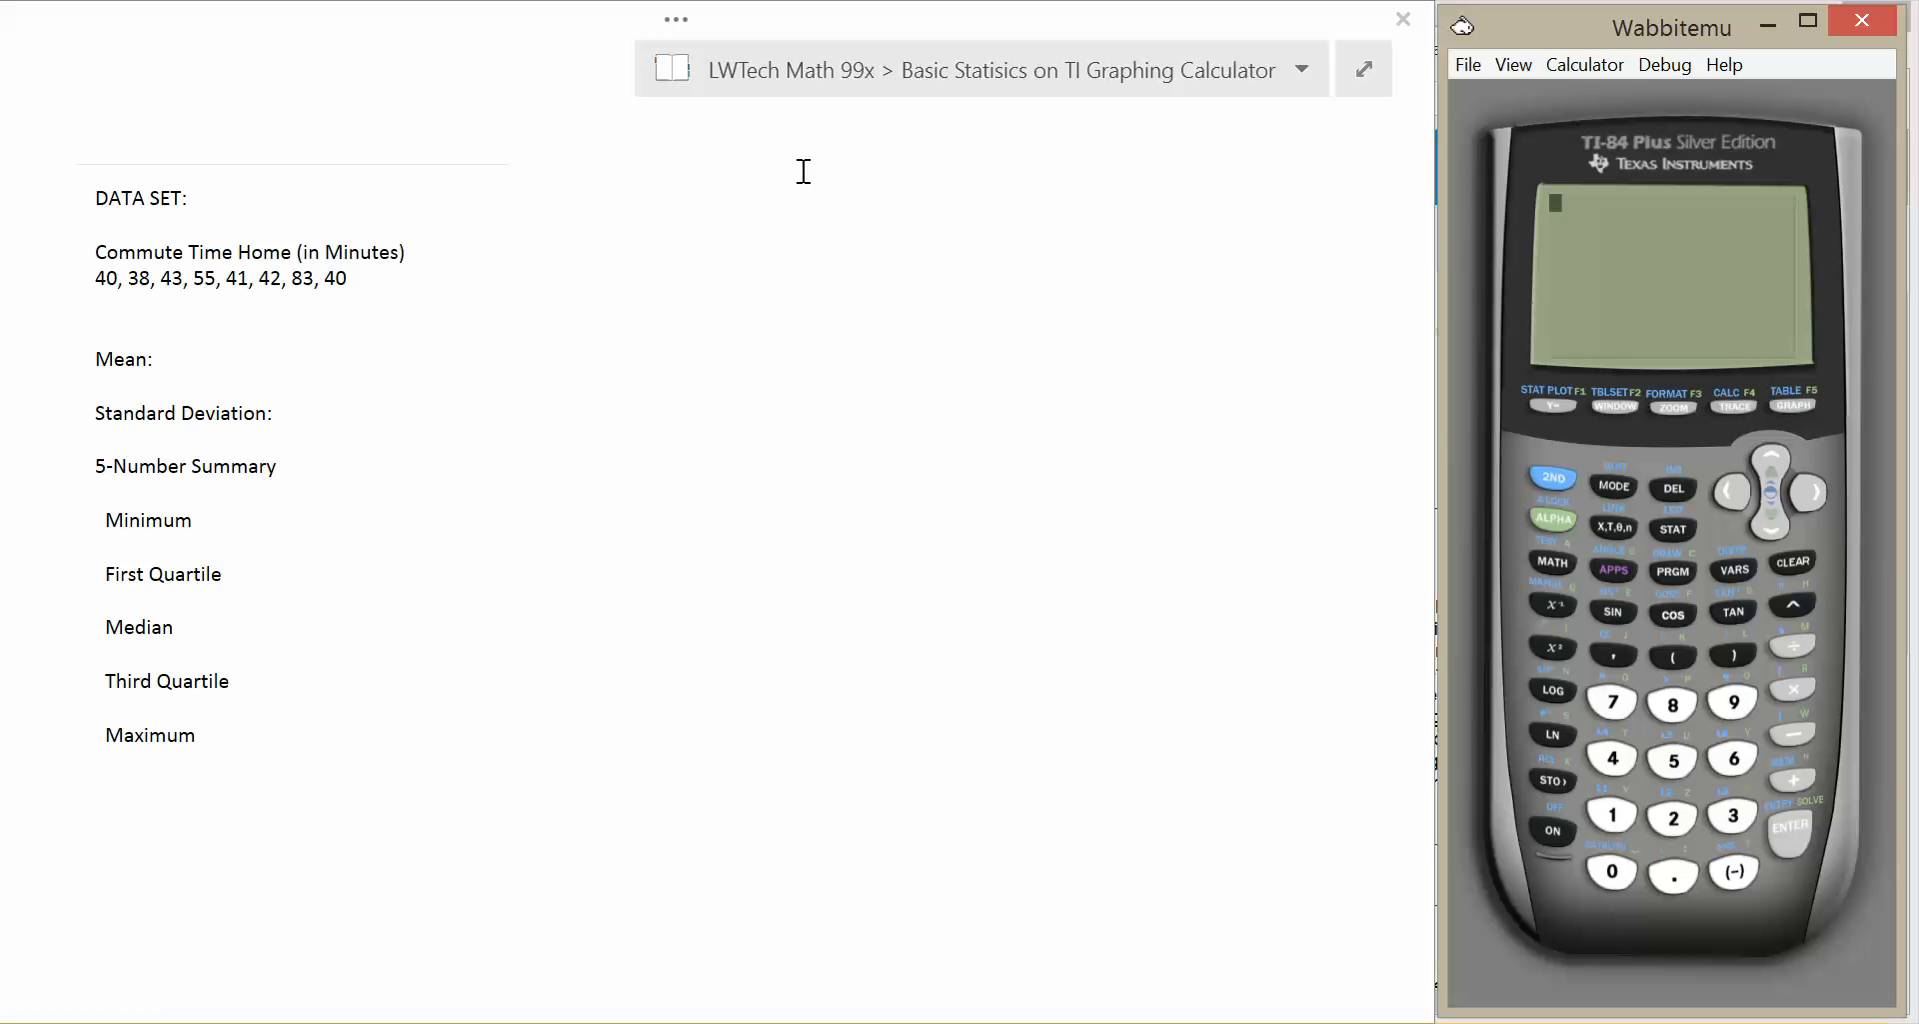
{"action": "mouse_move", "coordinate": [160, 177]}
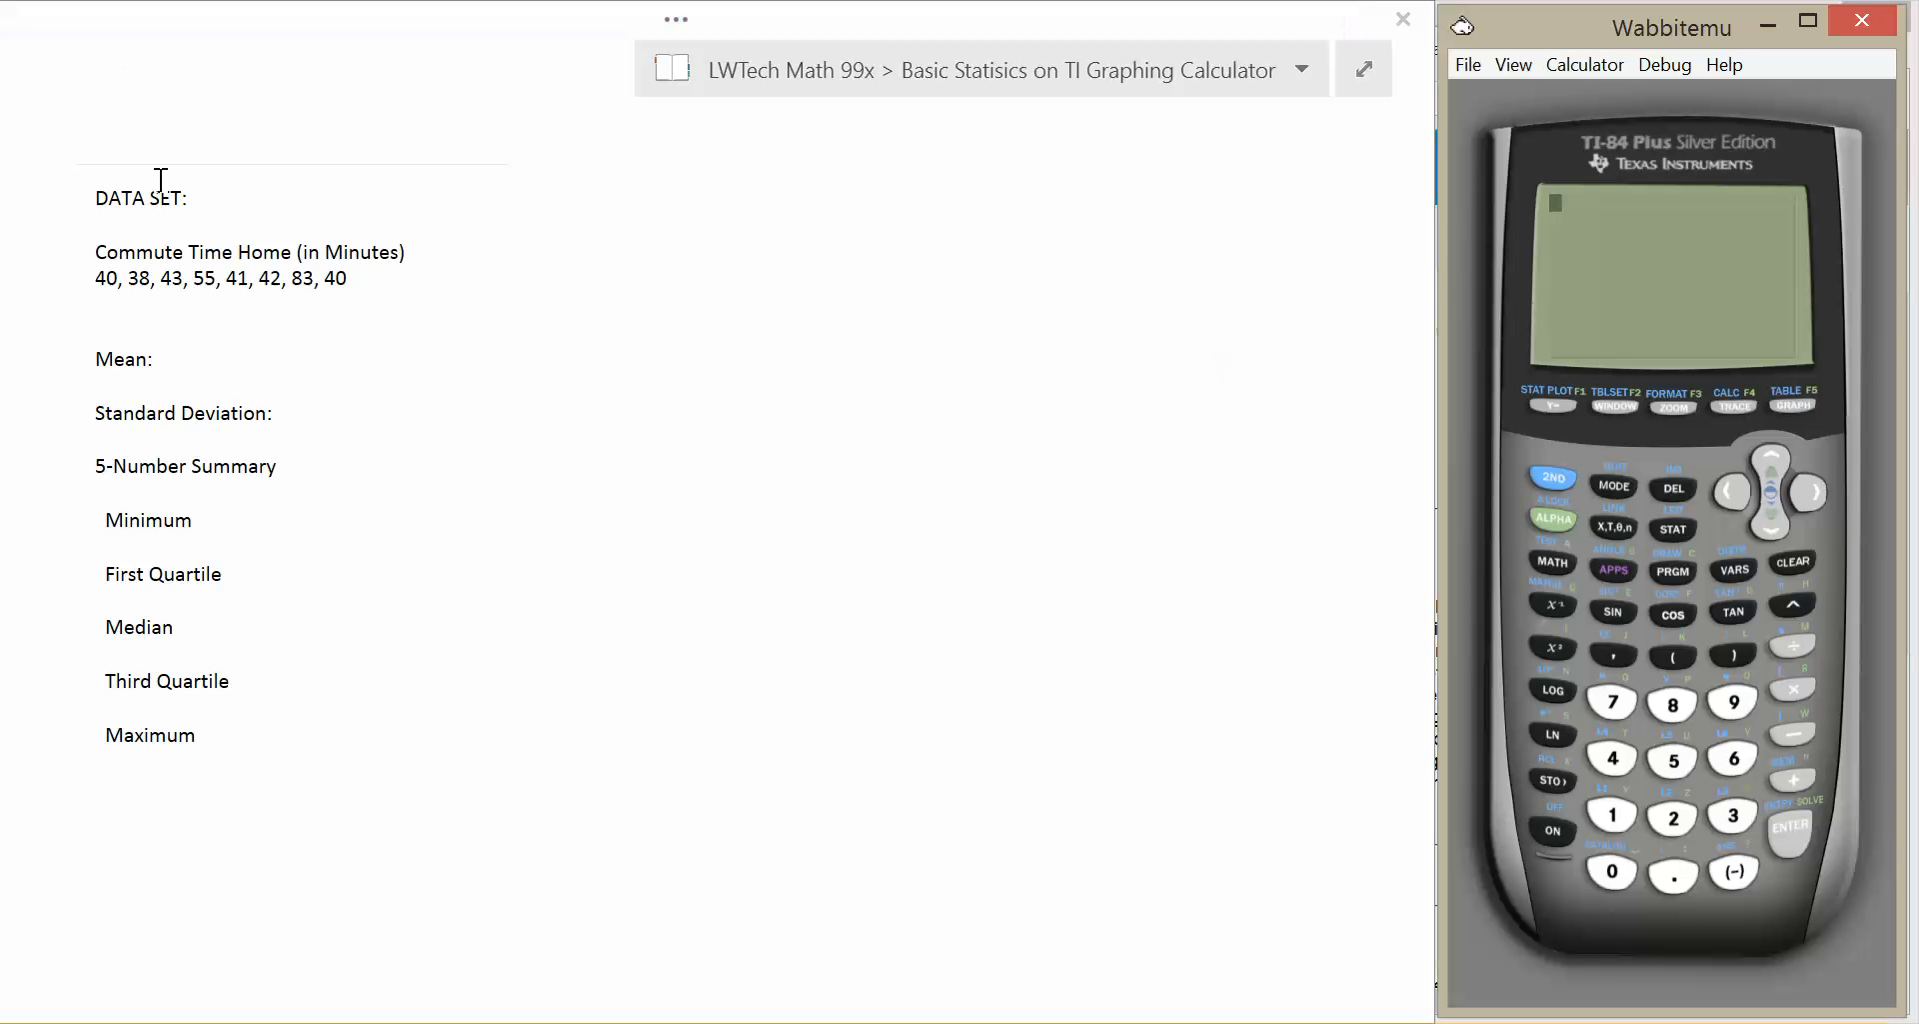
{"action": "mouse_move", "coordinate": [390, 311]}
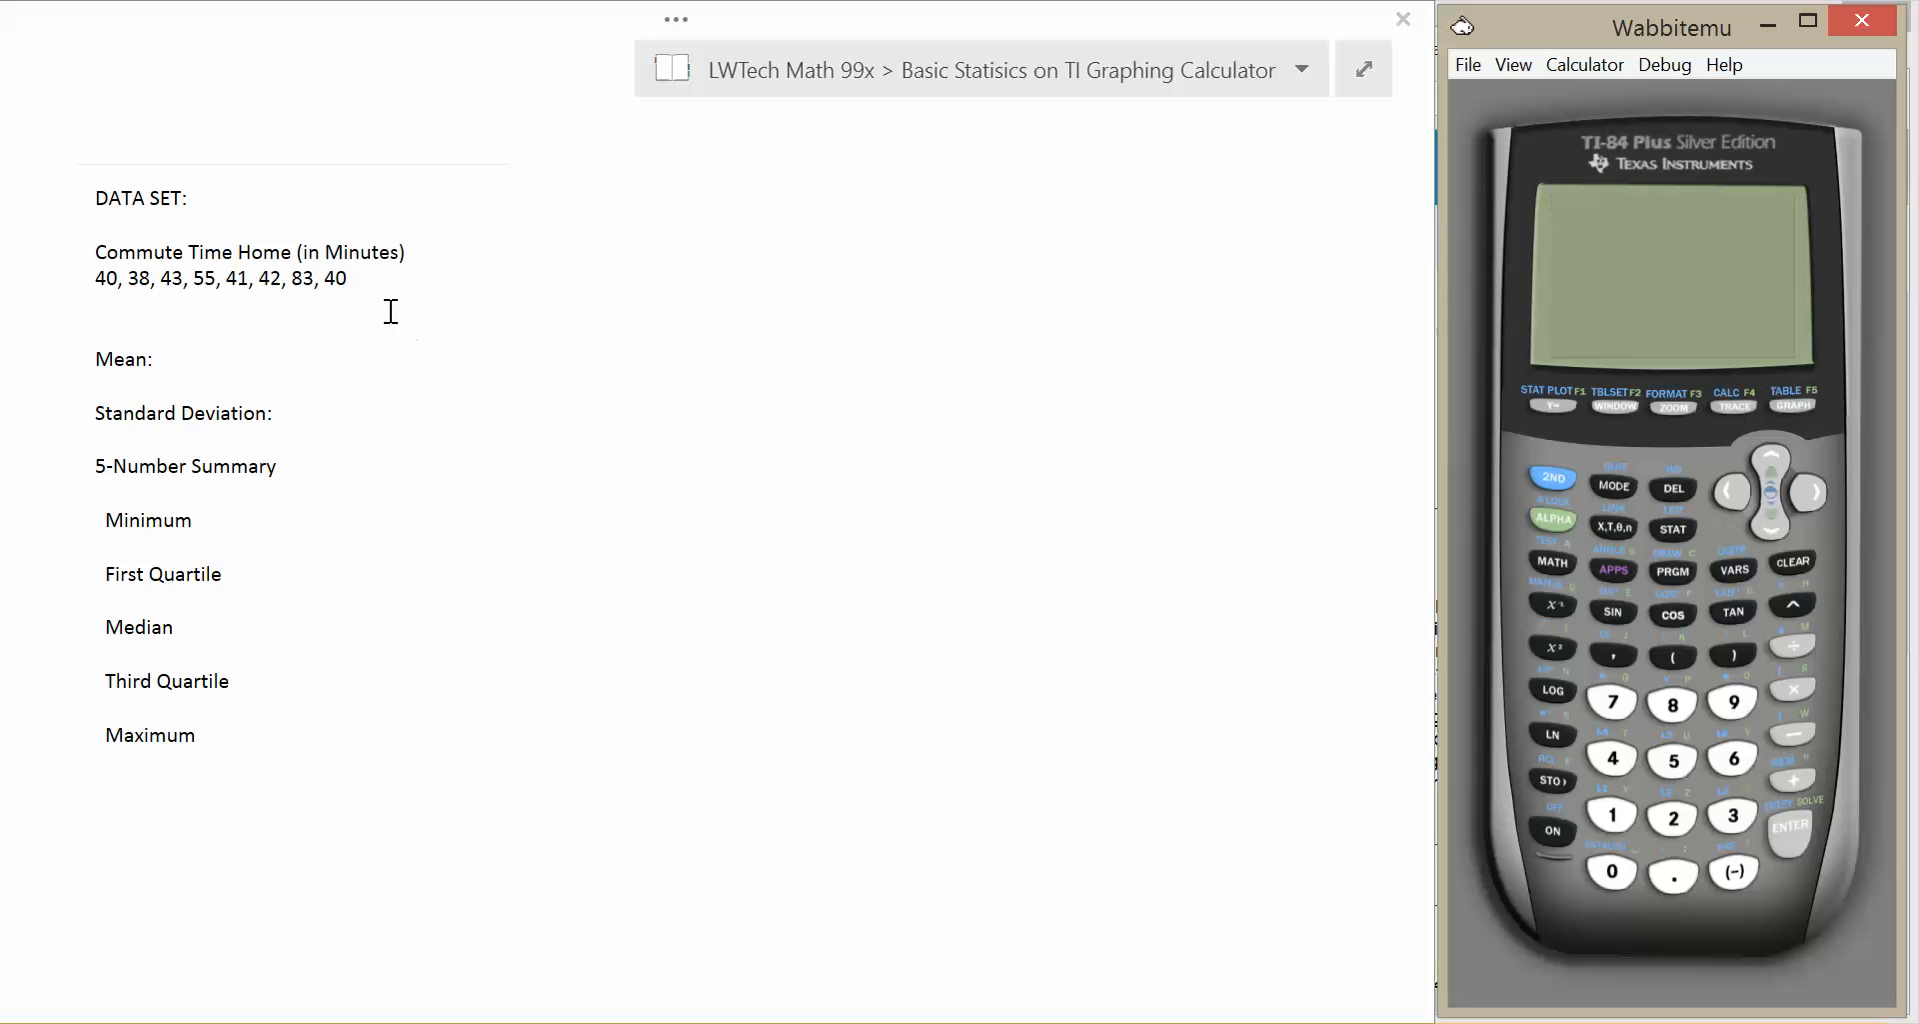
{"action": "mouse_move", "coordinate": [160, 380]}
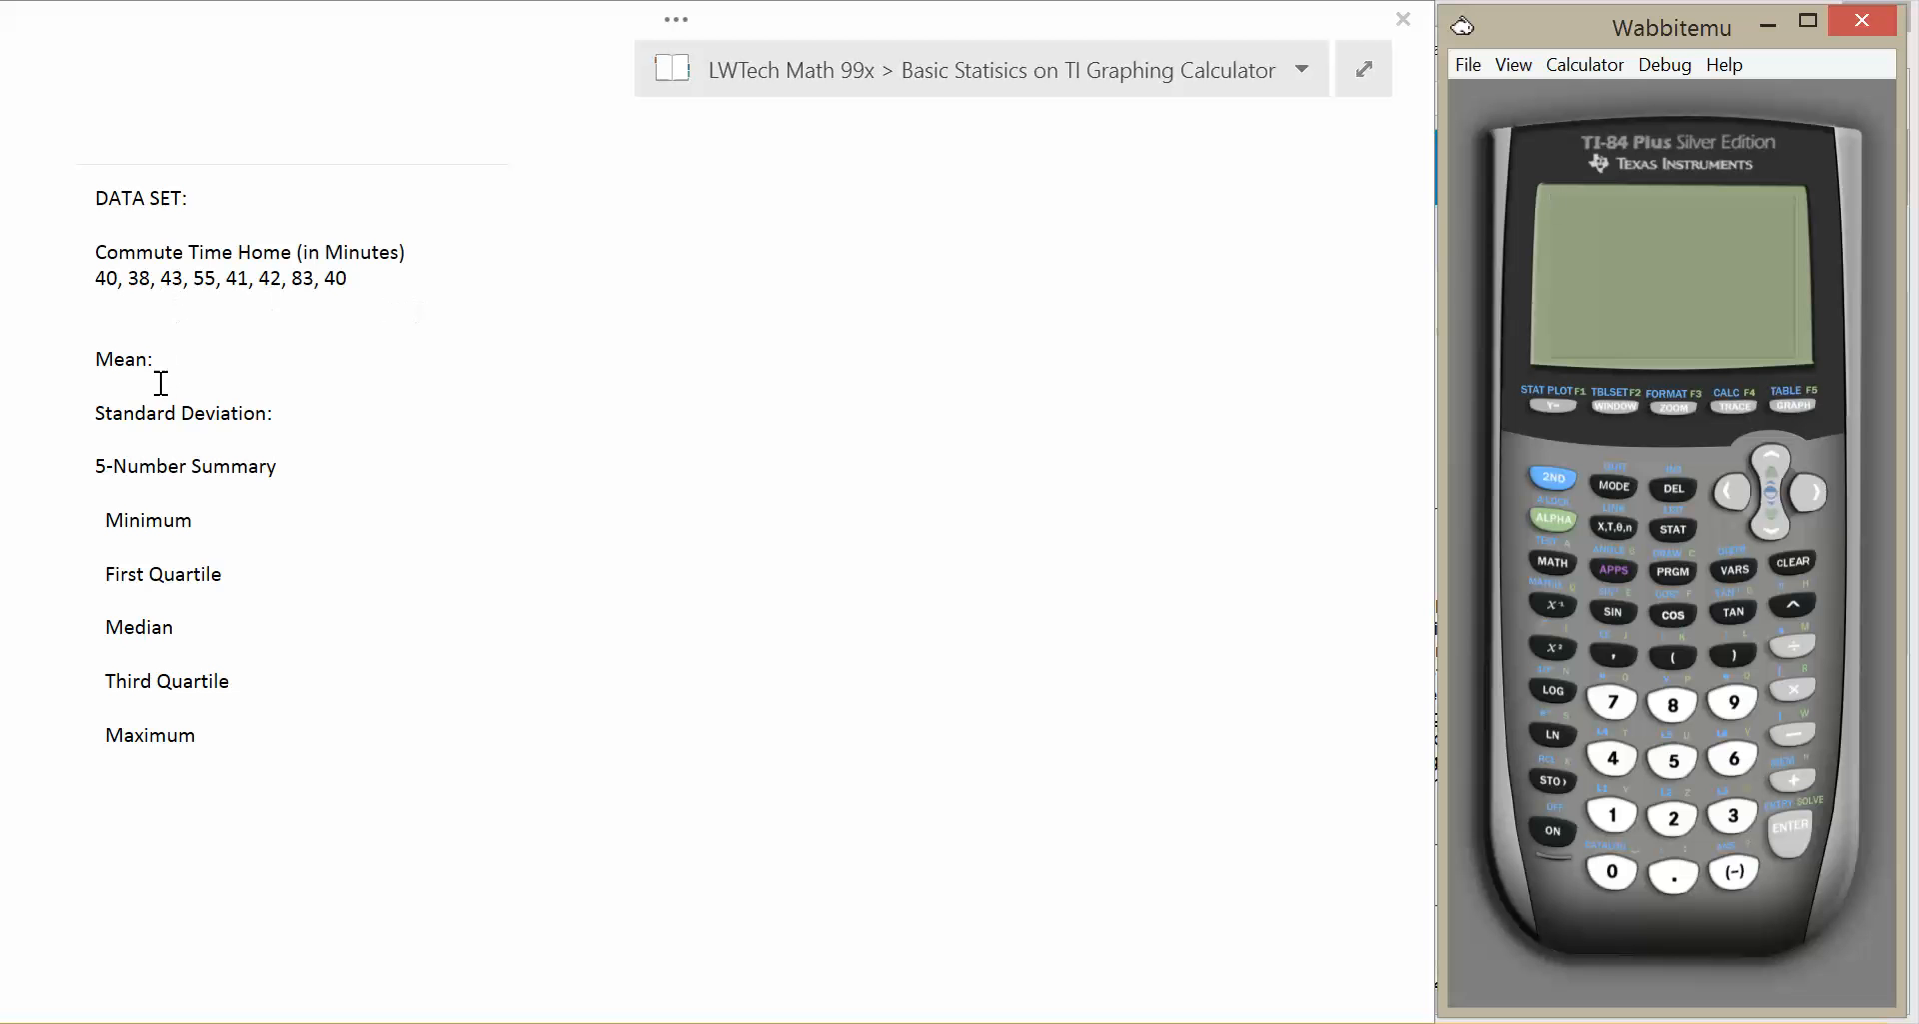
{"action": "mouse_move", "coordinate": [202, 520]}
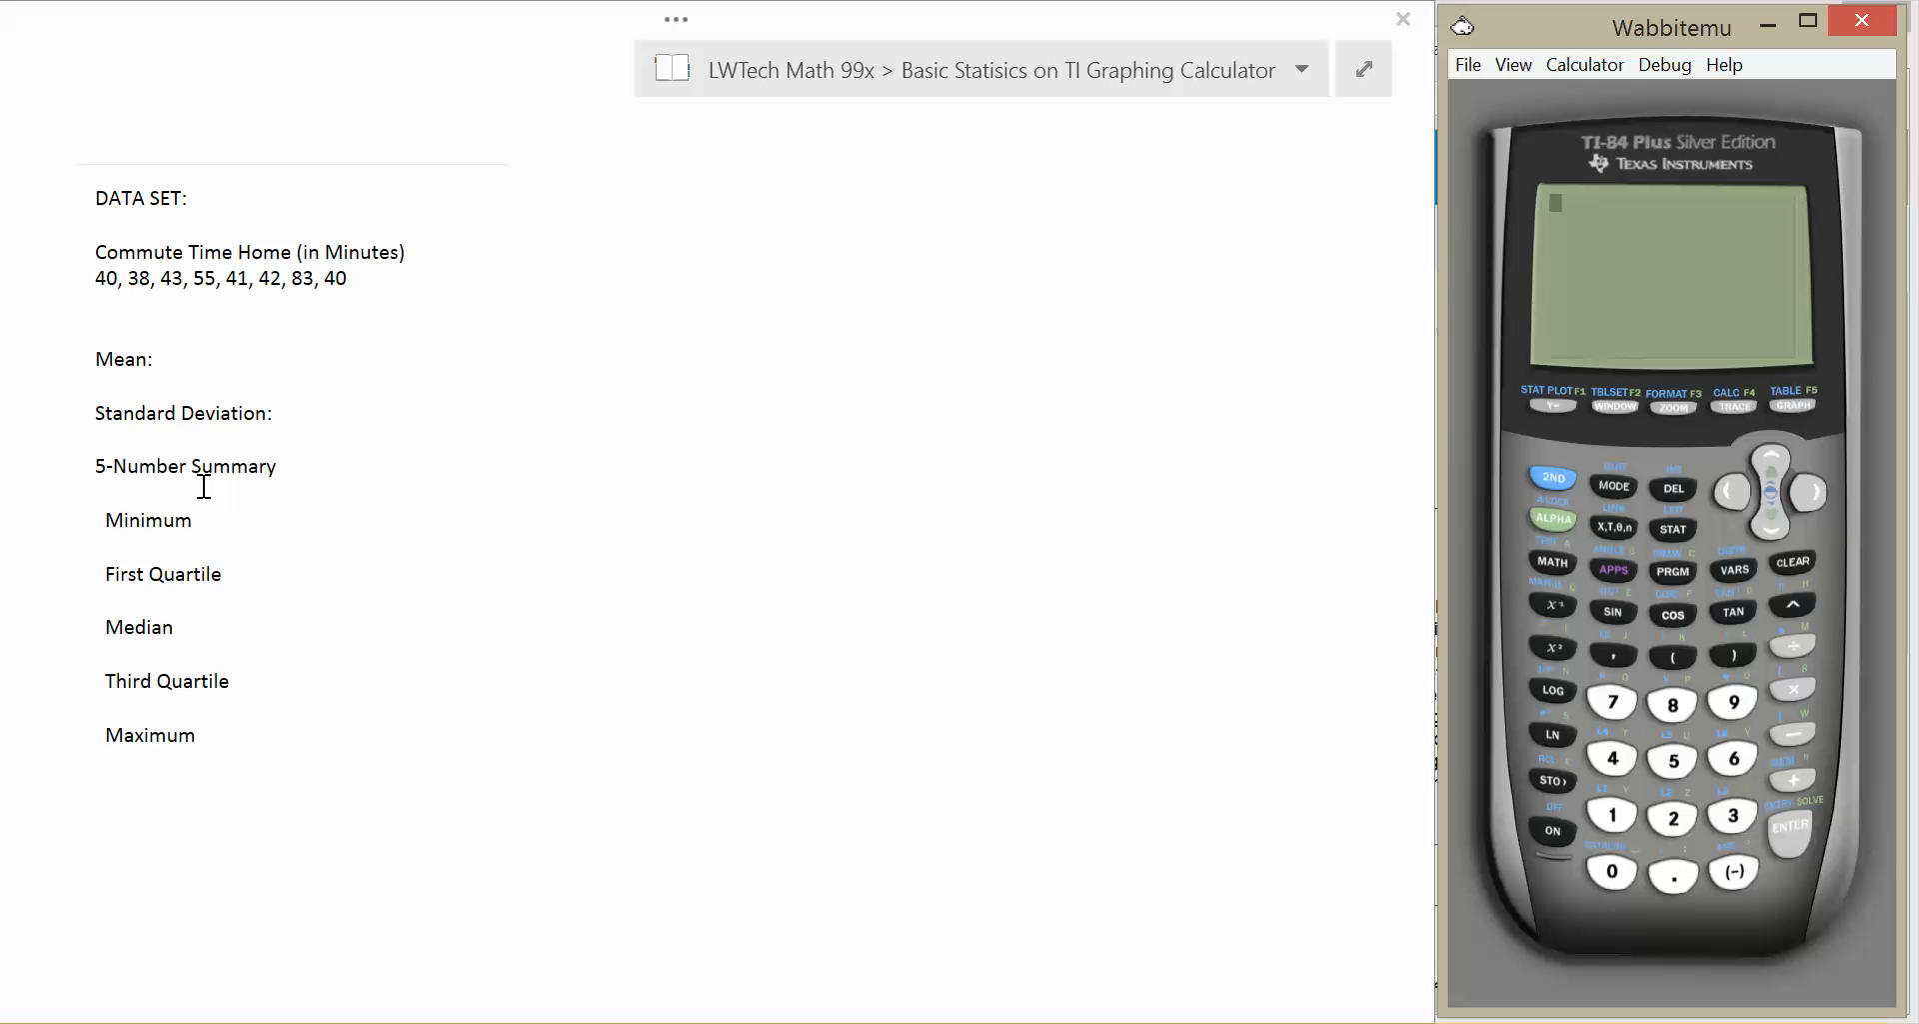
{"action": "mouse_move", "coordinate": [84, 404]}
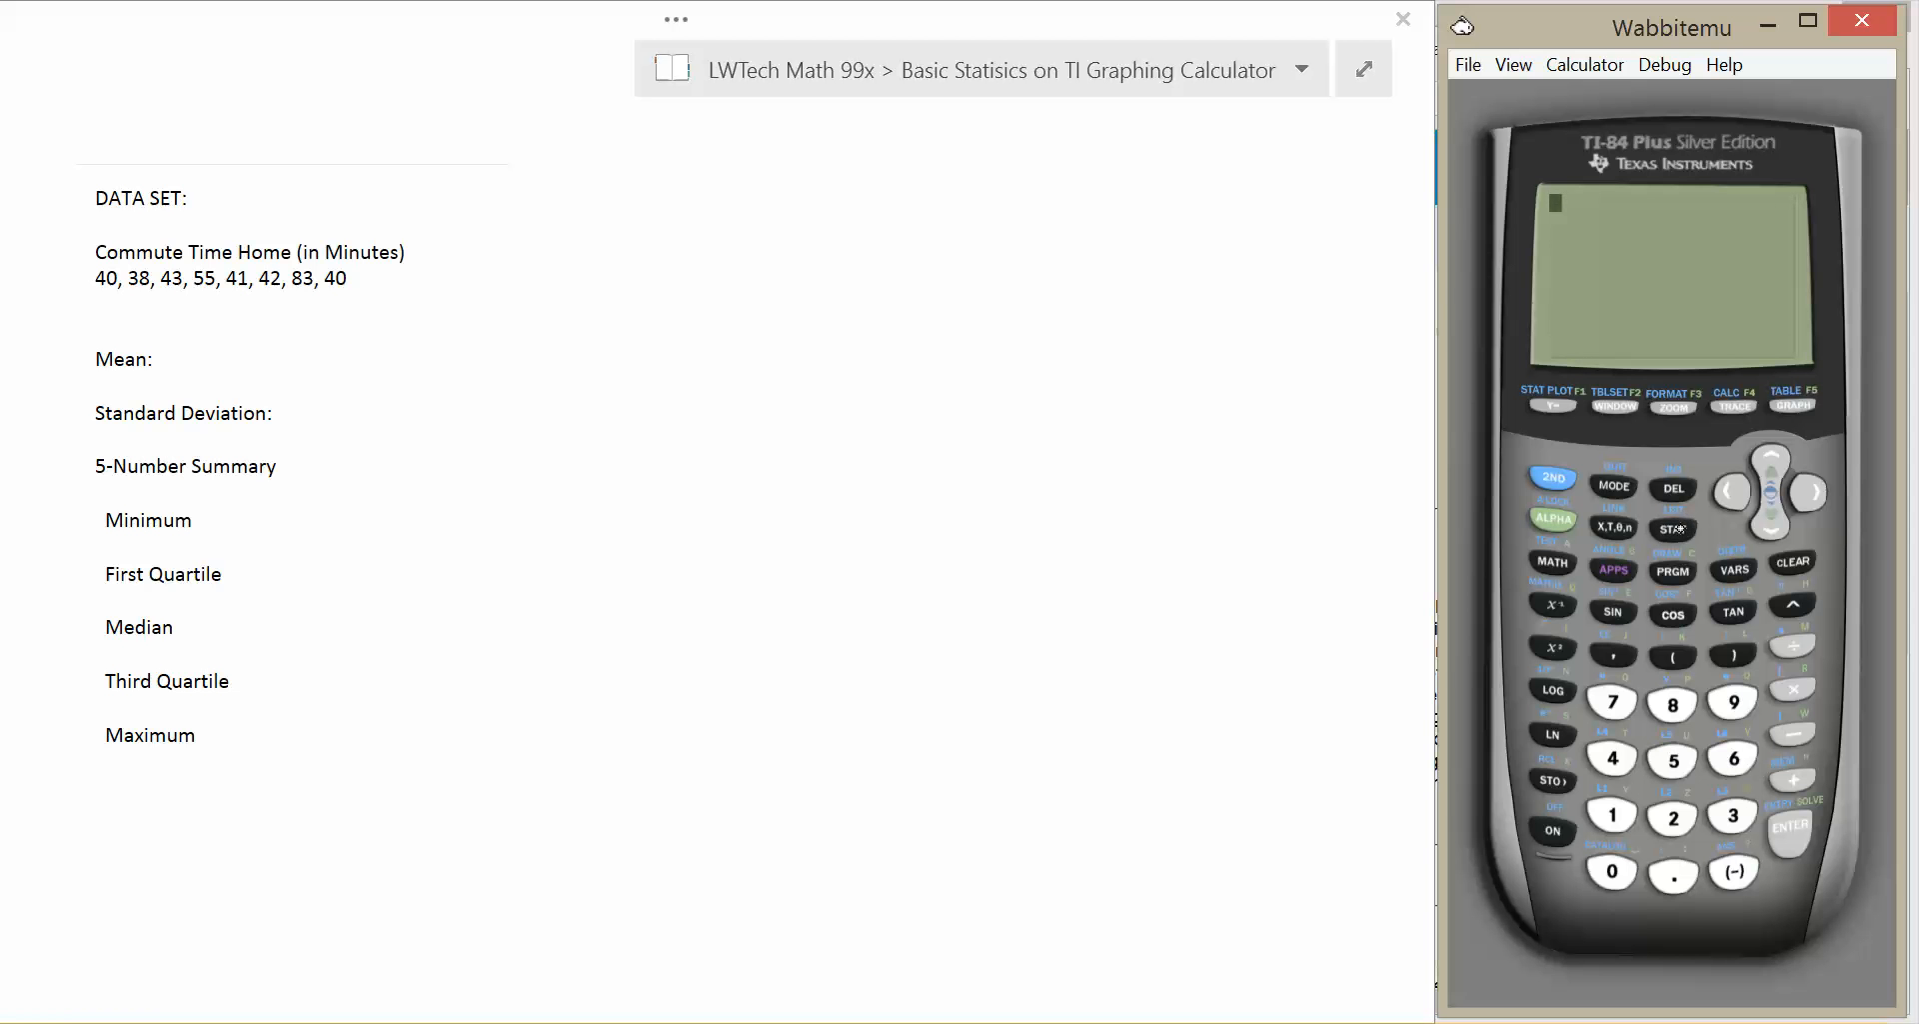
Clear the old values out of lists L1 and L2 in the STAT list editor.
{"action": "left_click", "coordinate": [1671, 530]}
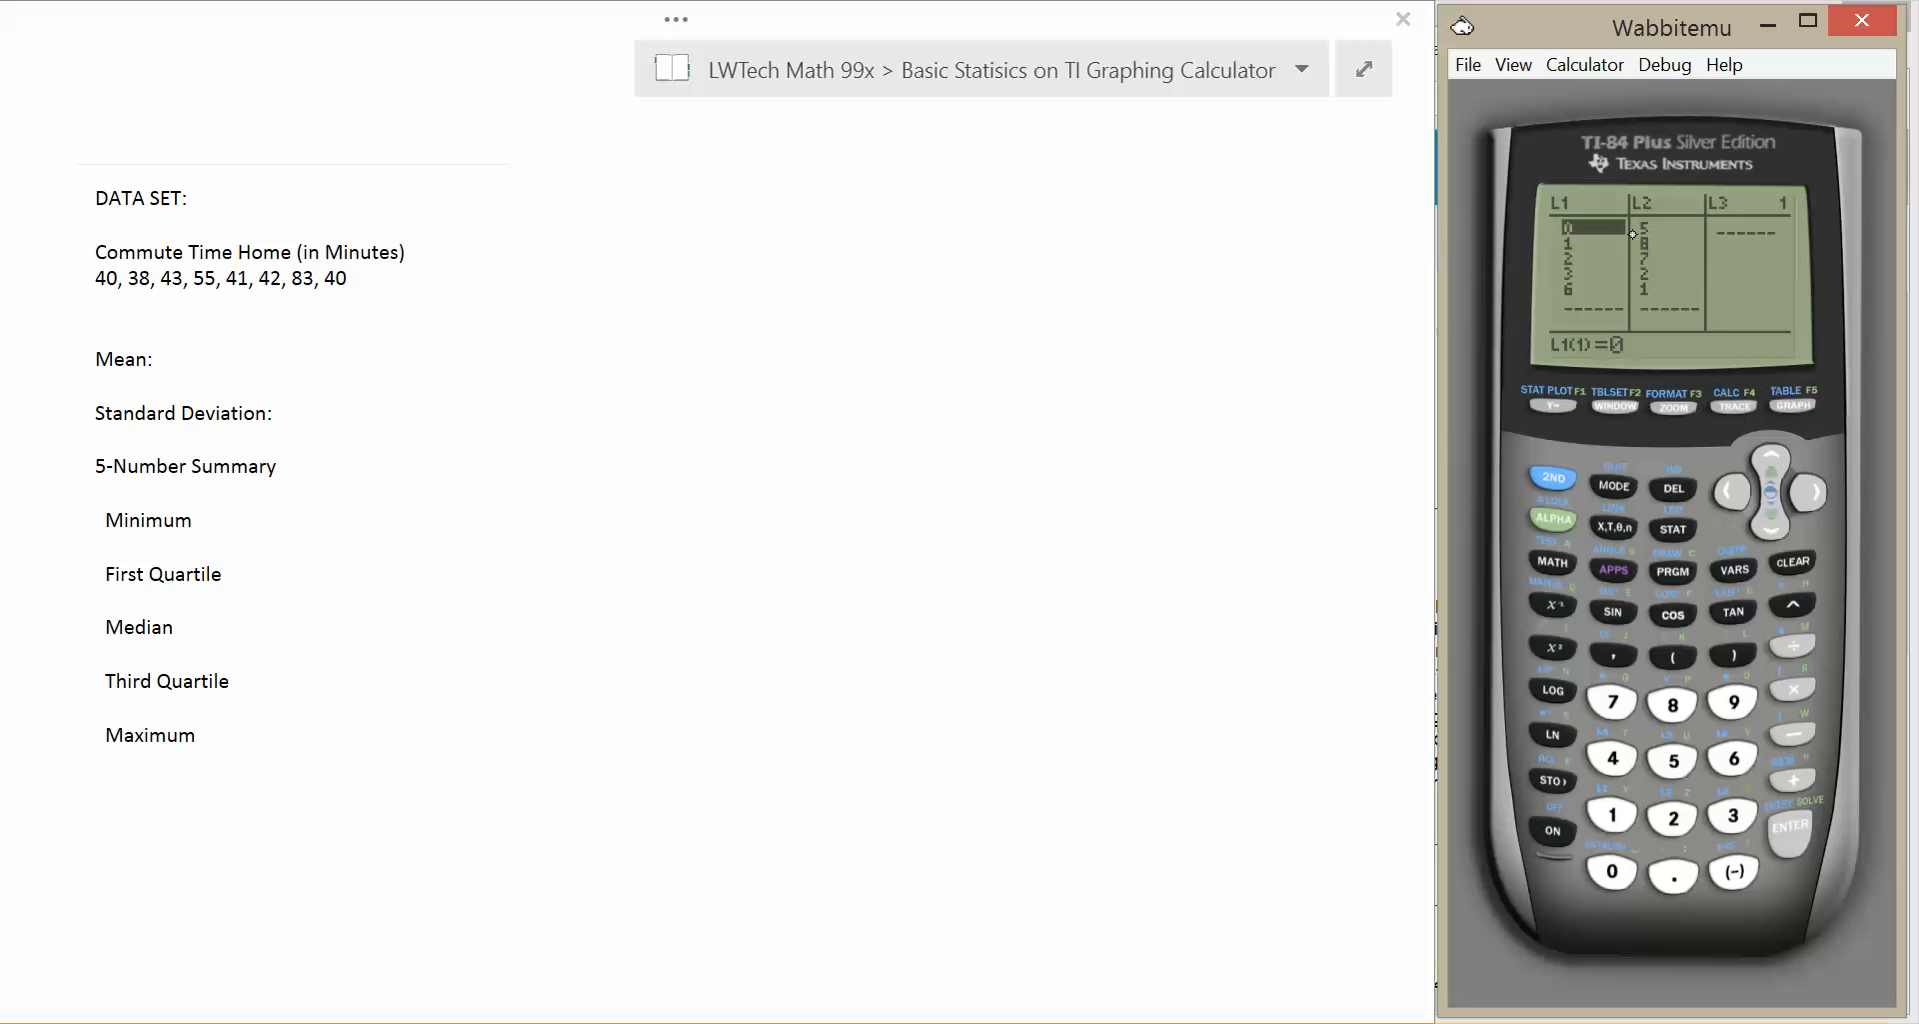
{"action": "mouse_move", "coordinate": [1772, 456]}
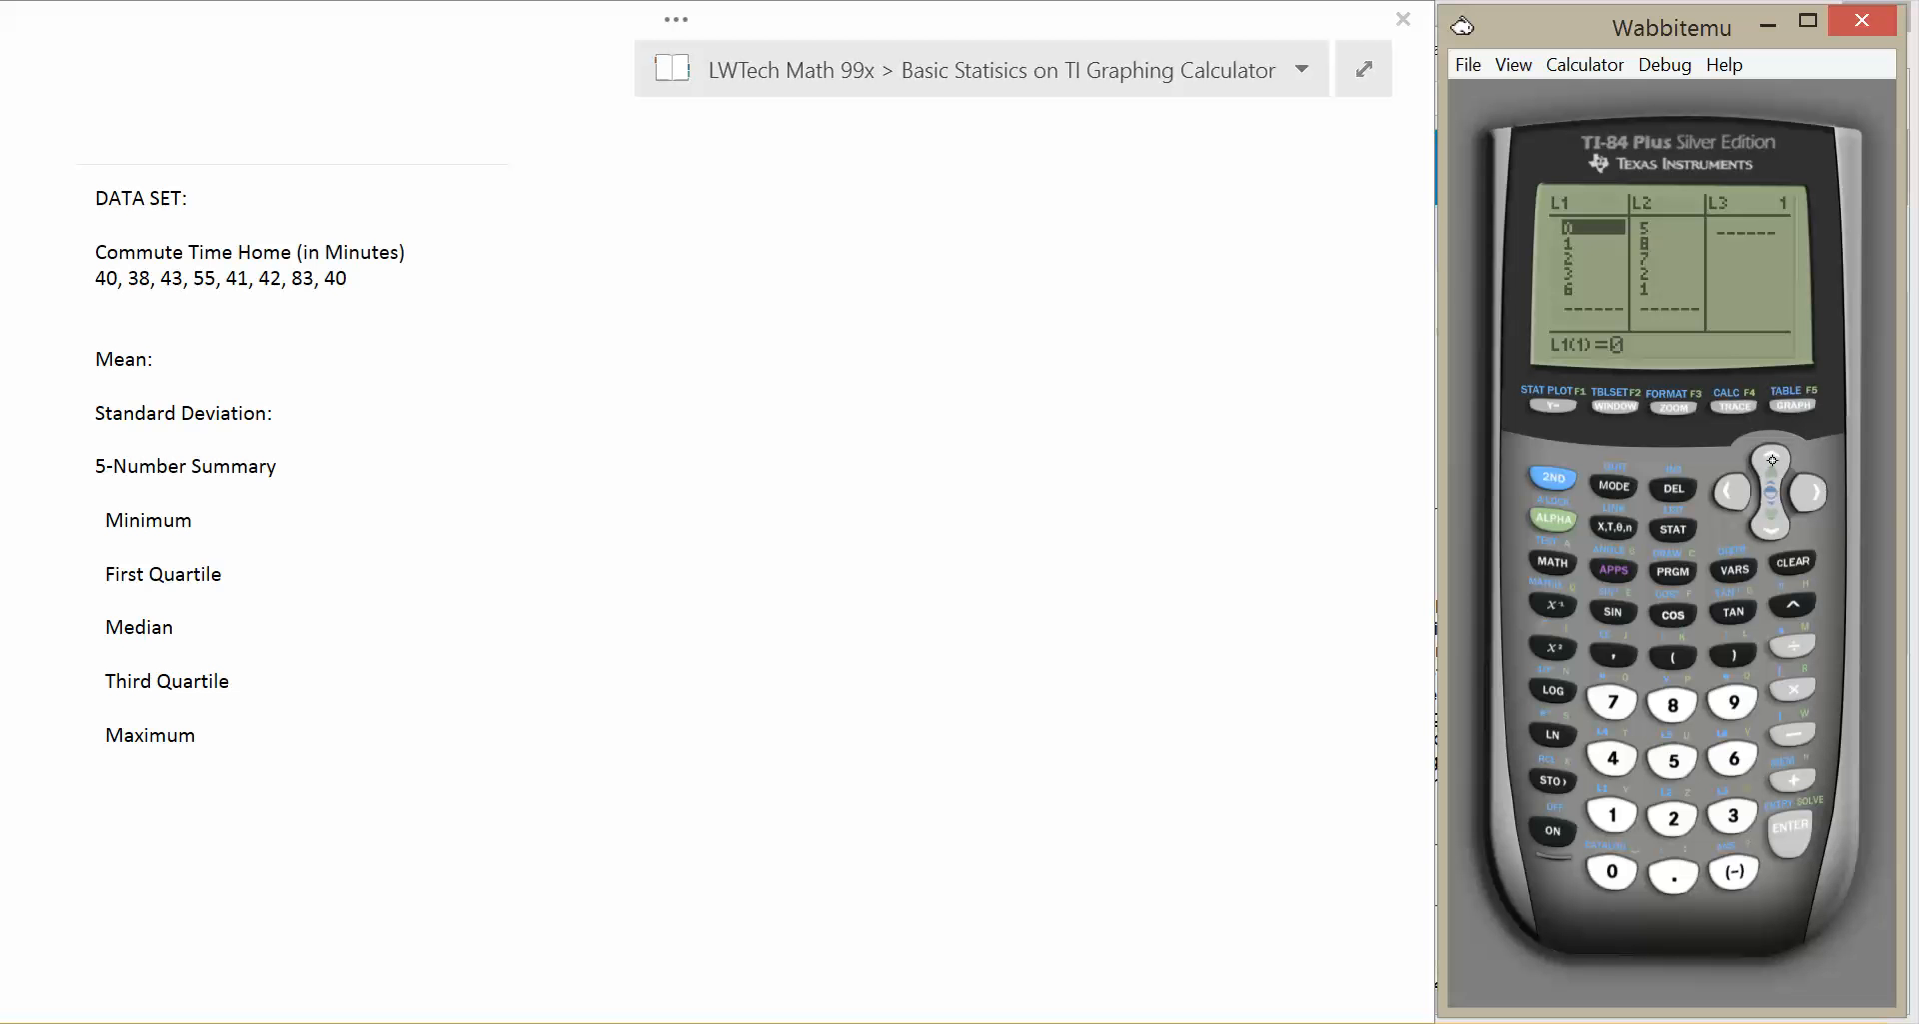
{"action": "left_click", "coordinate": [1770, 460]}
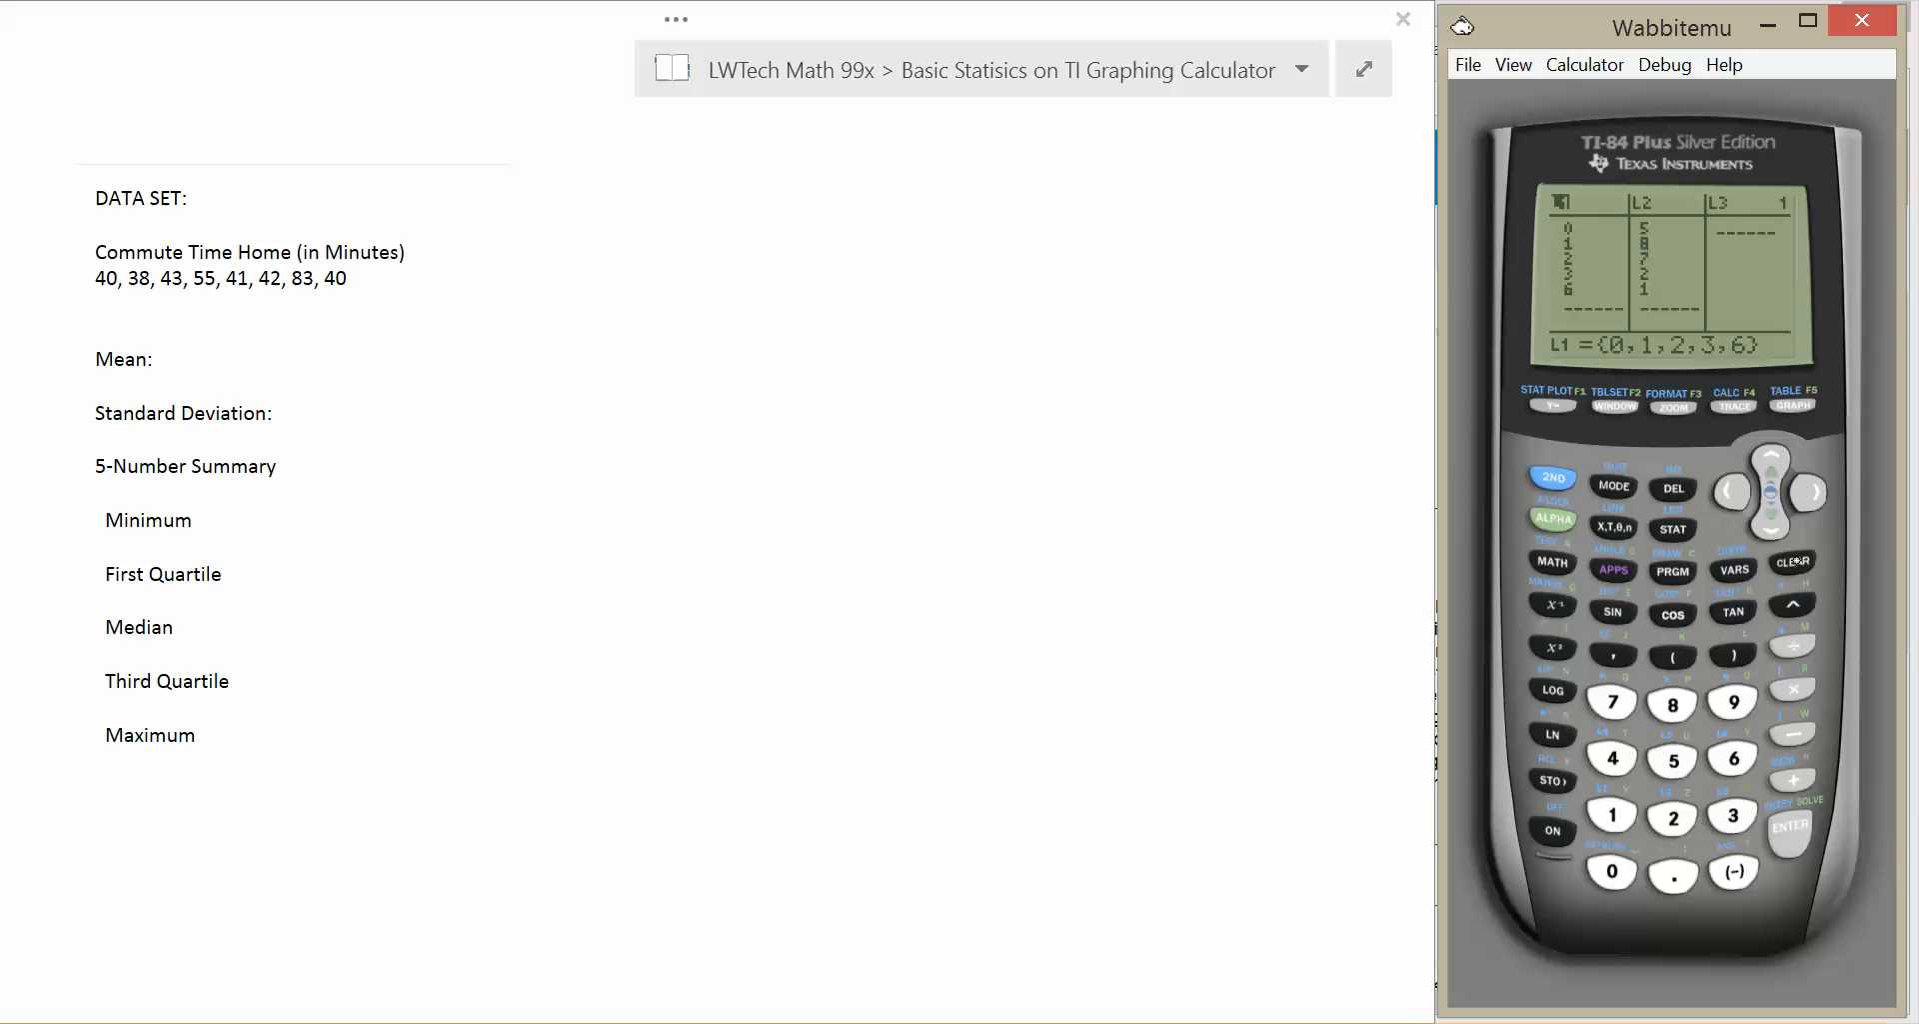
{"action": "left_click", "coordinate": [1791, 560]}
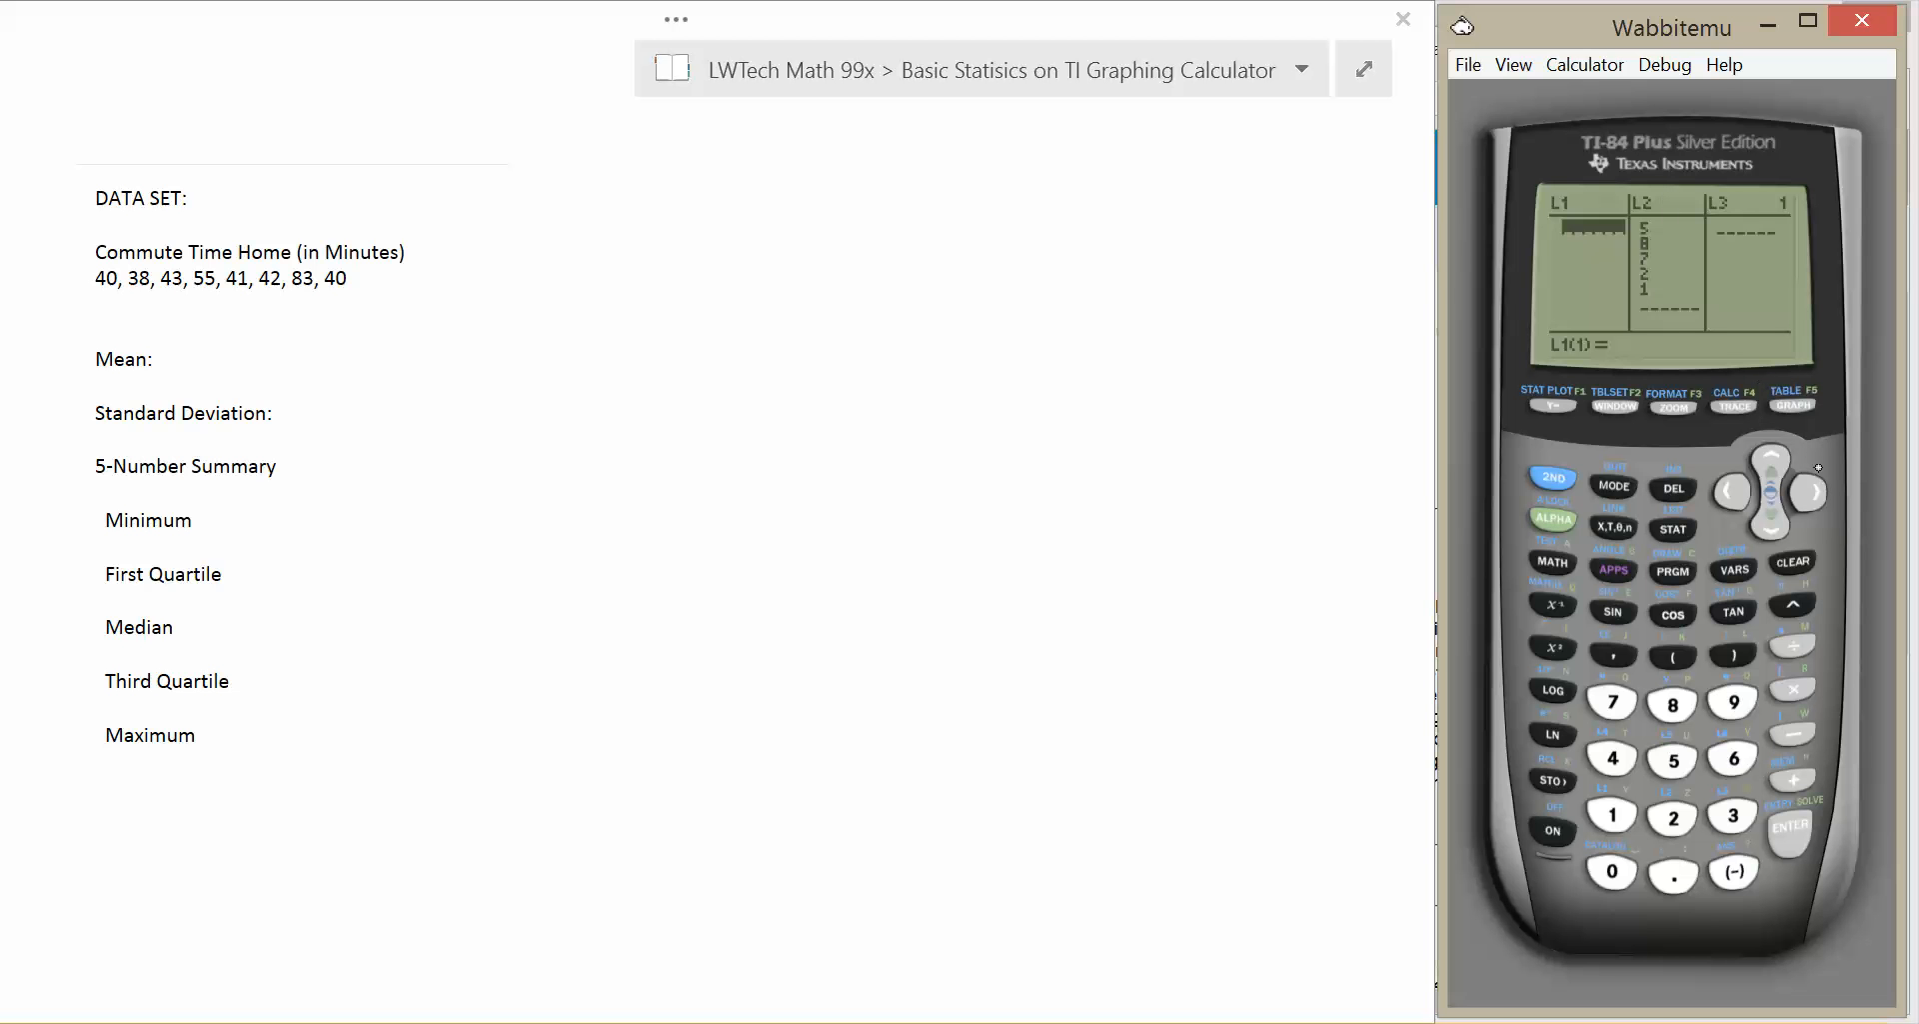
{"action": "left_click", "coordinate": [1808, 490]}
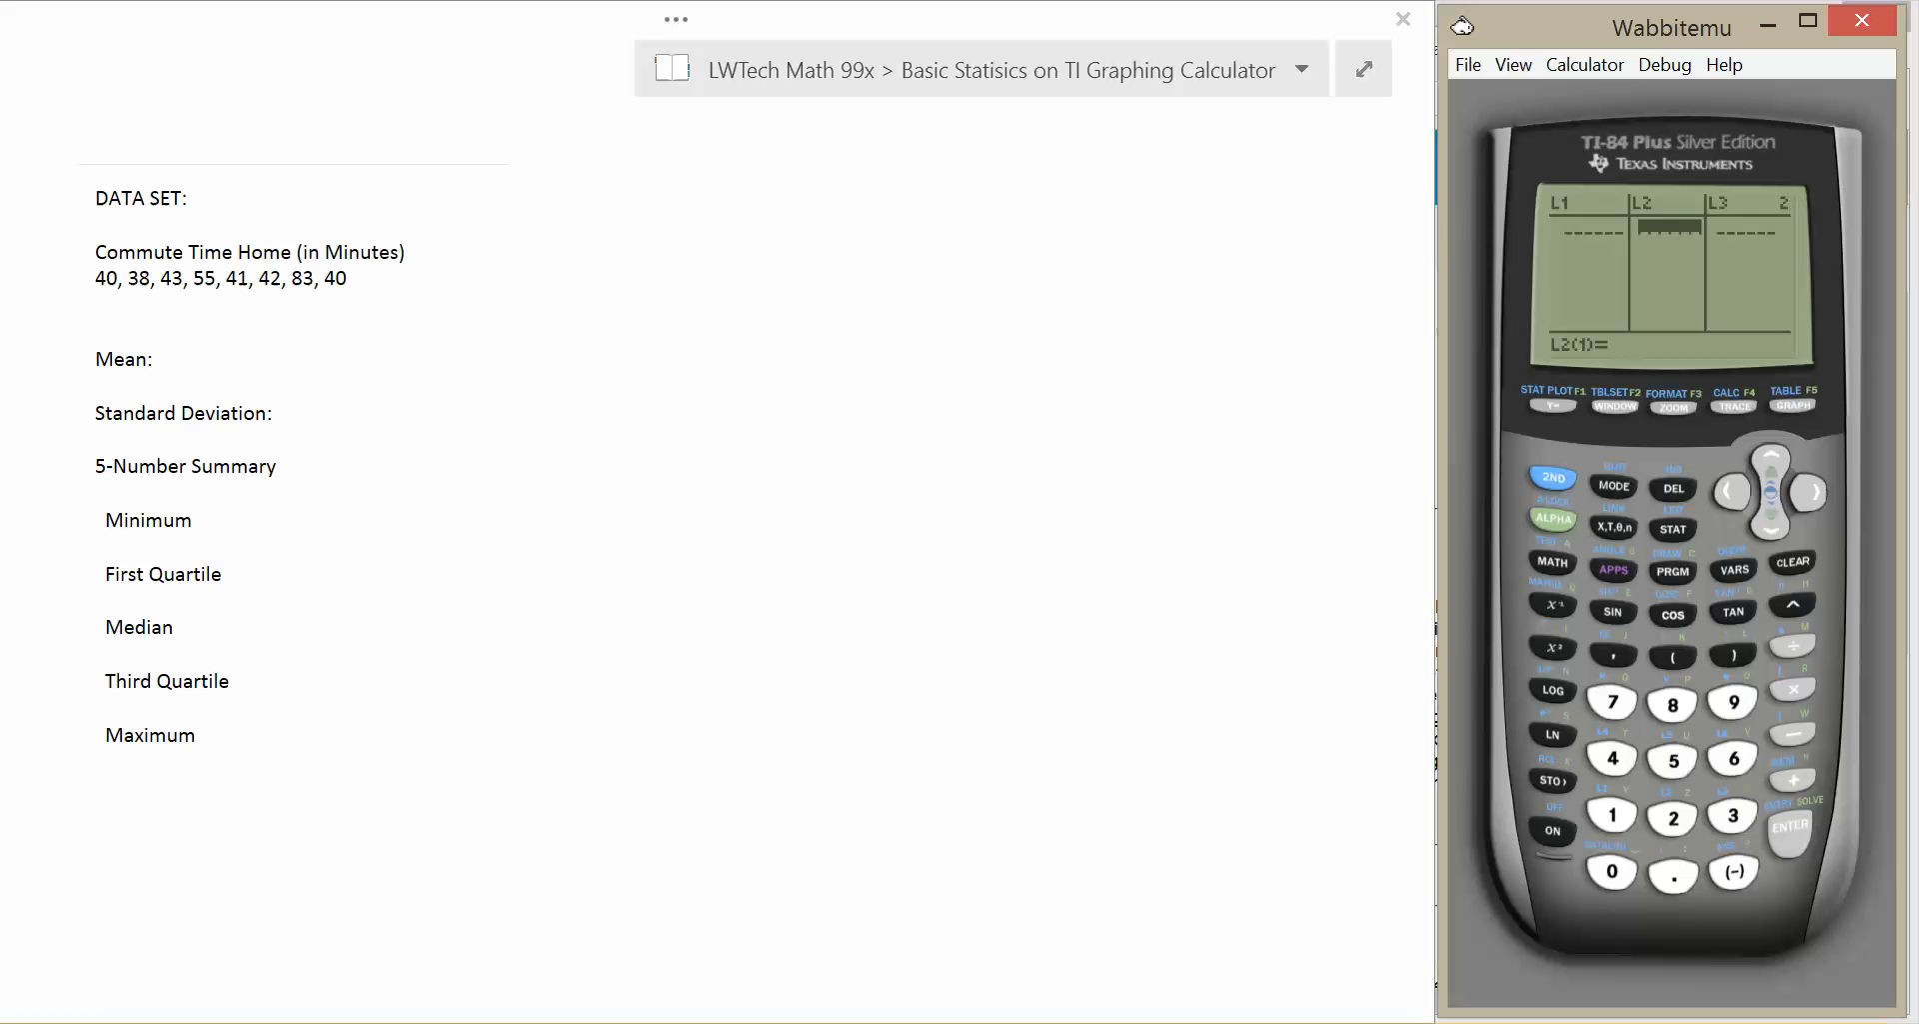
{"action": "mouse_move", "coordinate": [1866, 290]}
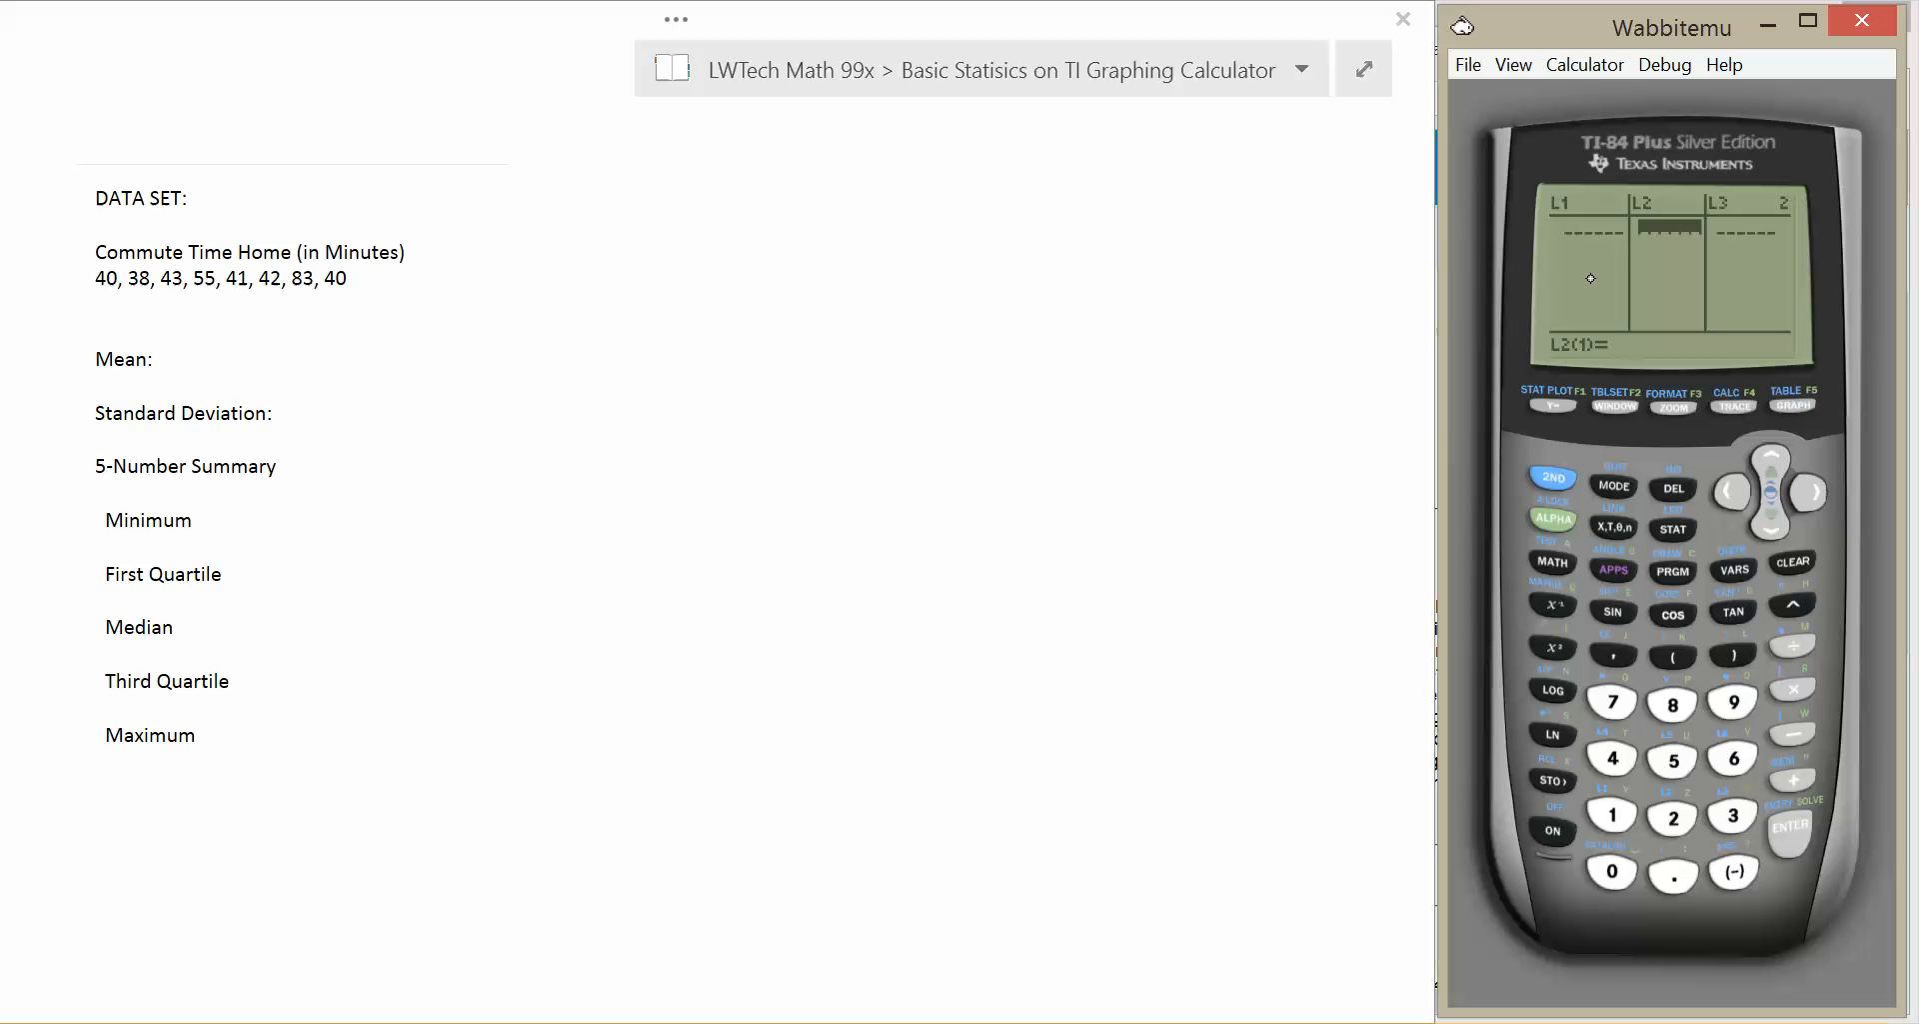
{"action": "mouse_move", "coordinate": [1739, 490]}
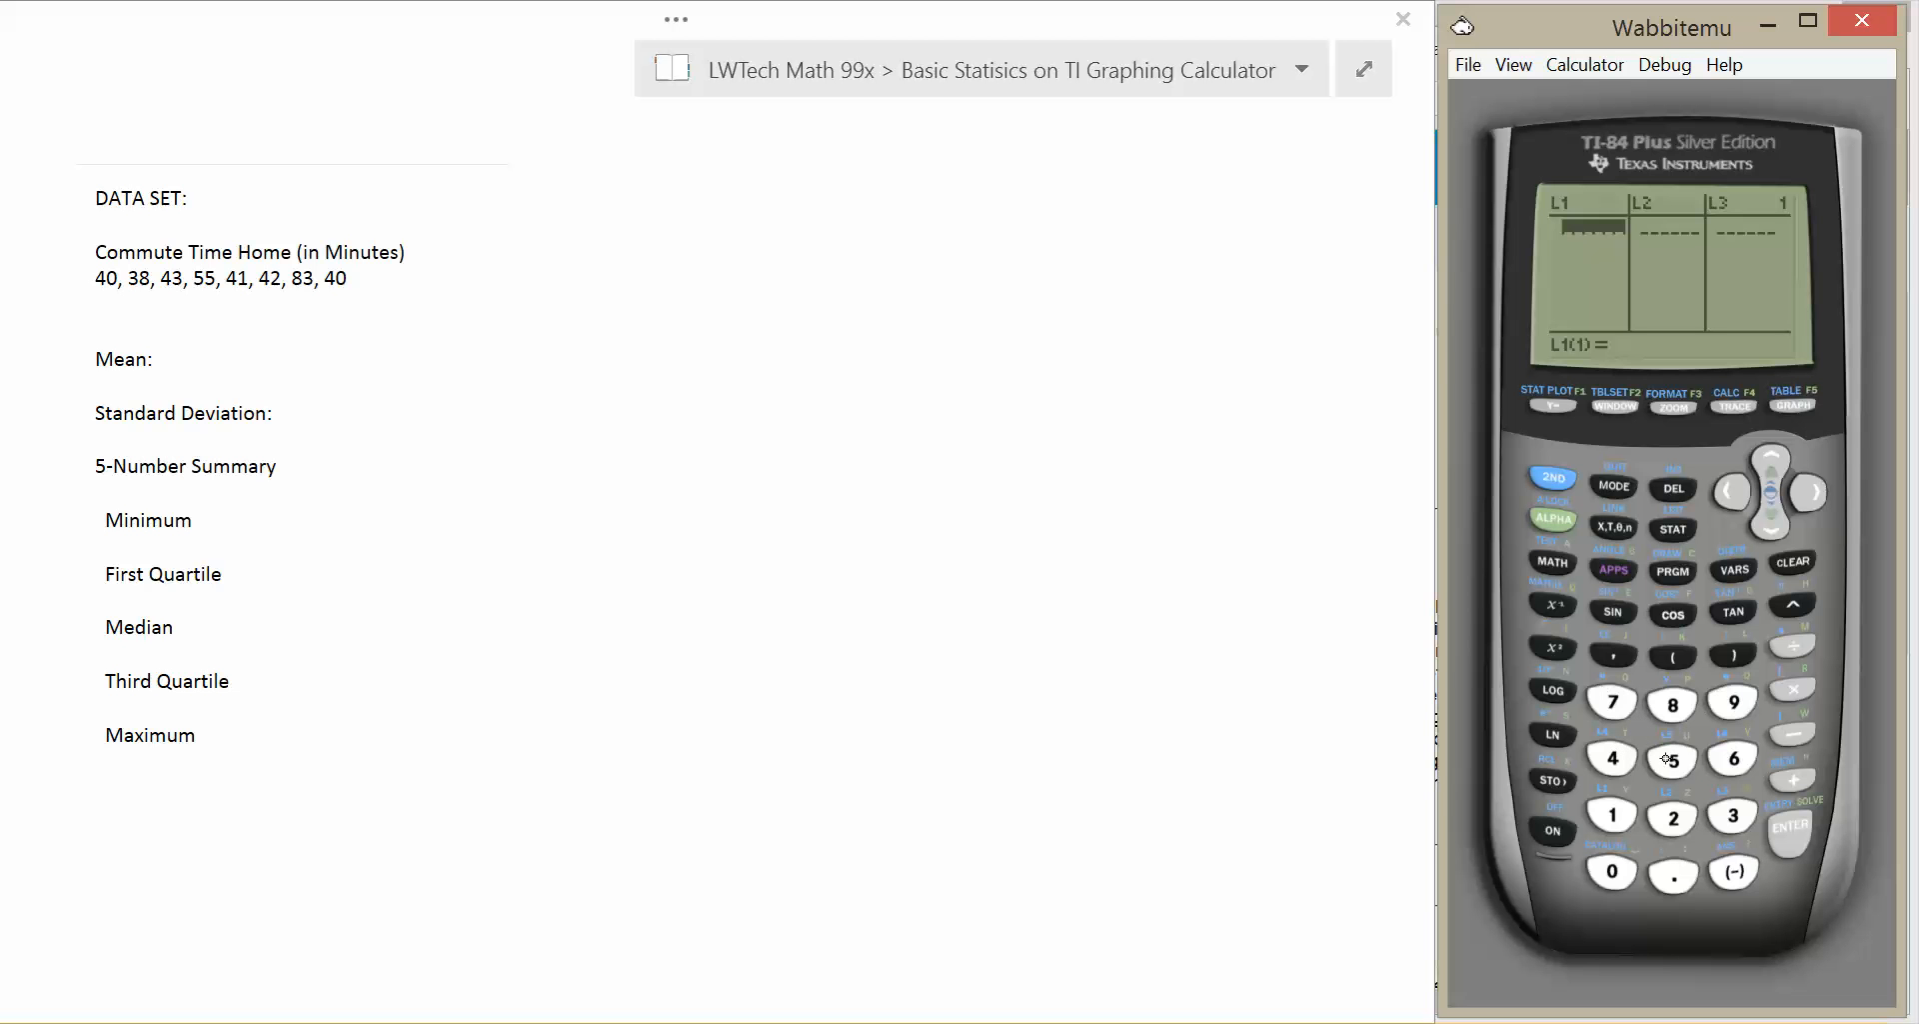
Enter the commute times 40, 38, 43, 55, 41, 42, 83, 40 into L1.
{"action": "left_click", "coordinate": [1612, 755]}
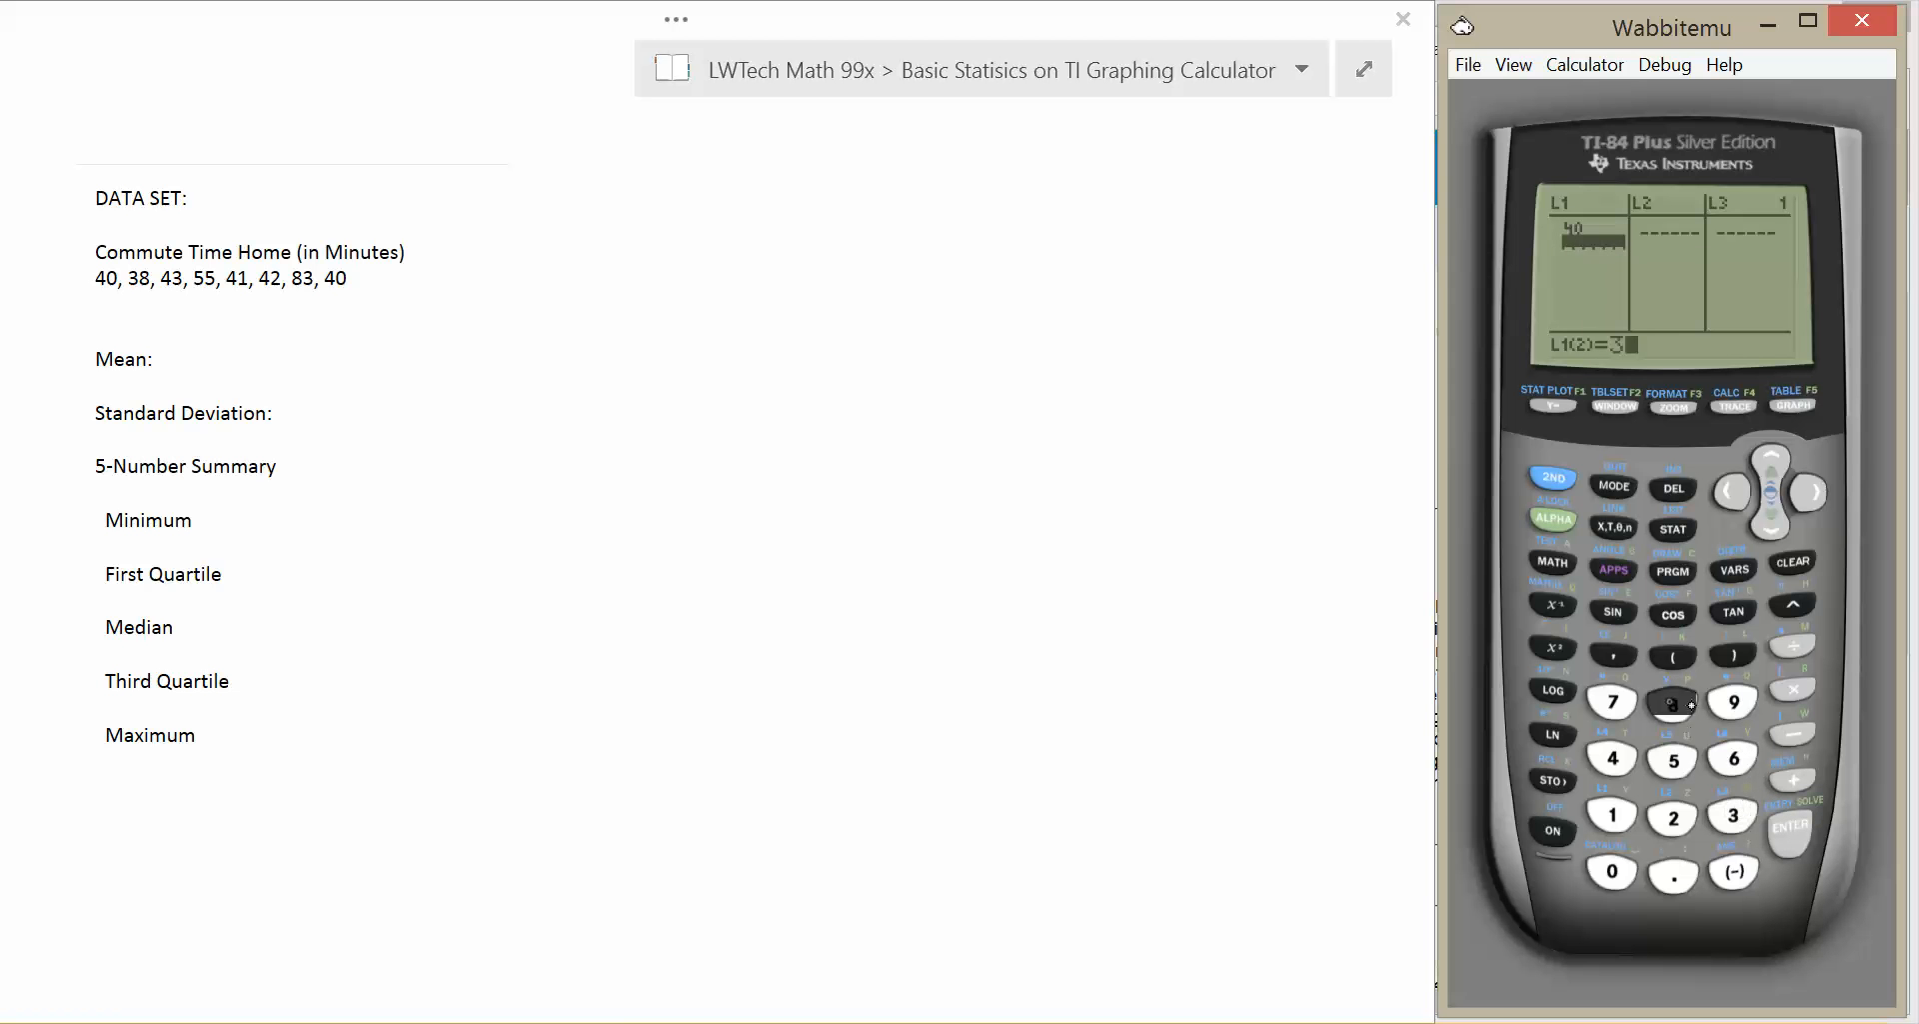
{"action": "left_click", "coordinate": [1672, 701]}
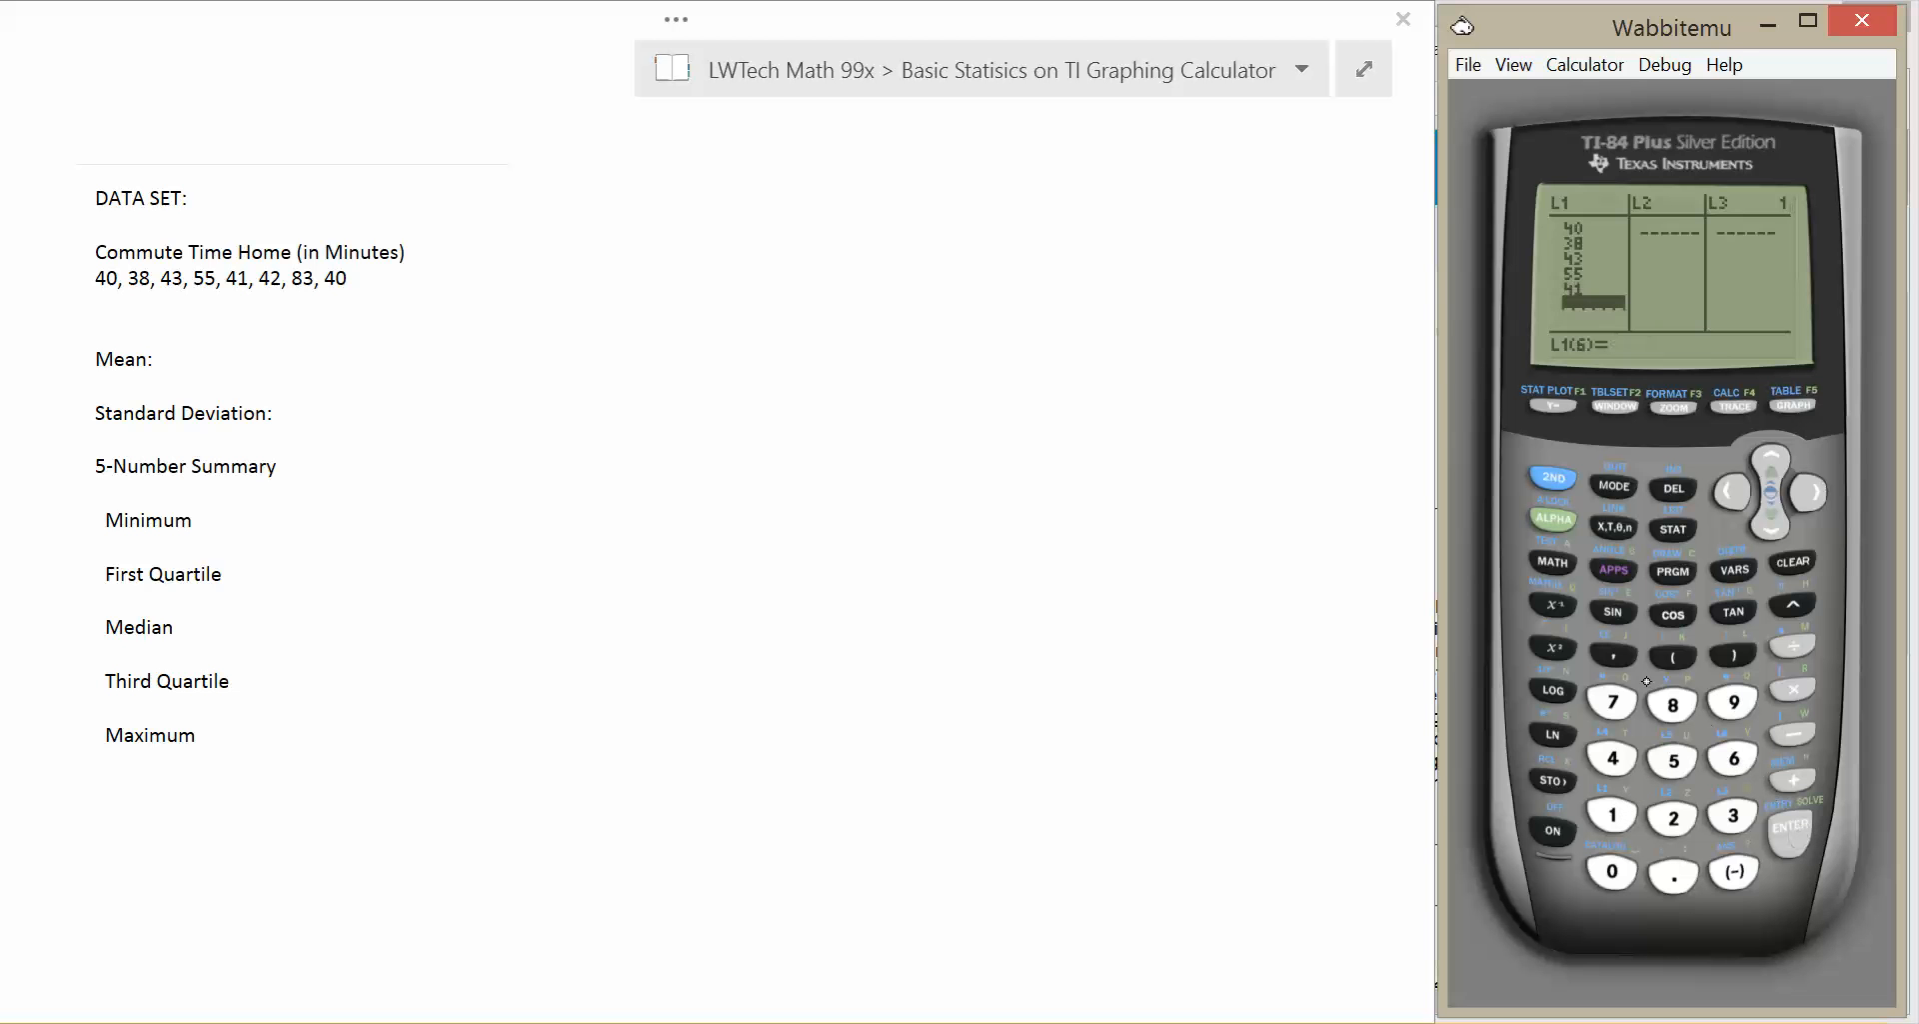
{"action": "left_click", "coordinate": [1671, 756]}
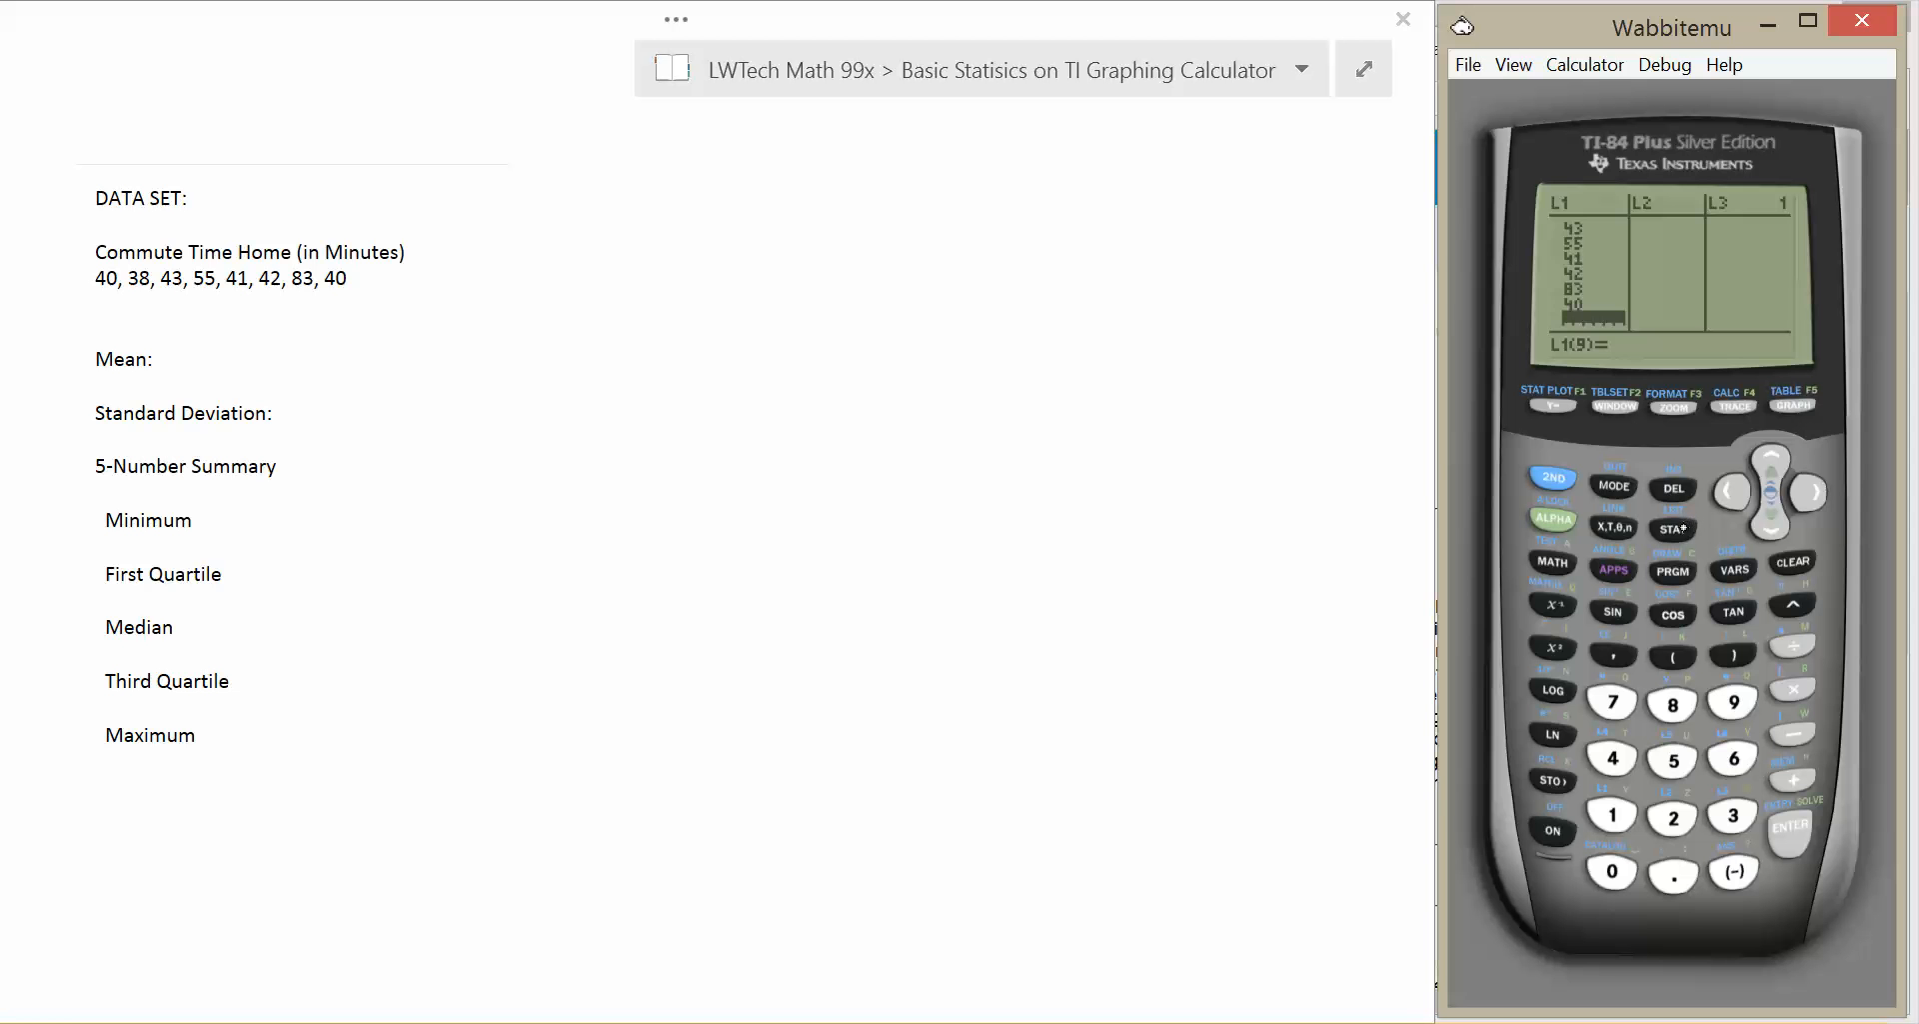
Run 1-Var Stats on L1 to get mean 47.75, Sx 15.17281403, n=8.
{"action": "left_click", "coordinate": [1672, 528]}
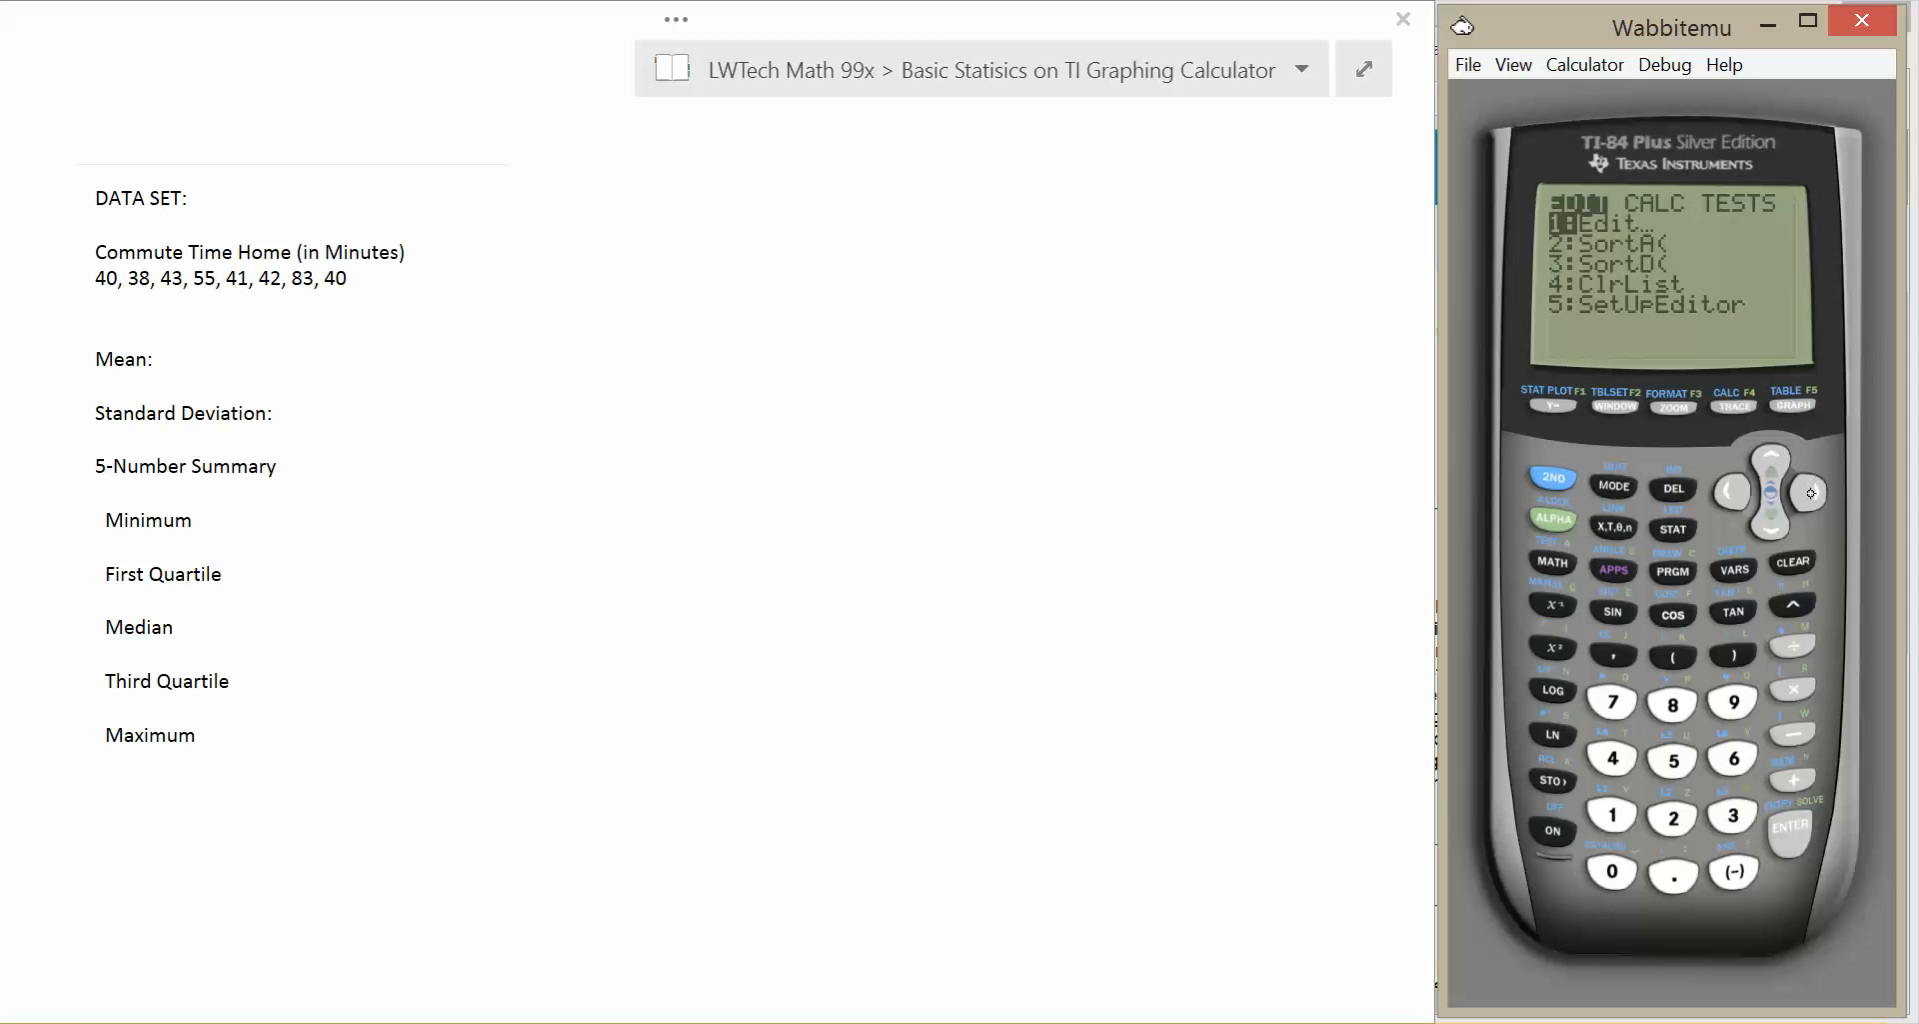
{"action": "left_click", "coordinate": [1813, 492]}
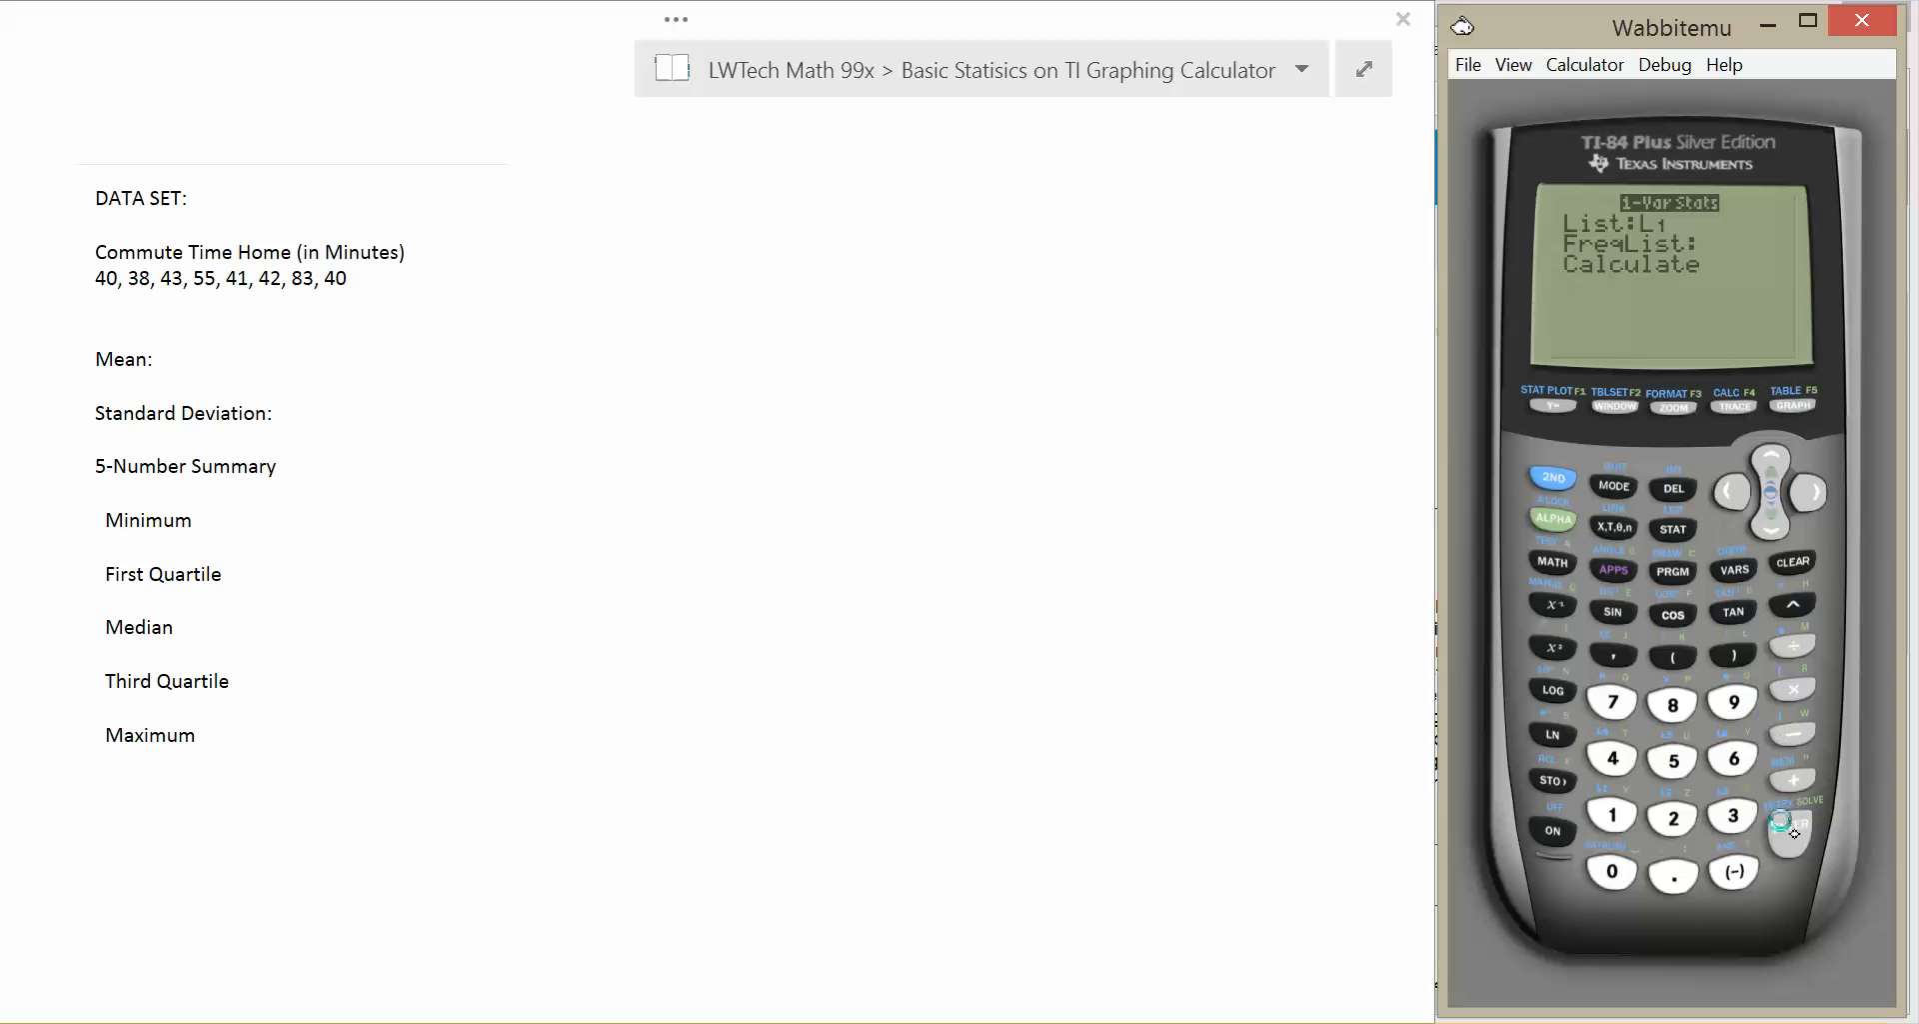
{"action": "left_click", "coordinate": [1789, 829]}
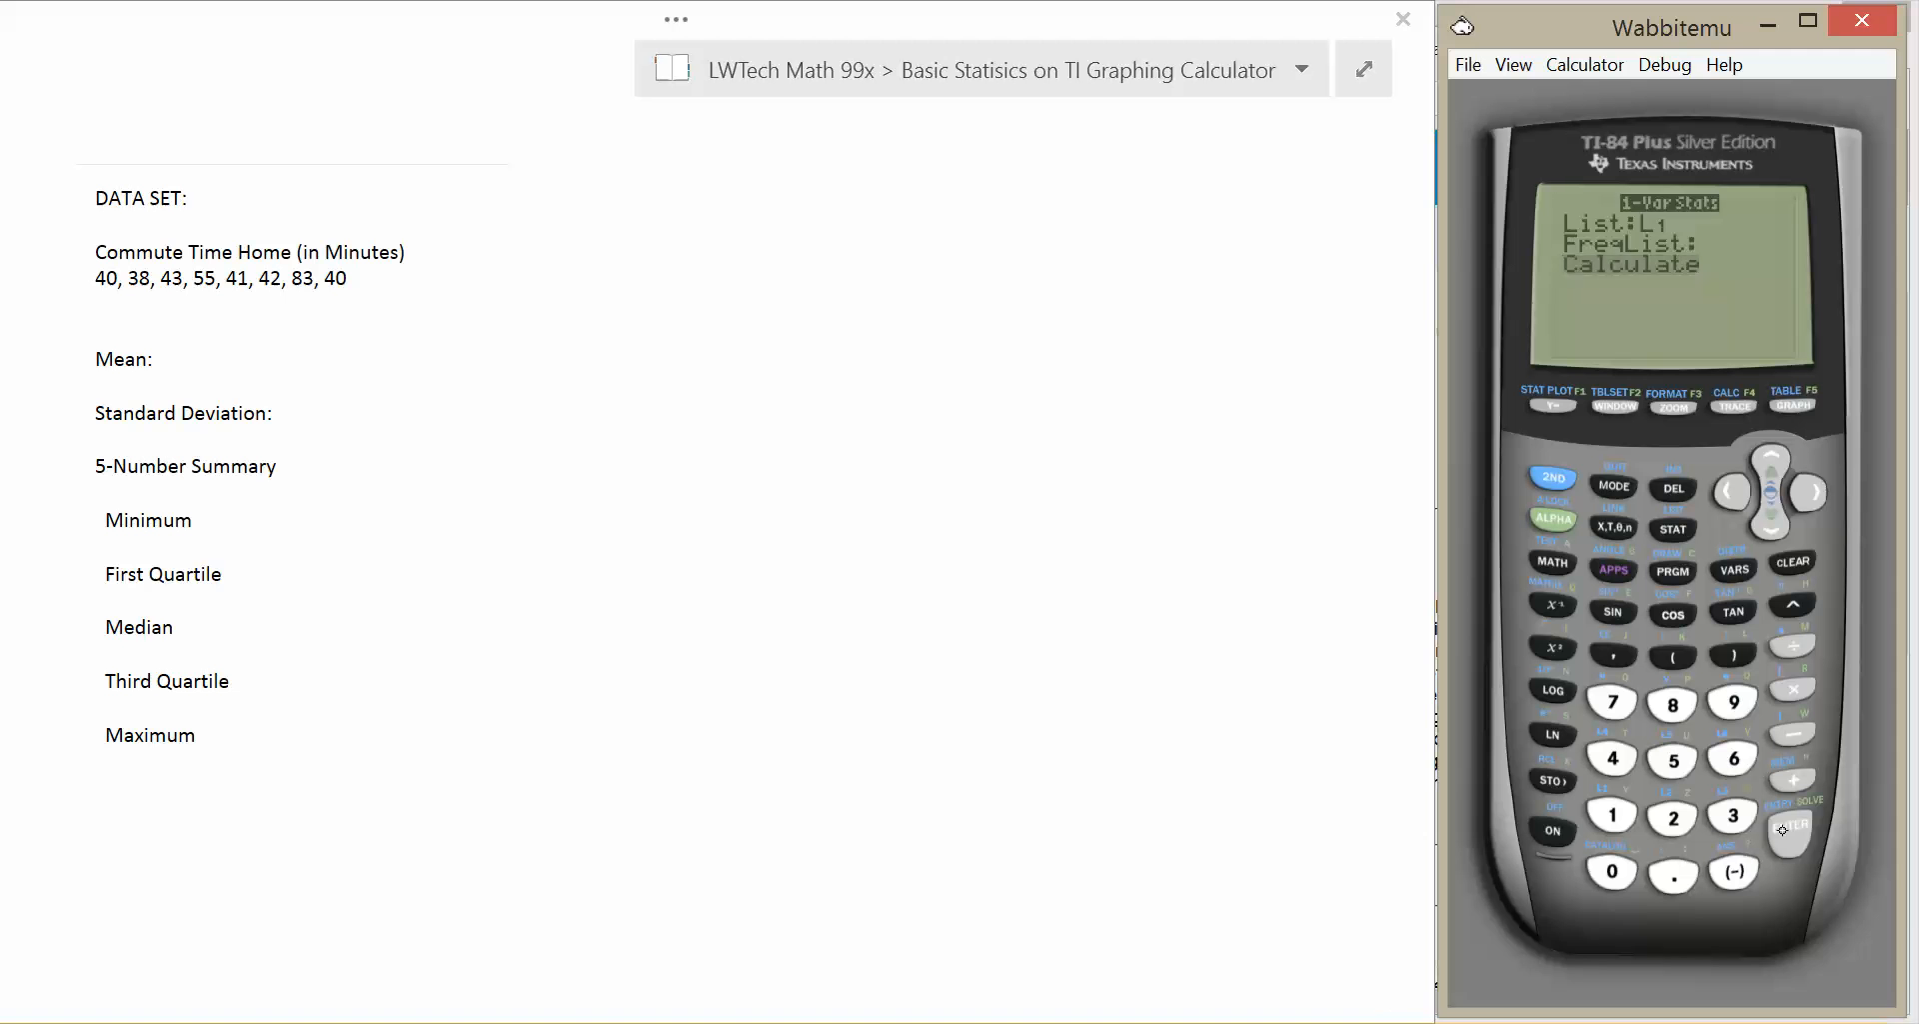
{"action": "left_click", "coordinate": [1788, 826]}
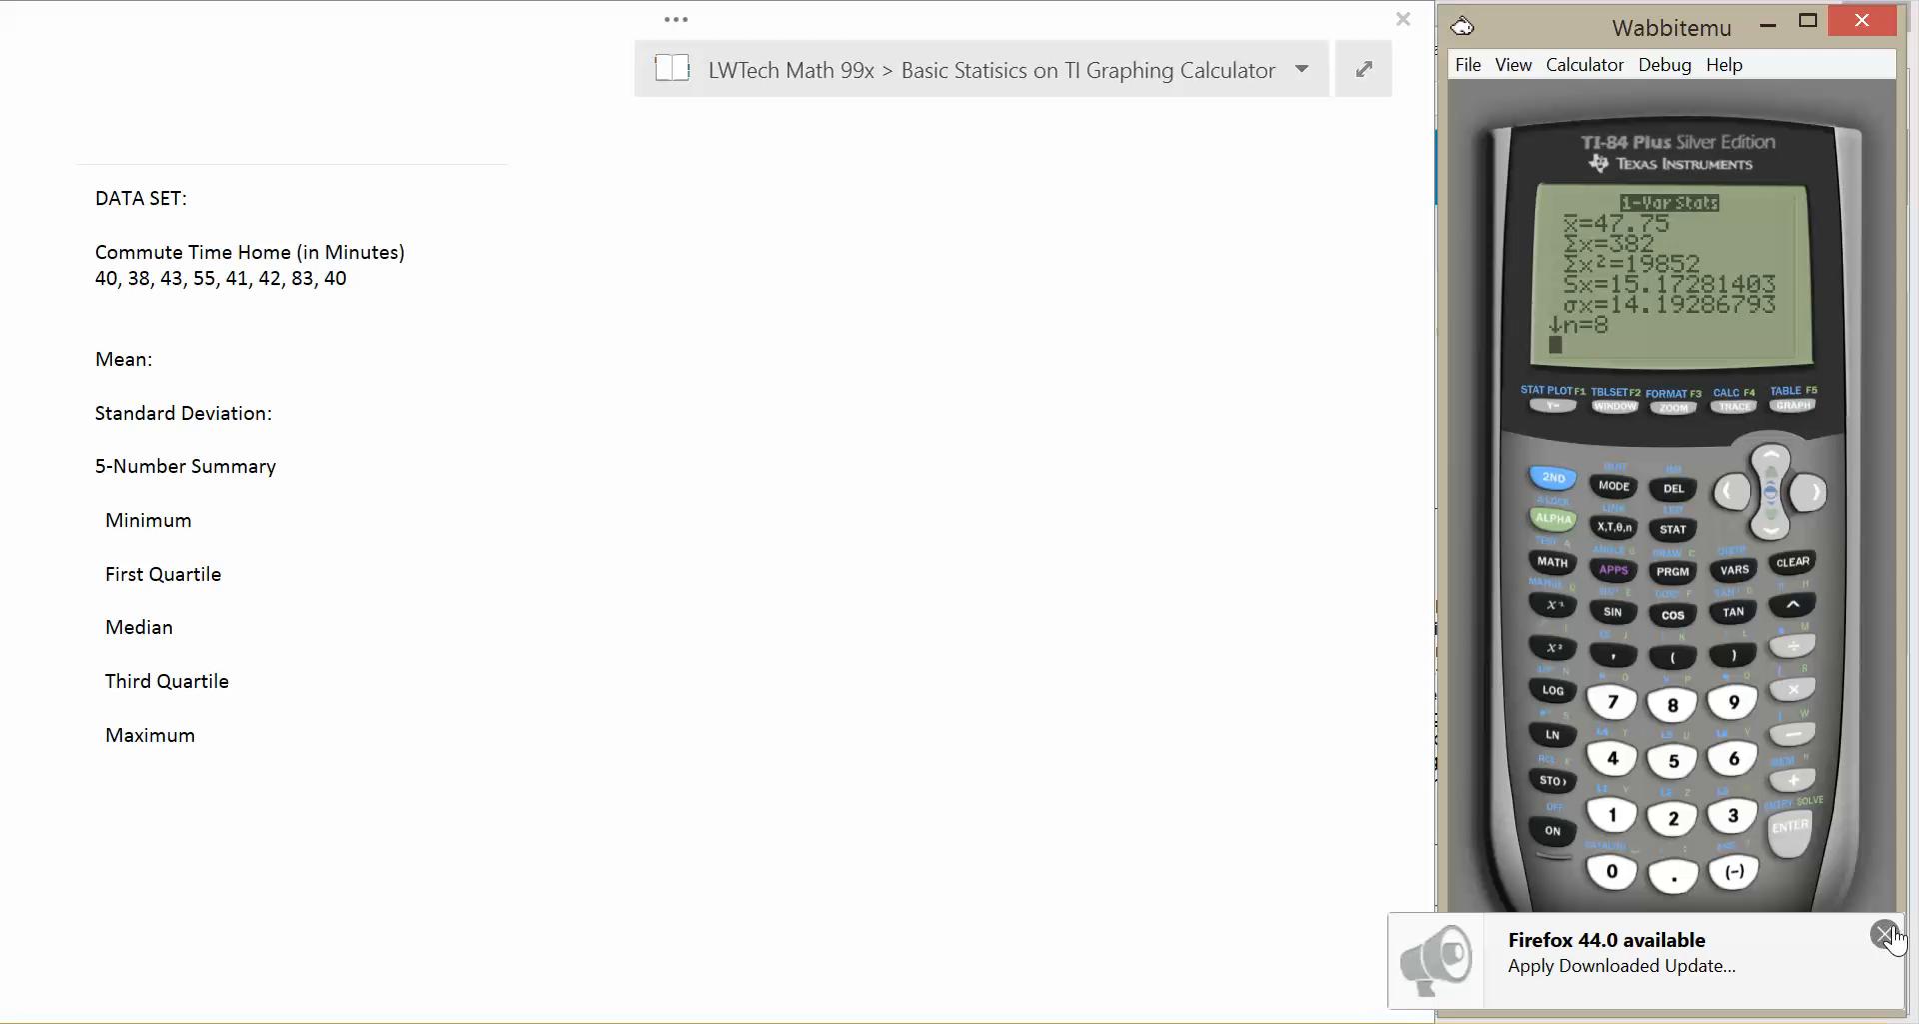
Dismiss the browser update notification covering the statistics screen.
{"action": "left_click", "coordinate": [1890, 934]}
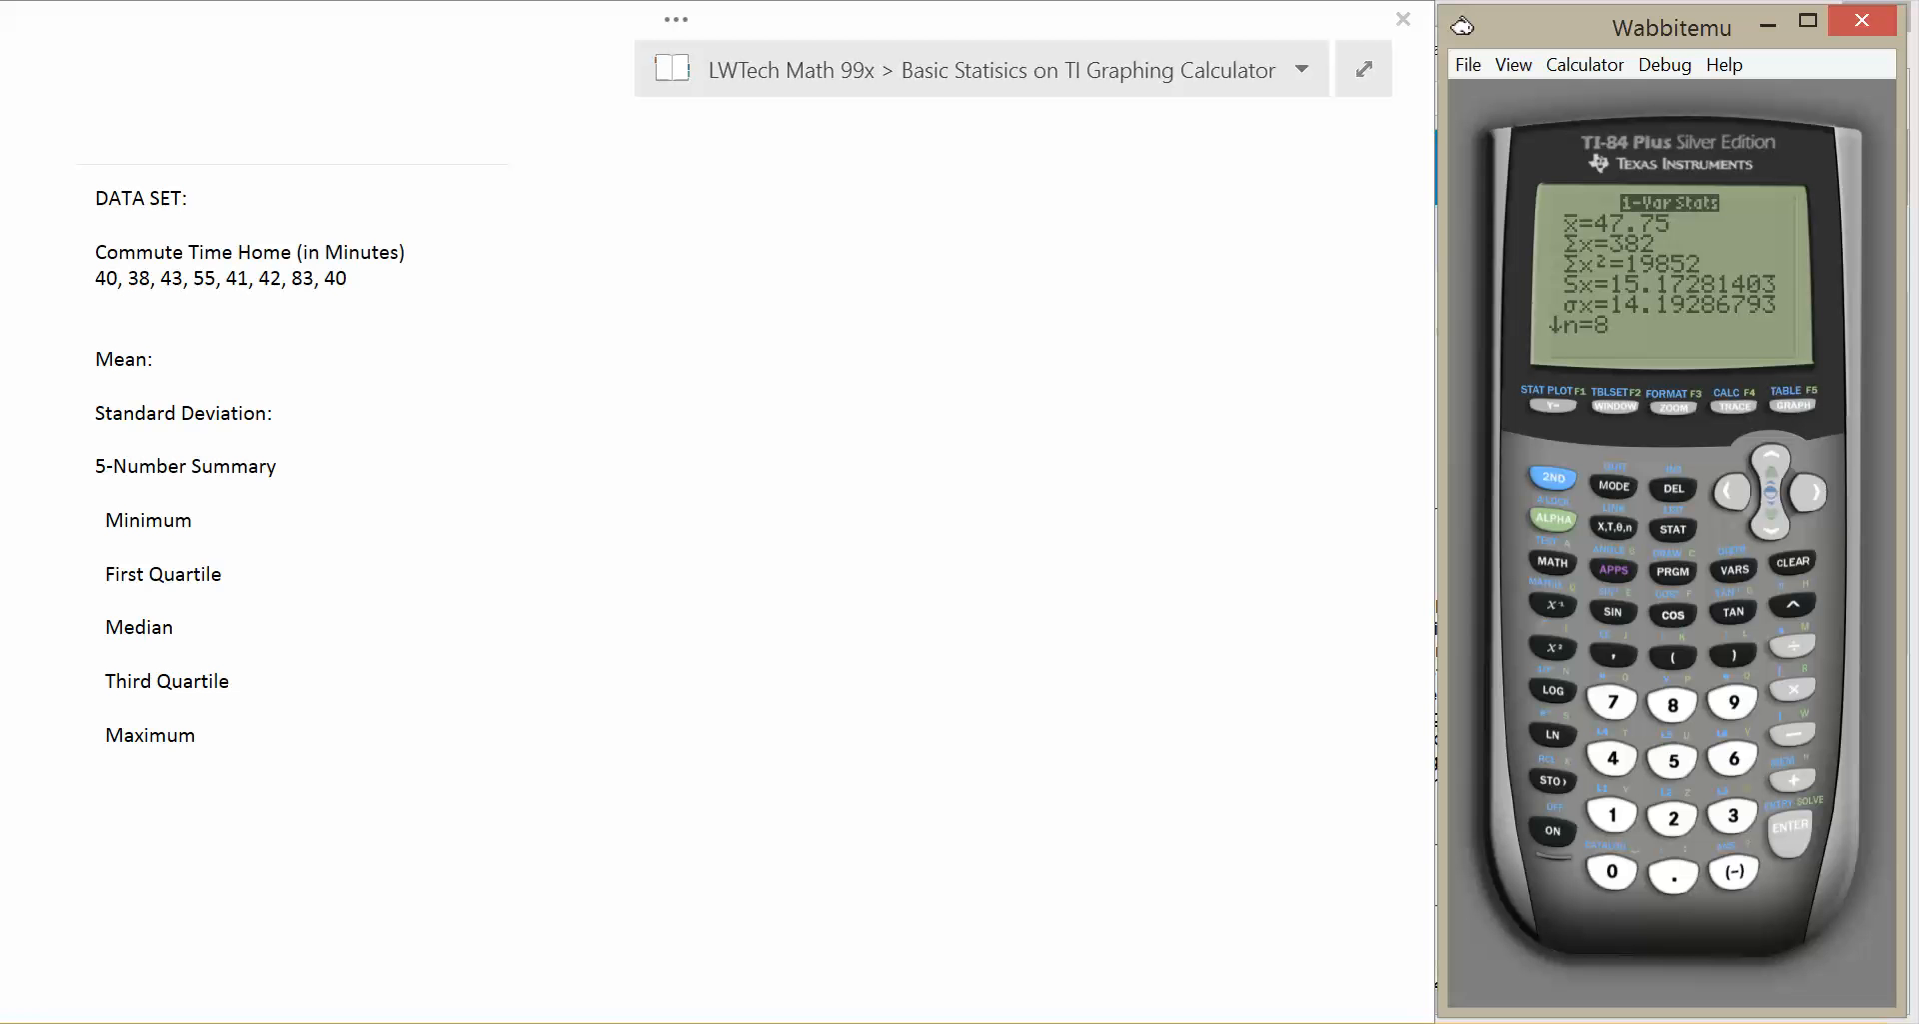
{"action": "mouse_move", "coordinate": [1908, 251]}
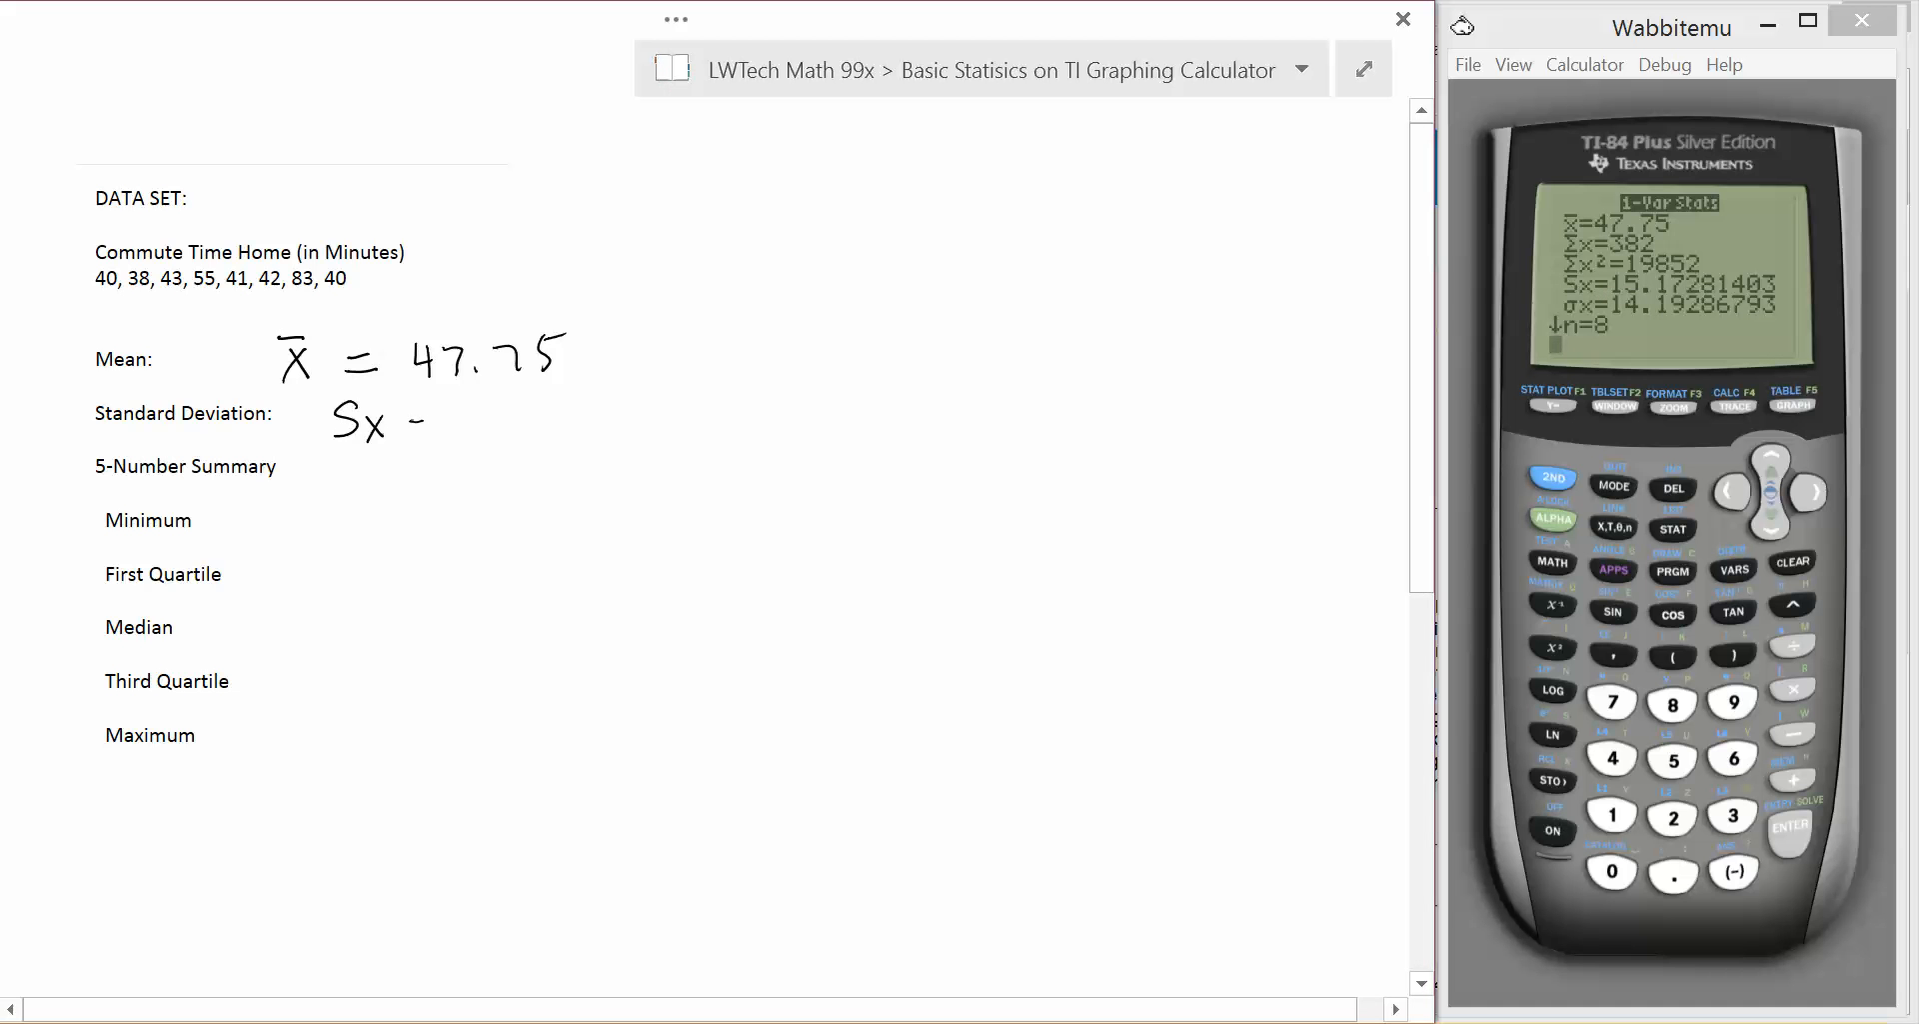
Write Sx = 15.17 beside Standard Deviation in the notes.
{"action": "type", "text": "= 15.17"}
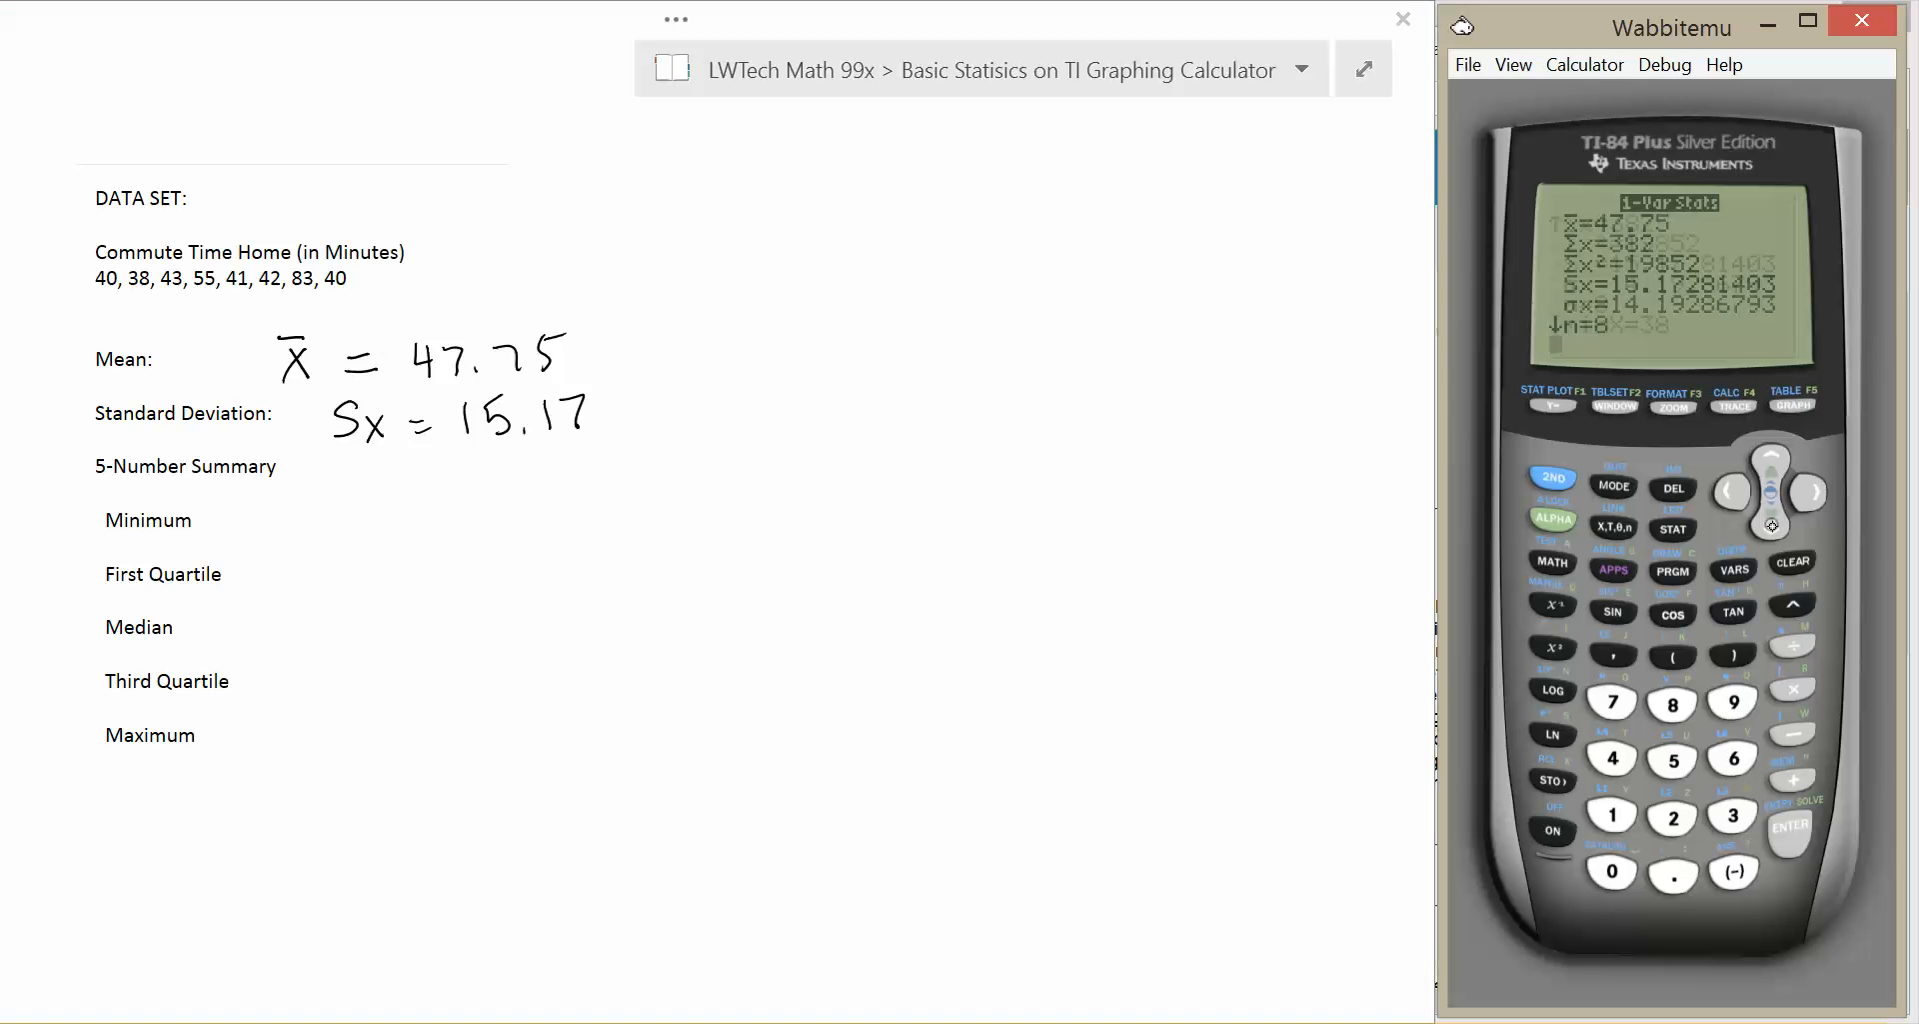
Write the five-number summary with Med 41.5 and Q3 = 49, bracing the mean and Sx.
{"action": "left_click", "coordinate": [1770, 456]}
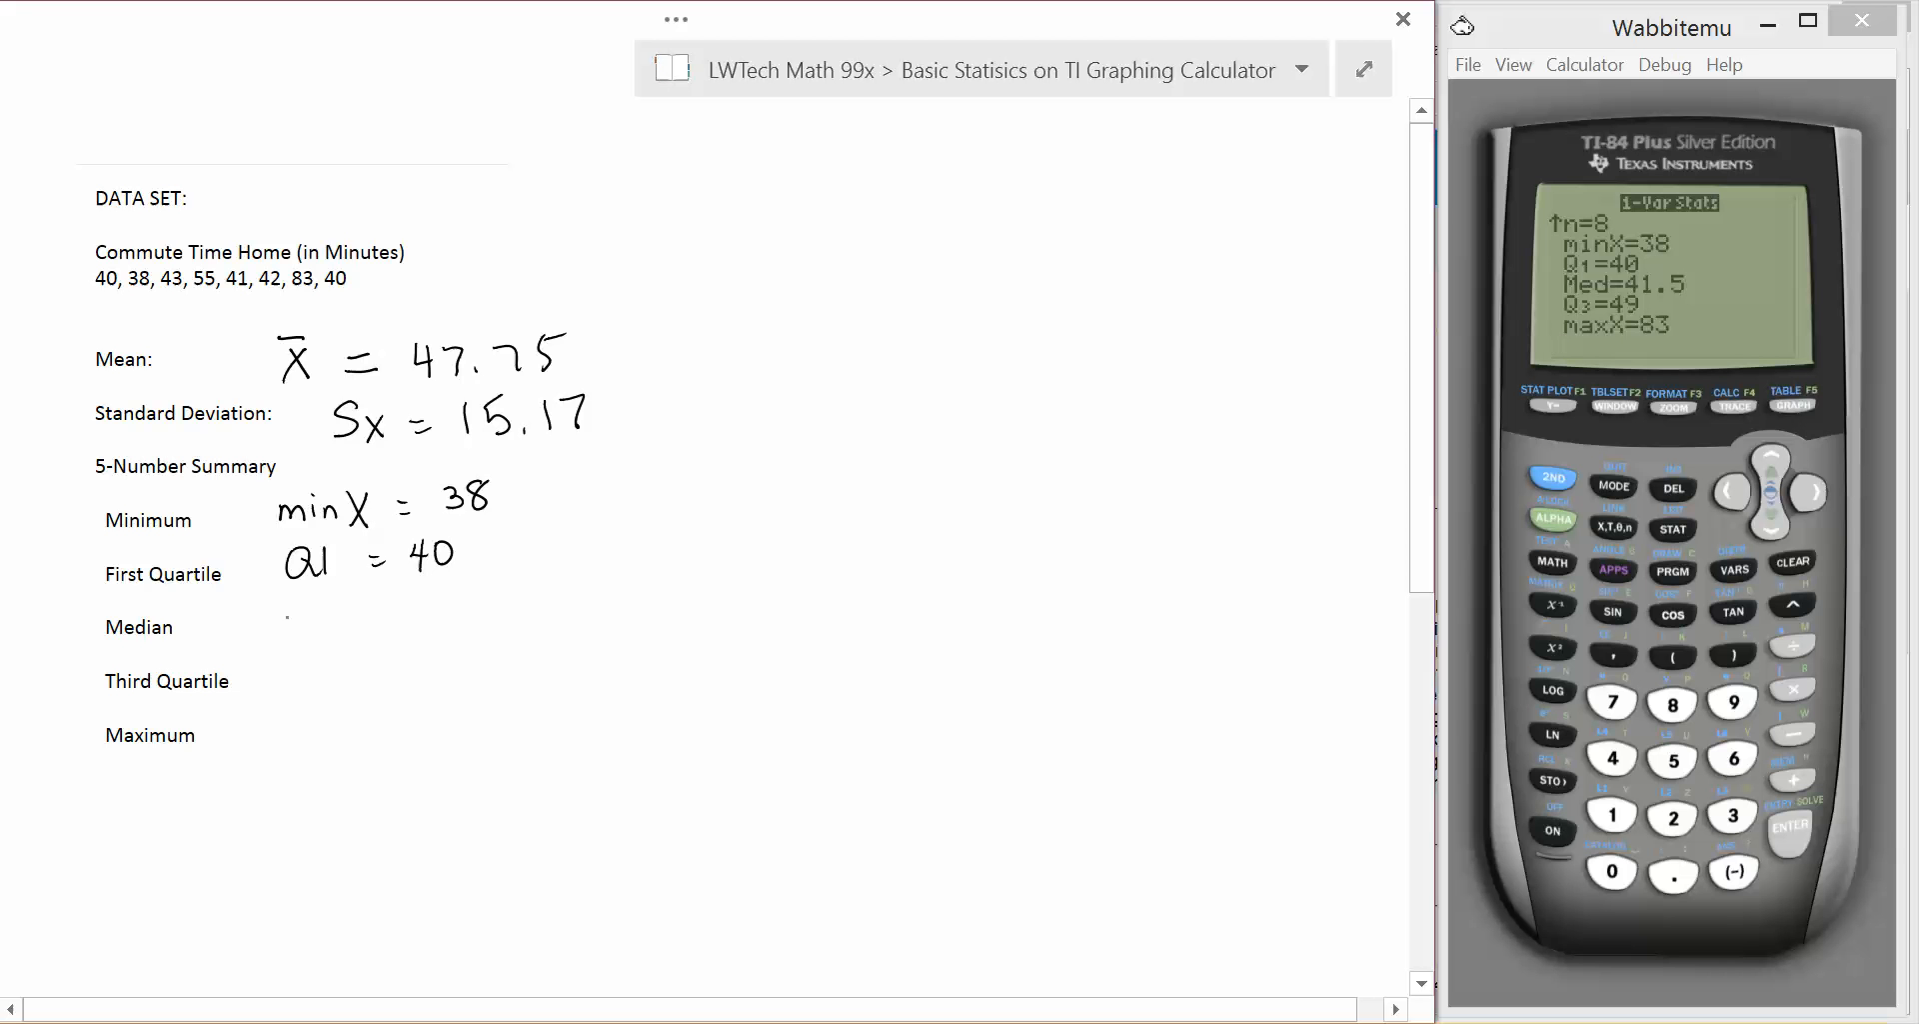
{"action": "type", "text": "Med ="}
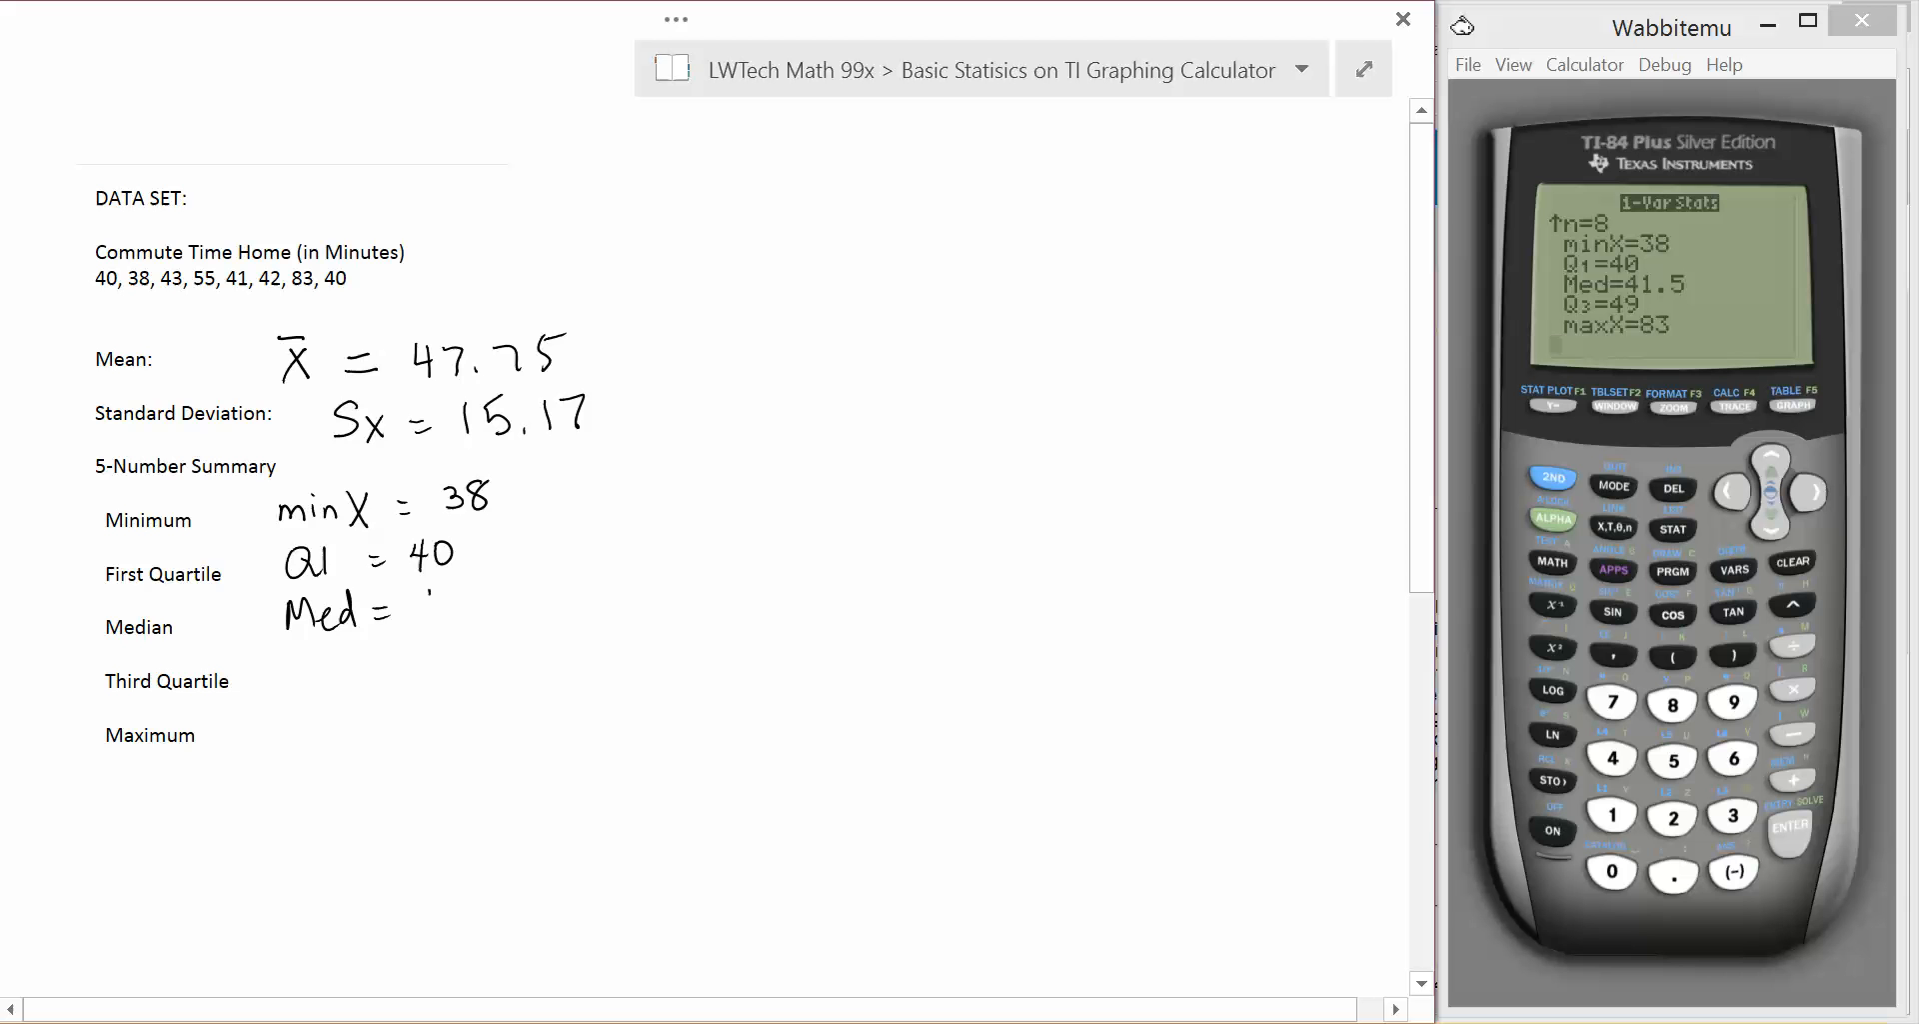
{"action": "type", "text": "41.5"}
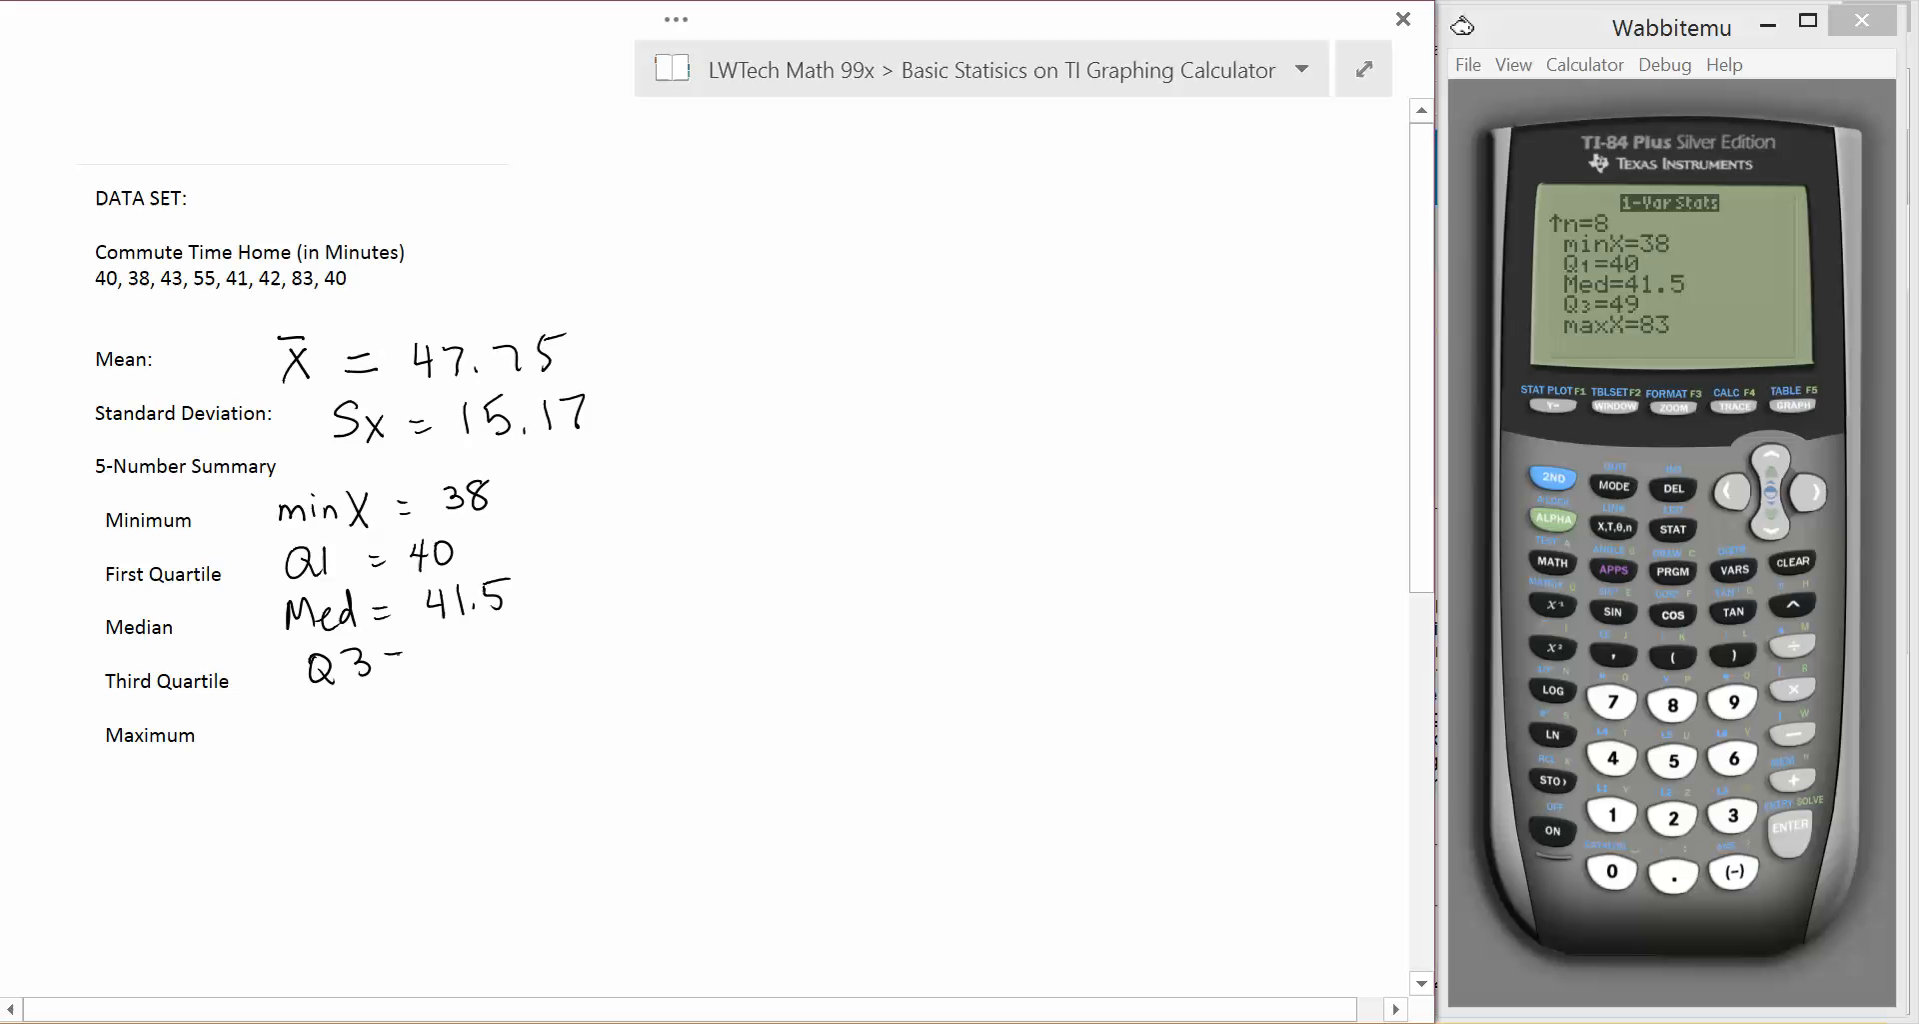
{"action": "type", "text": "= 49"}
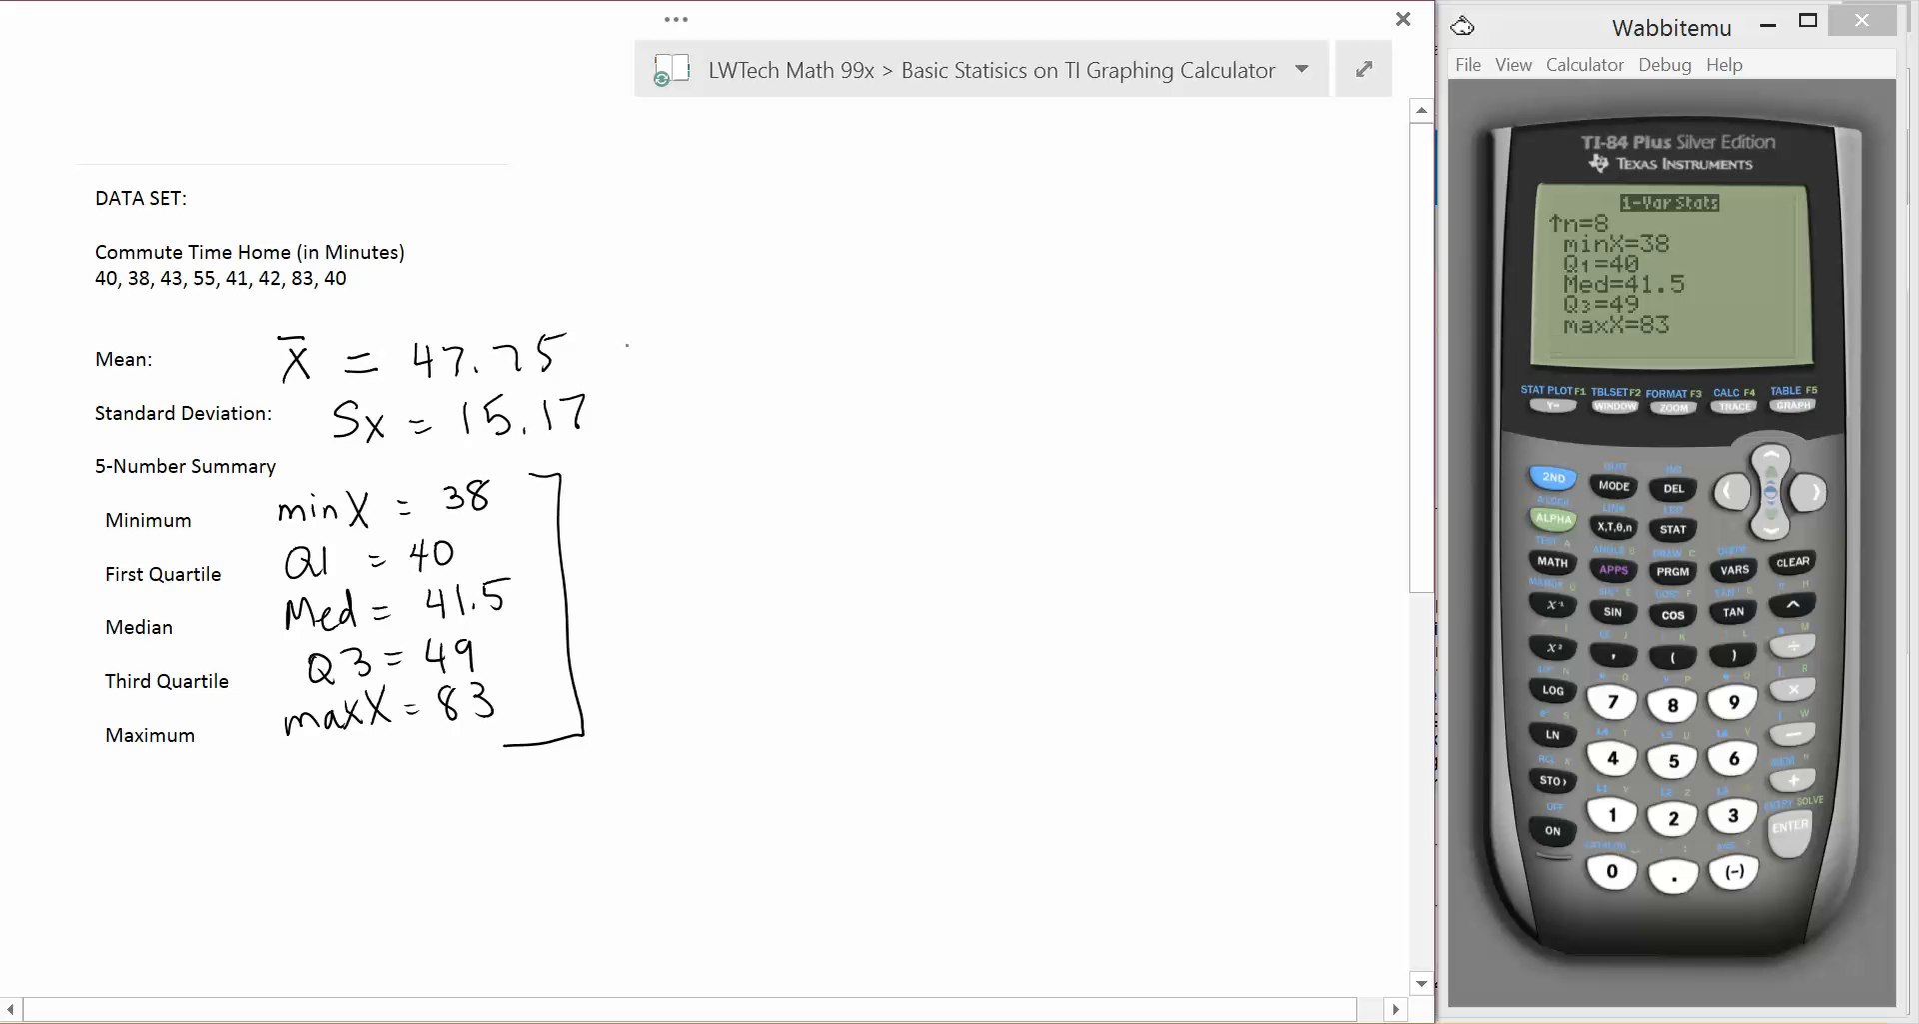
{"action": "left_click_drag", "start_coordinate": [611, 324], "coordinate": [626, 434]}
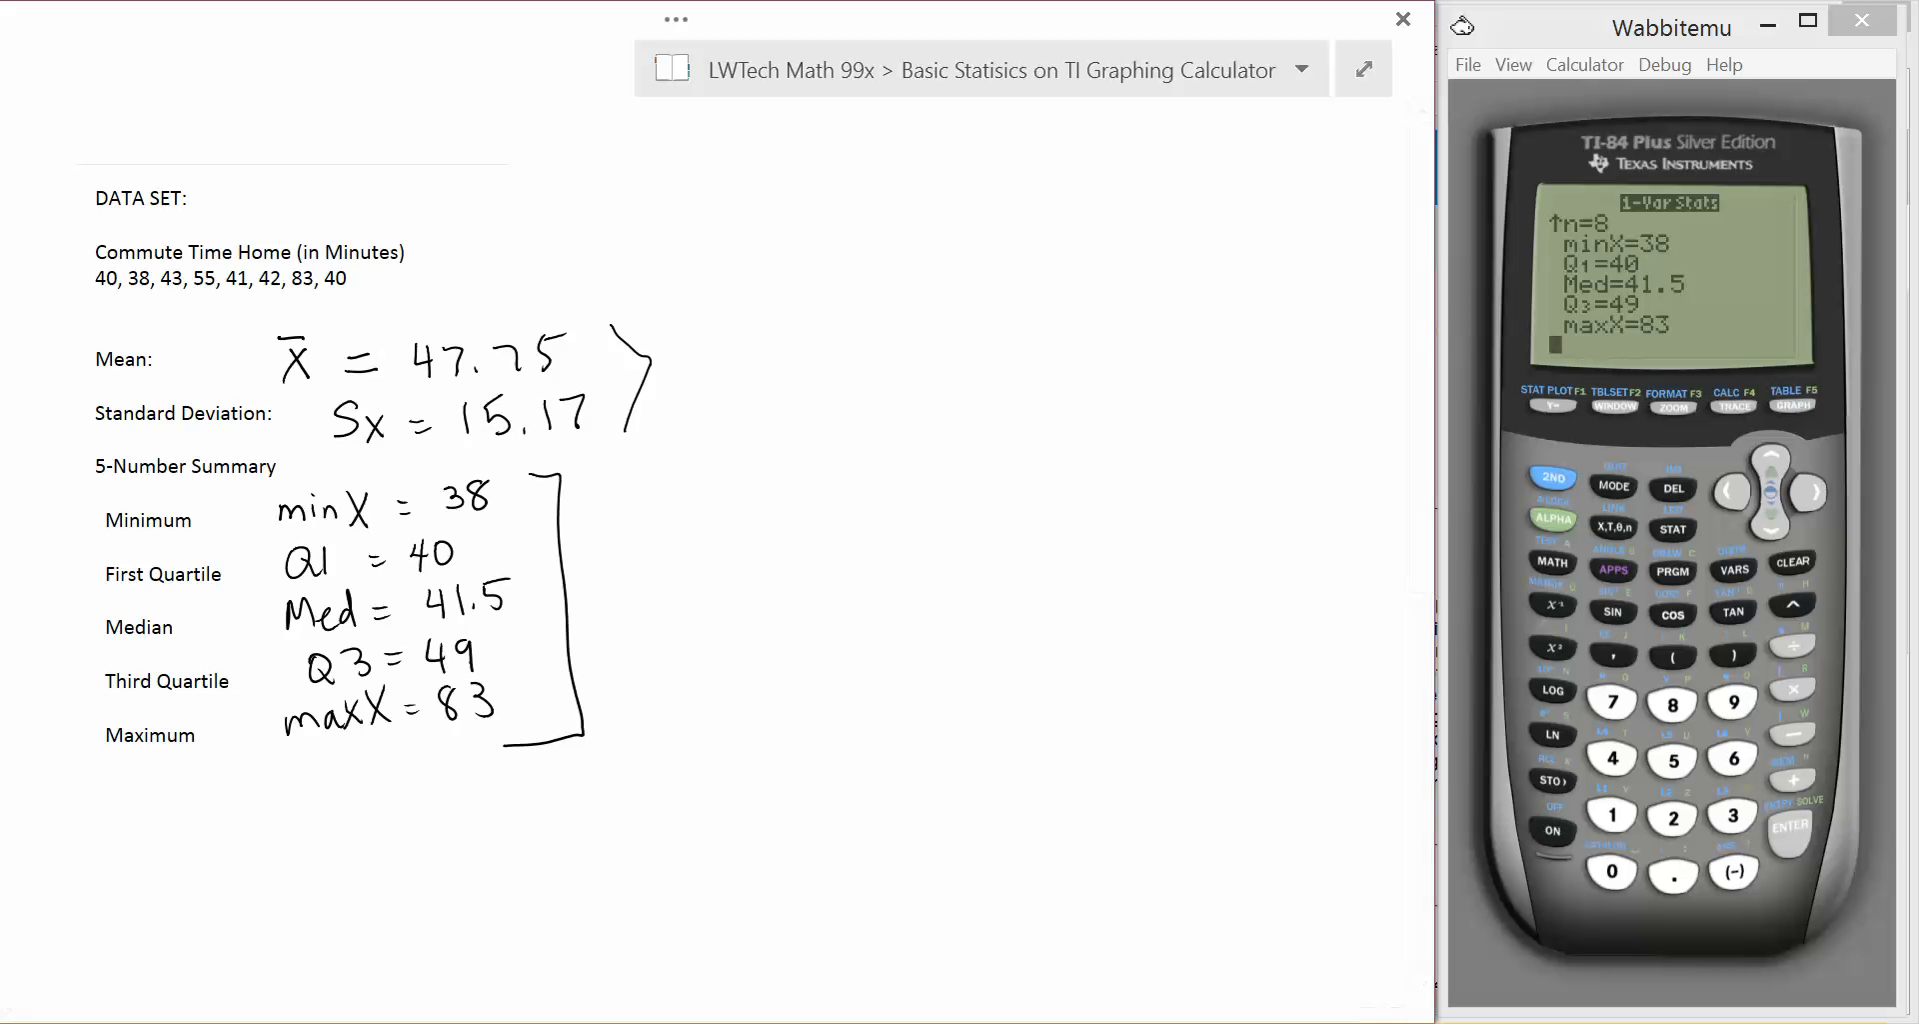
Bring up the STAT calculation choices and scroll the notes toward the next data set.
{"action": "left_click", "coordinate": [1672, 530]}
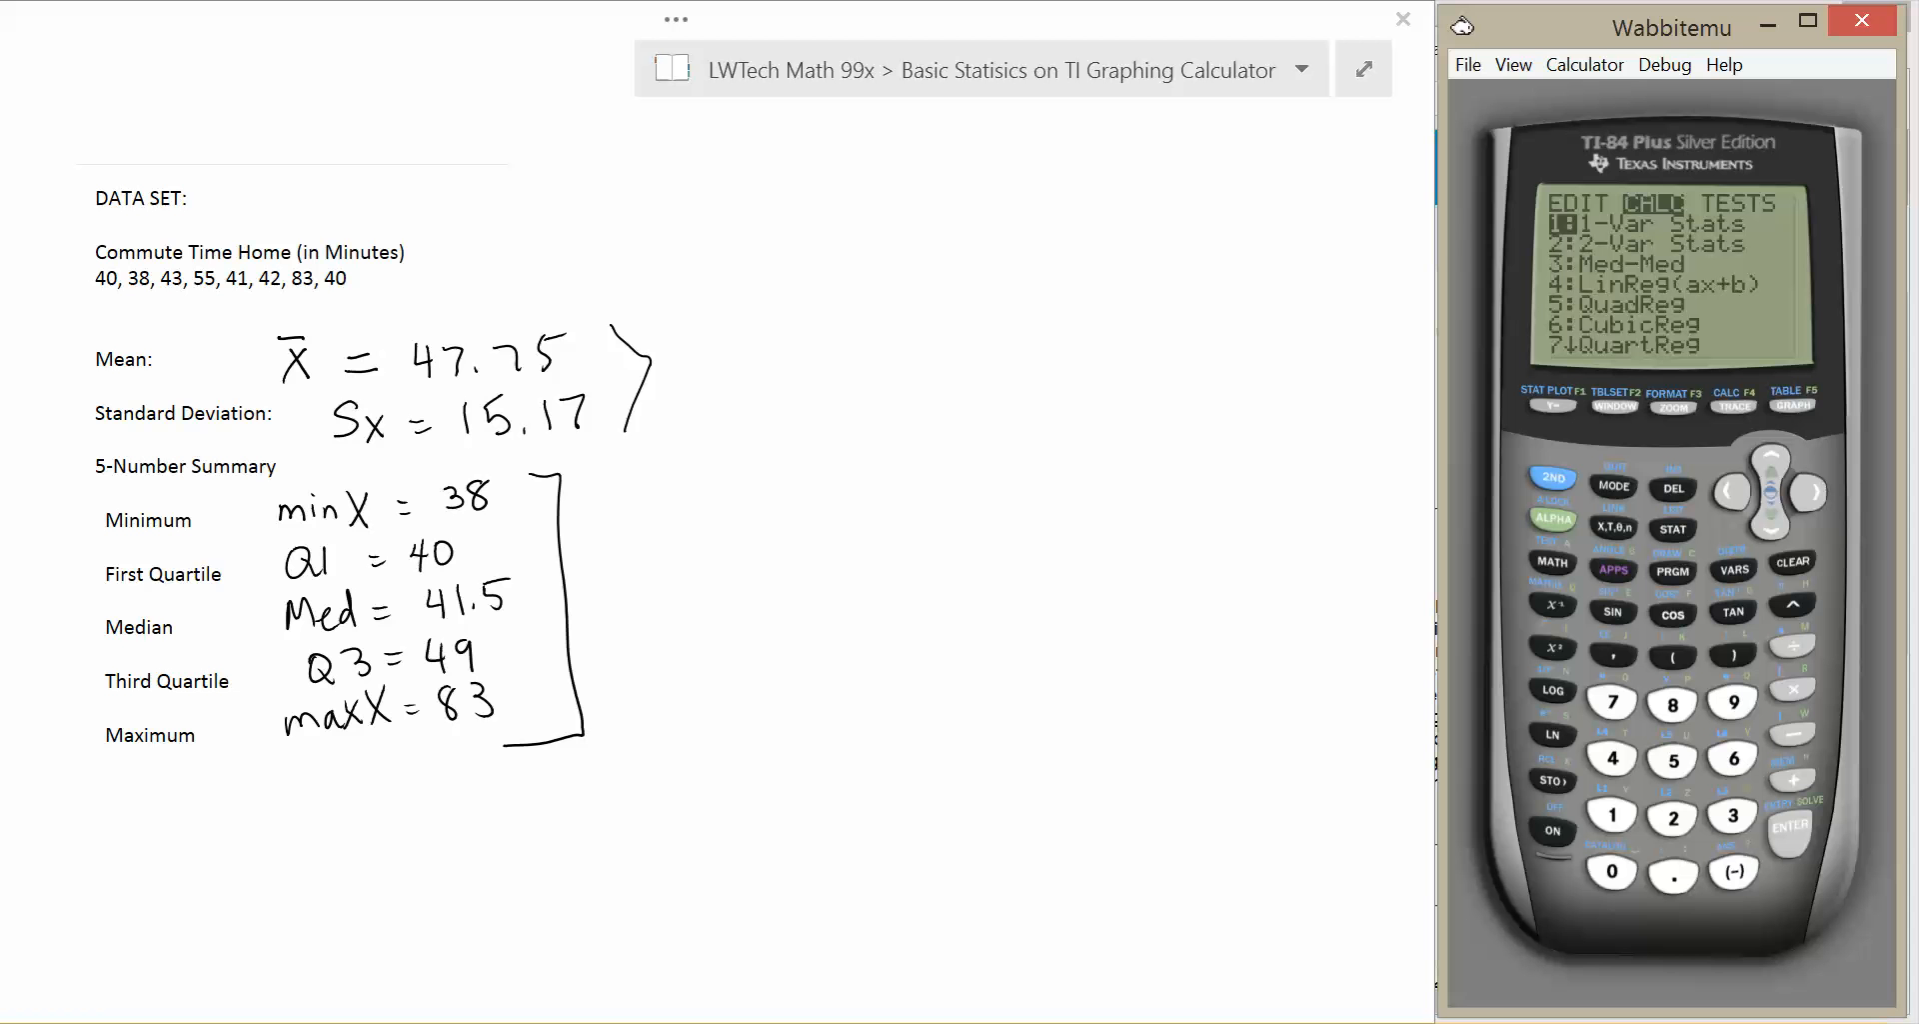
{"action": "scroll", "scroll_direction": "down", "scroll_amount": 3}
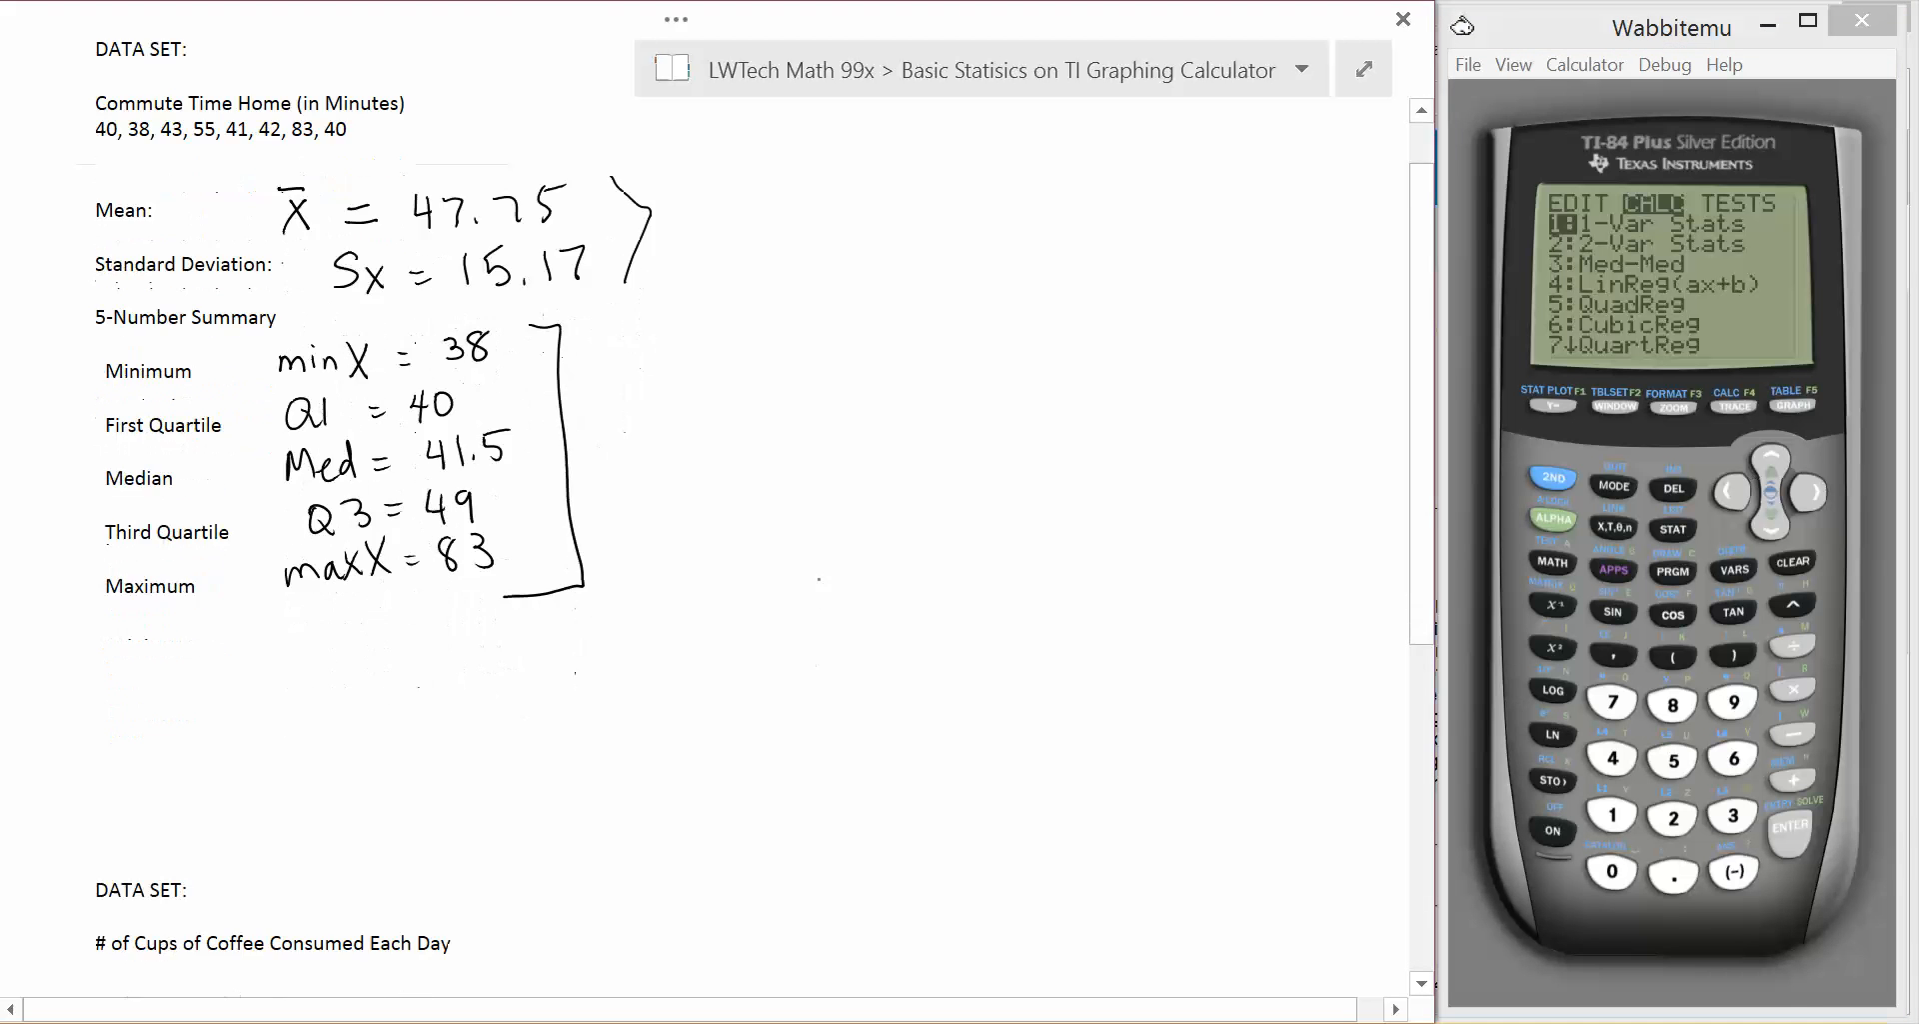
Scroll the notes to the # of Cups of Coffee frequency table.
{"action": "scroll", "scroll_direction": "down", "scroll_amount": 3}
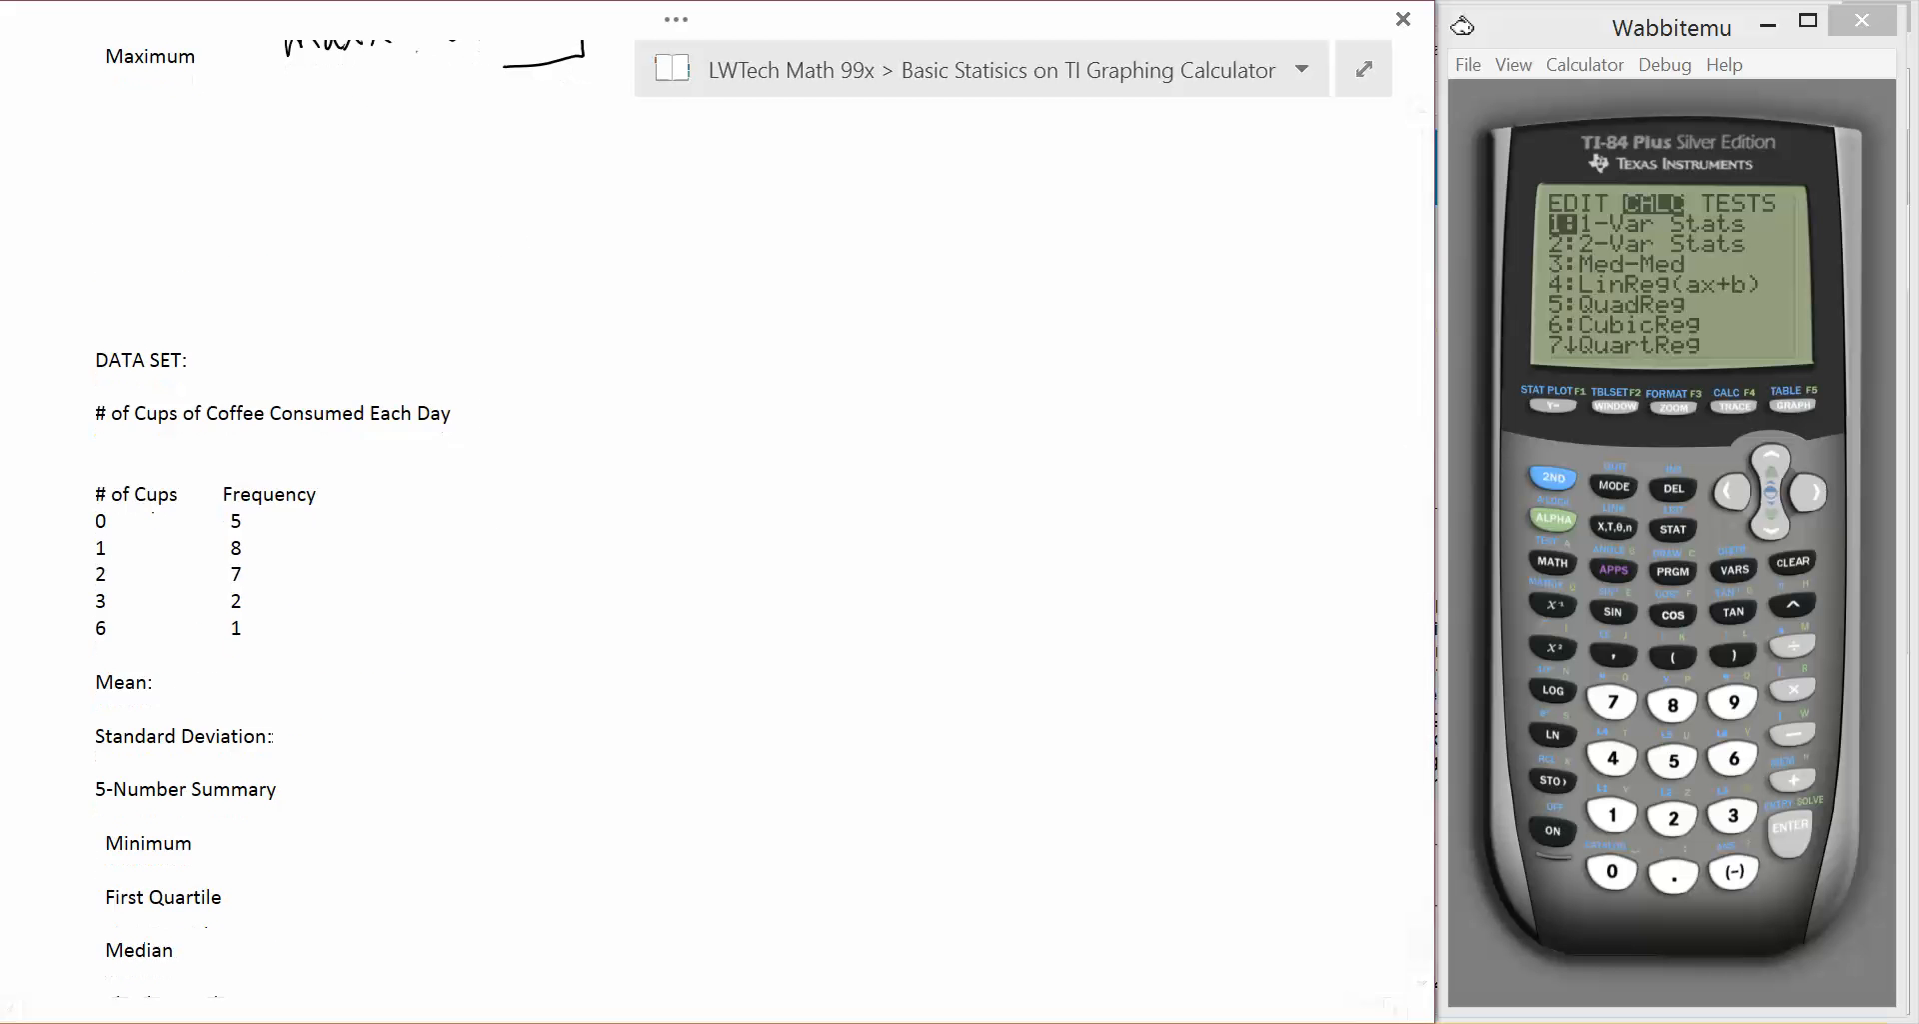
{"action": "scroll", "scroll_direction": "up", "scroll_amount": 3}
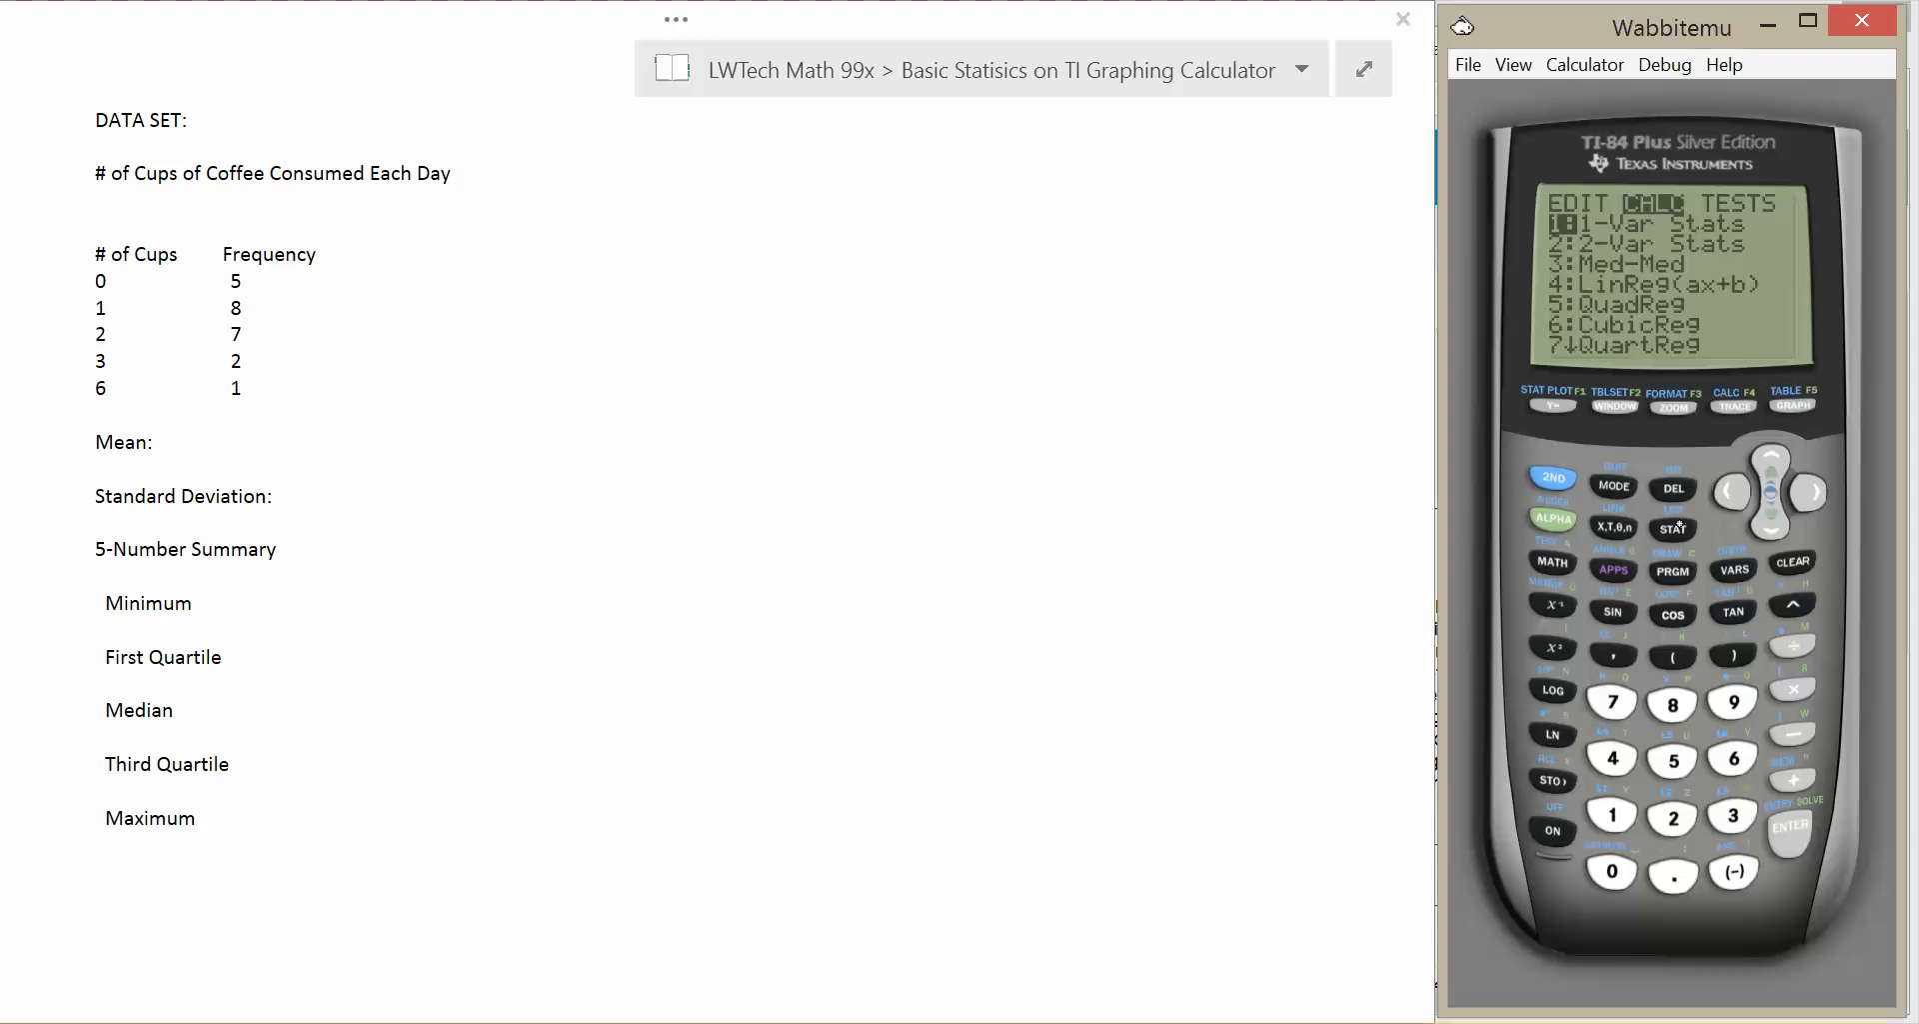
Clear the commute times from L1 and start keying in the first cups values.
{"action": "left_click", "coordinate": [1671, 528]}
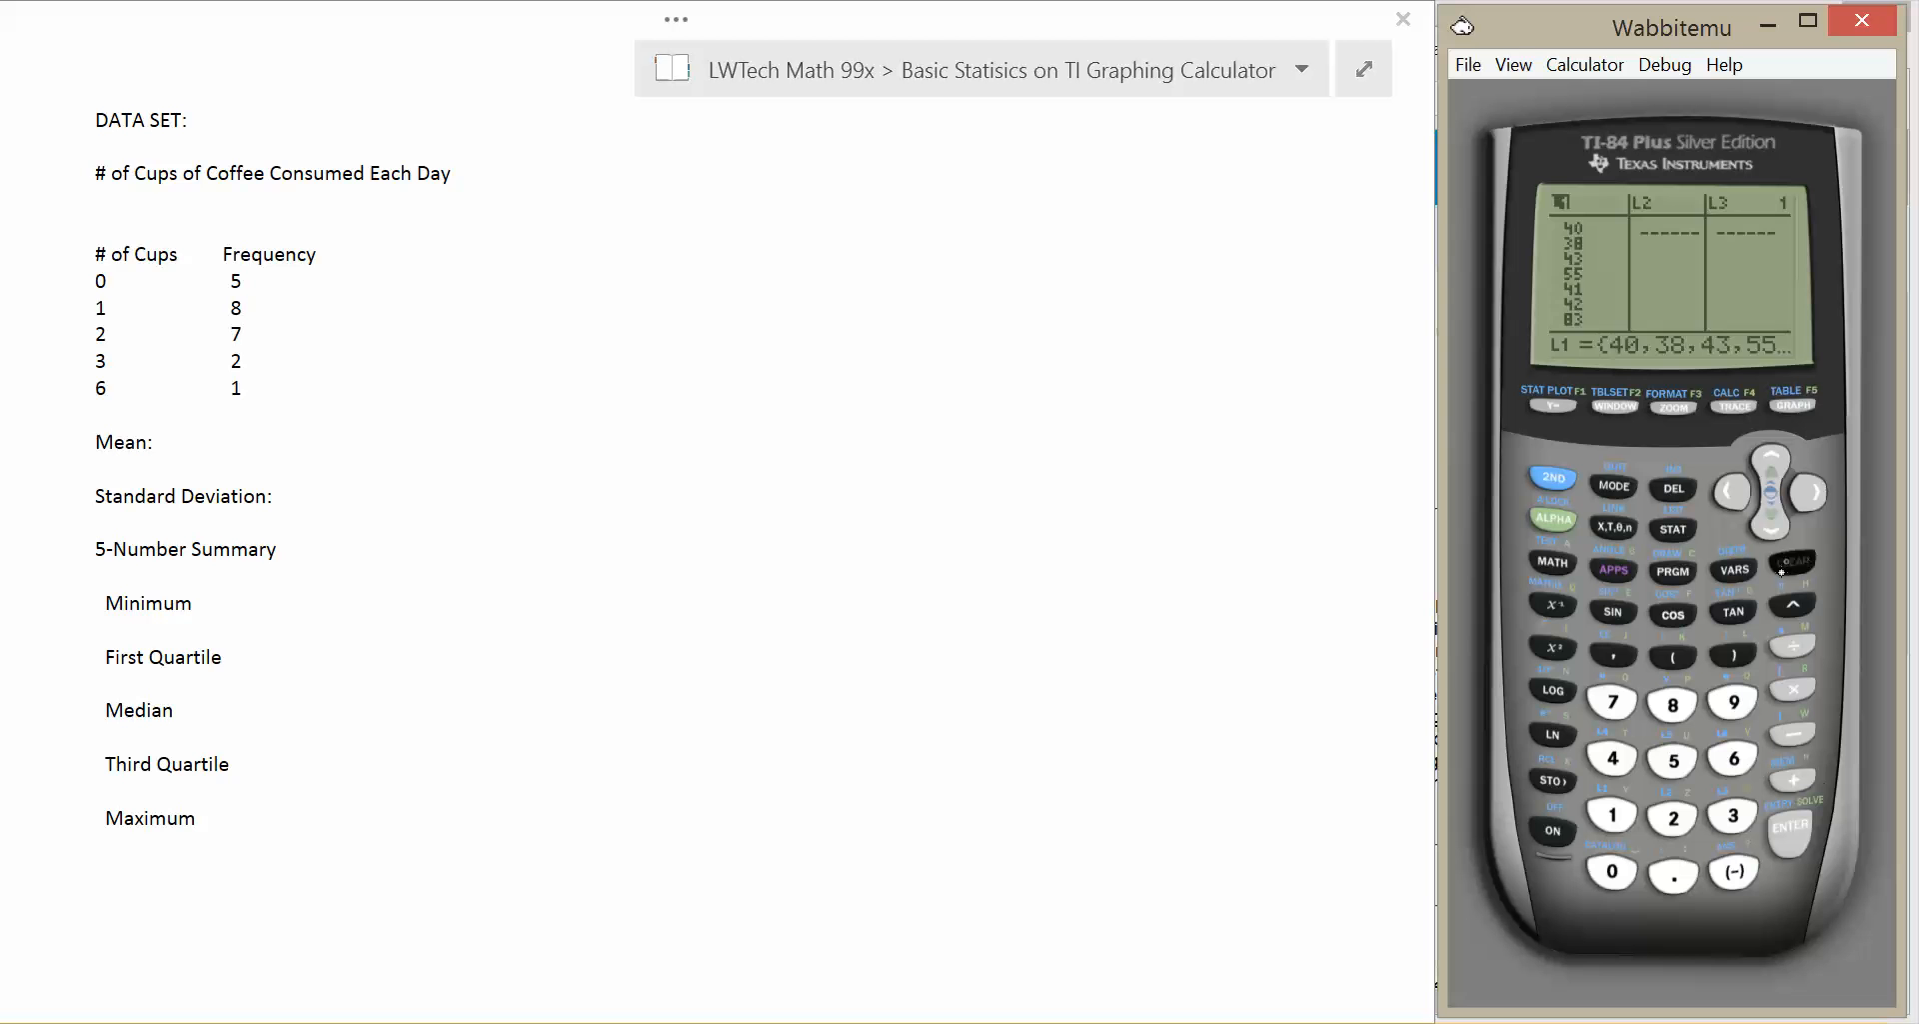
{"action": "left_click", "coordinate": [1791, 562]}
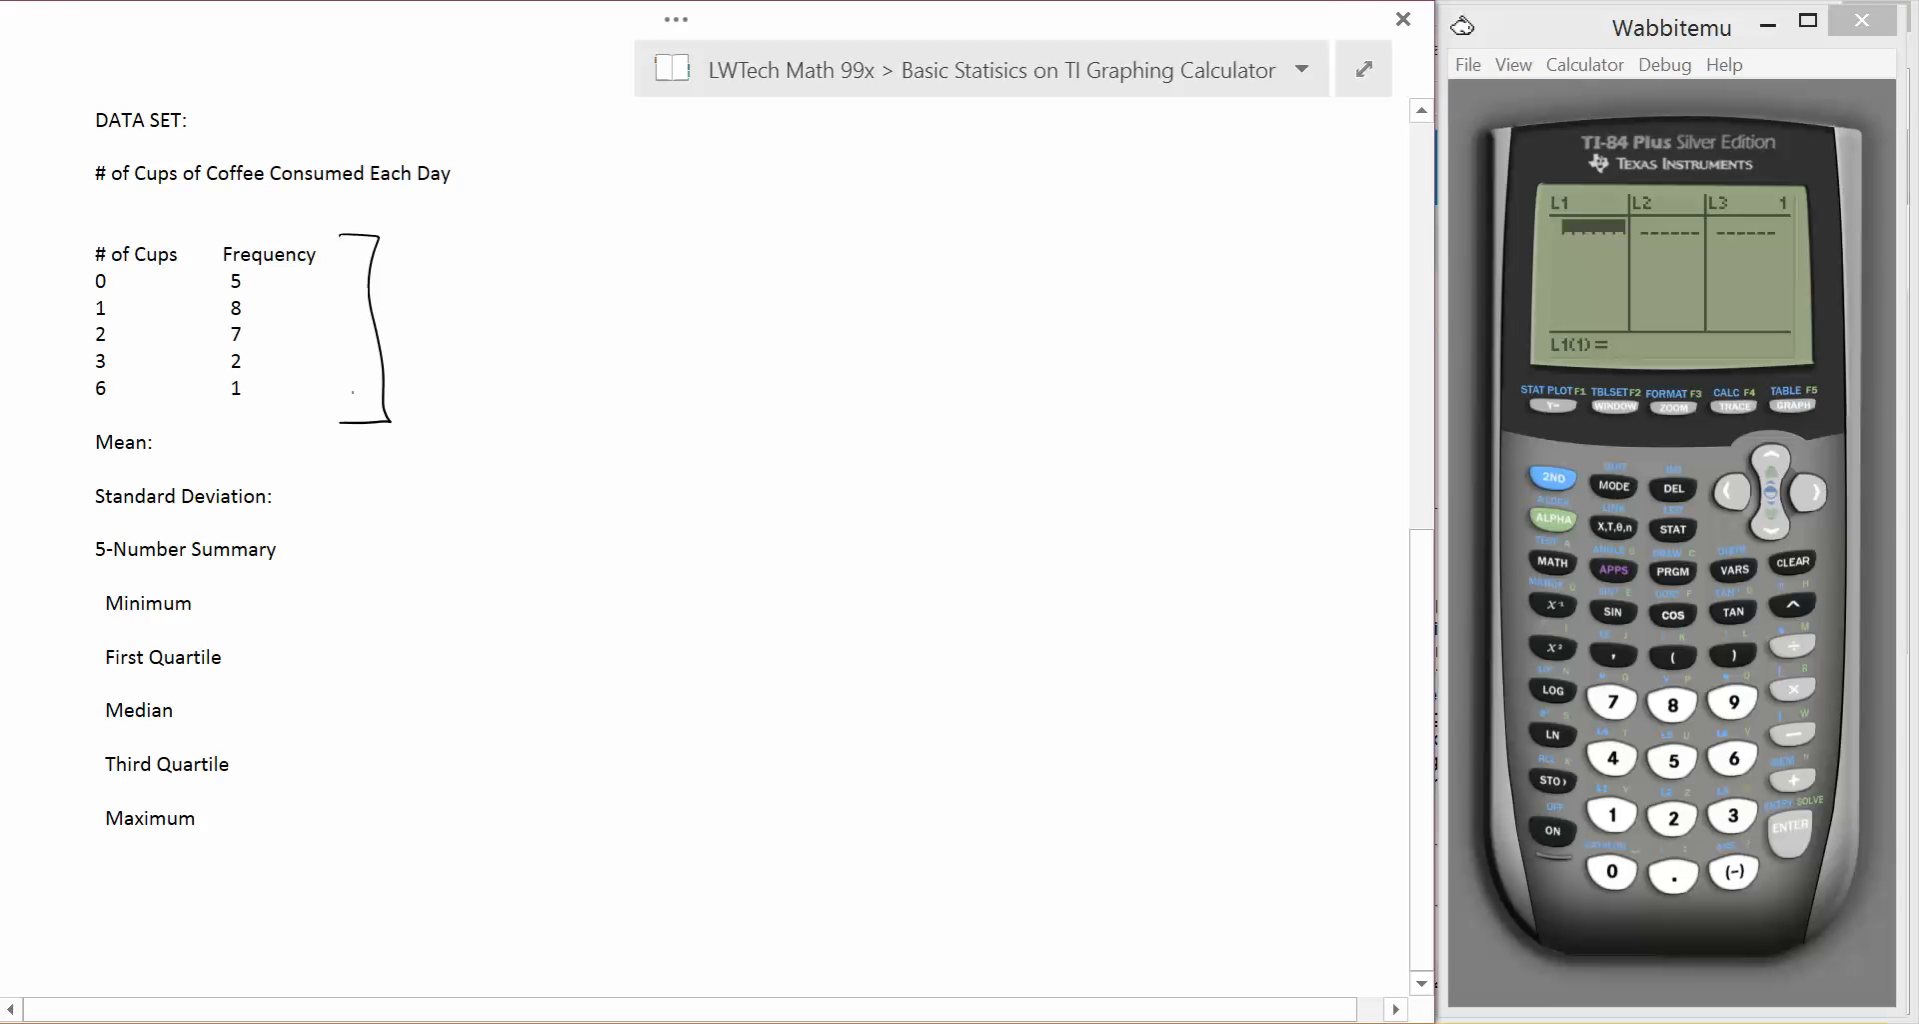
{"action": "left_click", "coordinate": [1611, 872]}
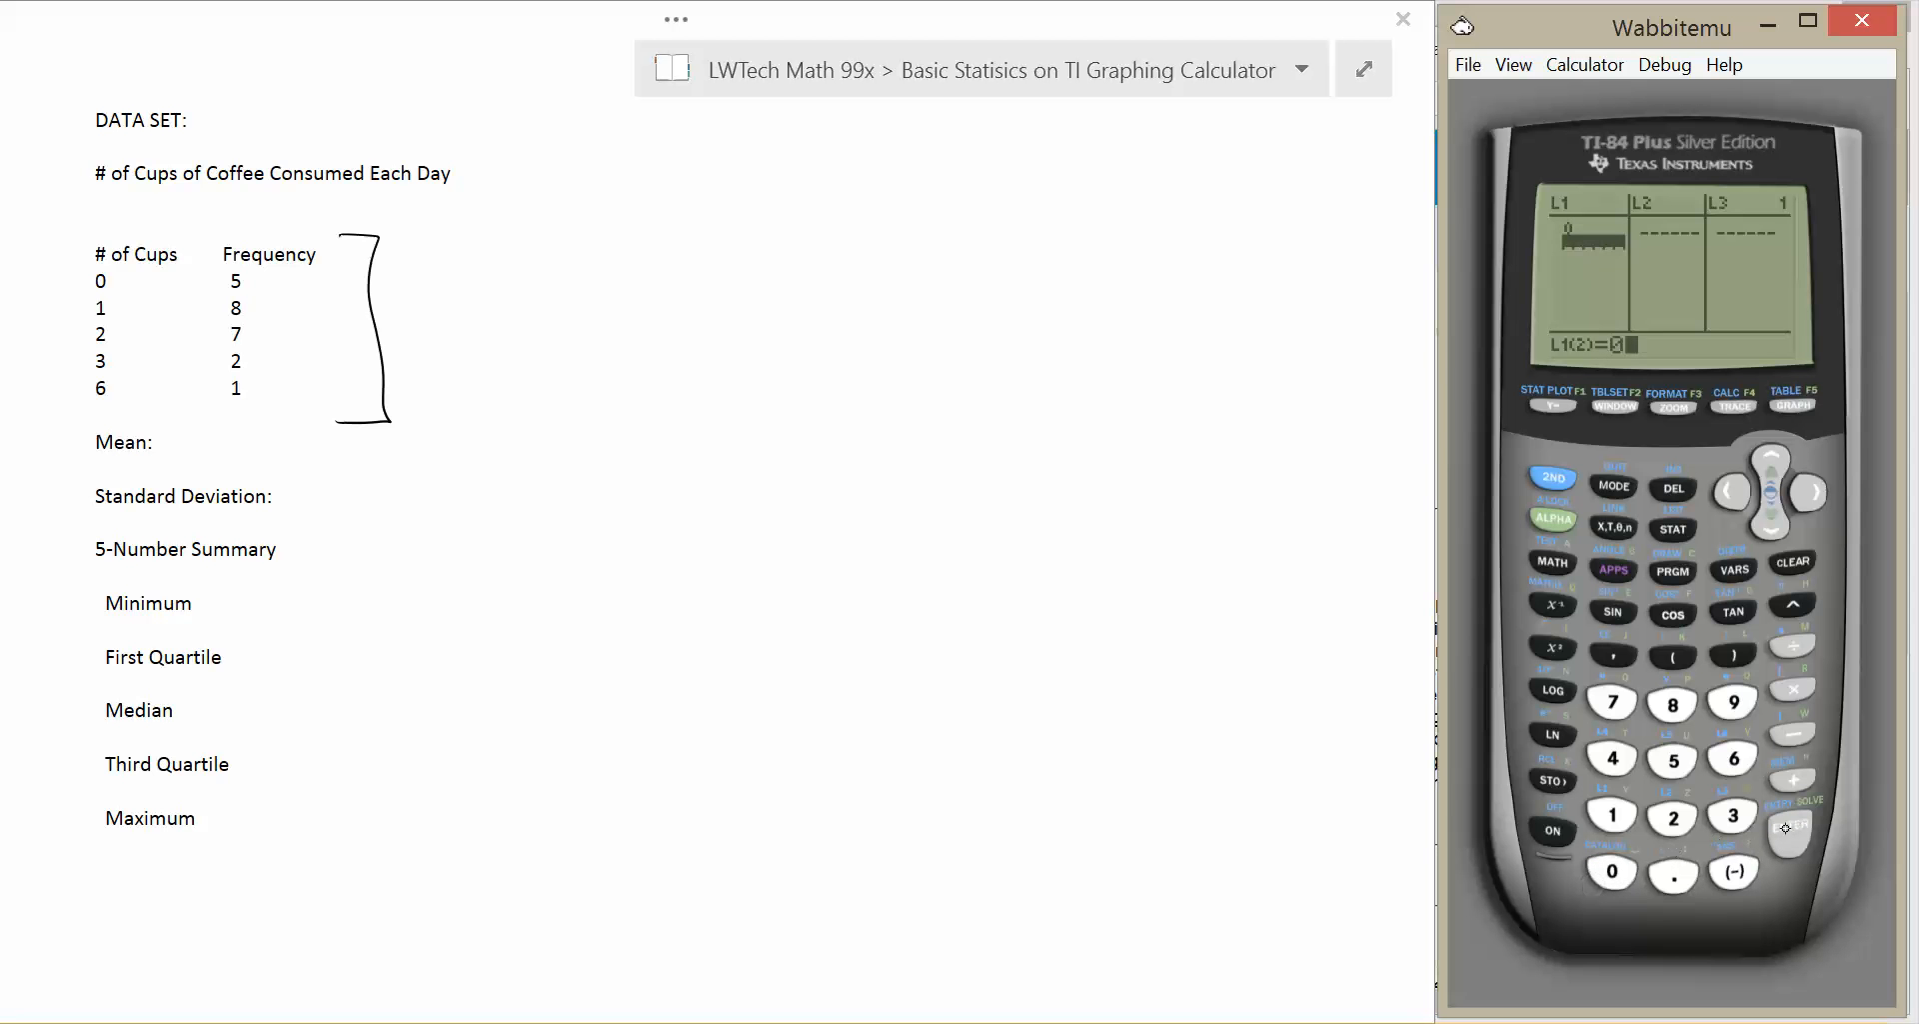
{"action": "left_click", "coordinate": [1611, 870]}
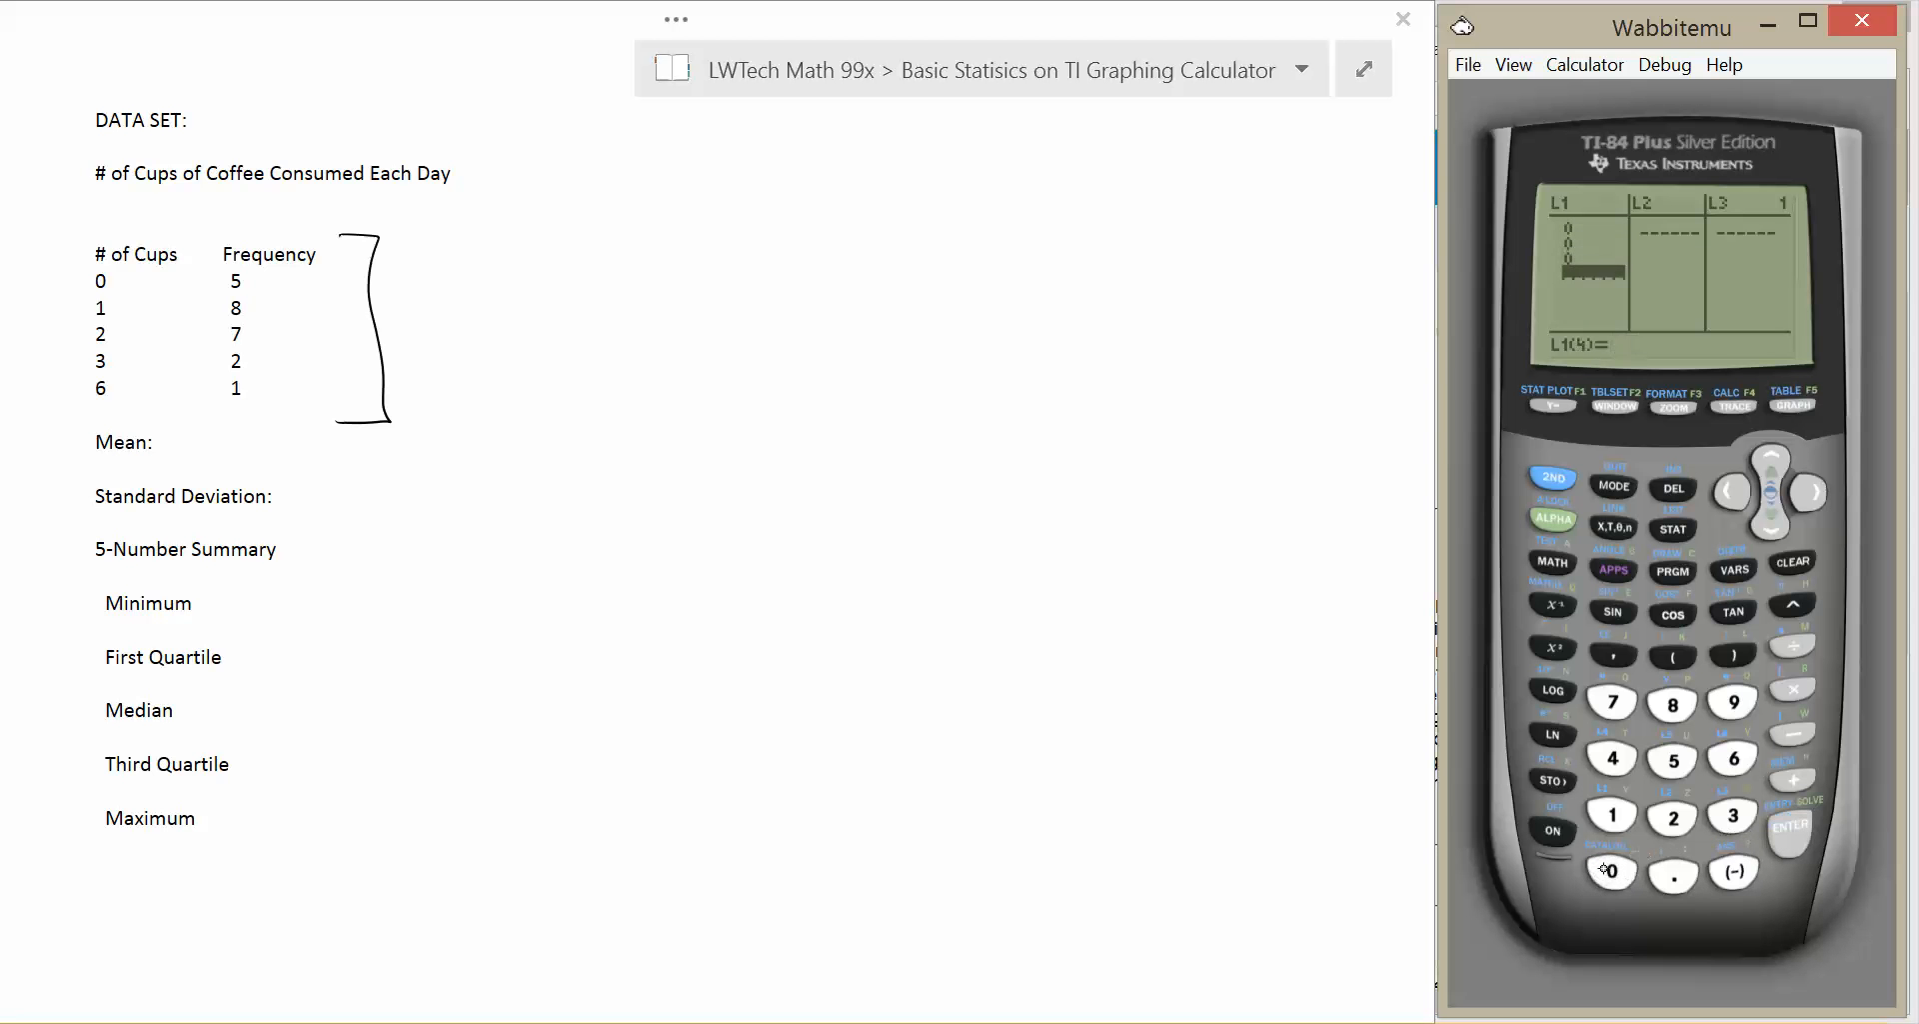
{"action": "left_click", "coordinate": [1785, 830]}
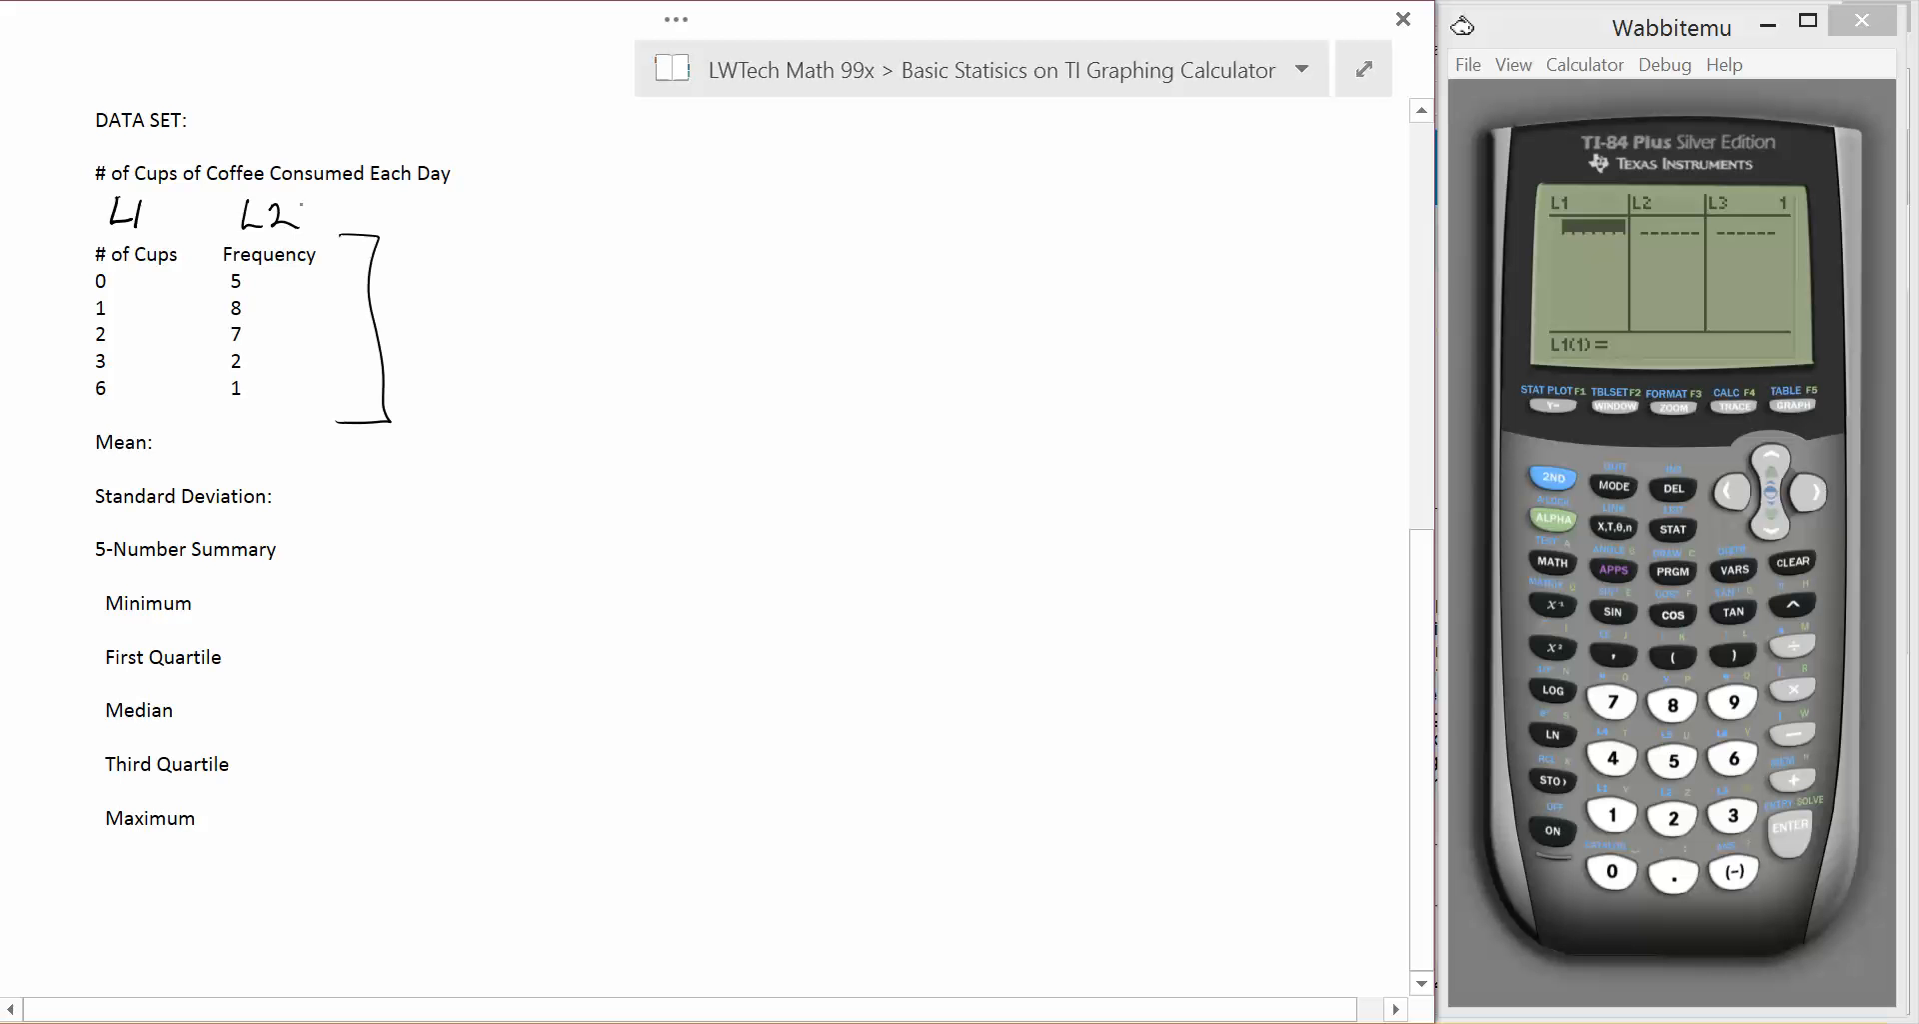
Enter cups 0, 1, 2, 3, 6 into L1 and frequencies 5, 8, 7, 2, 1 into L2.
{"action": "left_click", "coordinate": [1611, 869]}
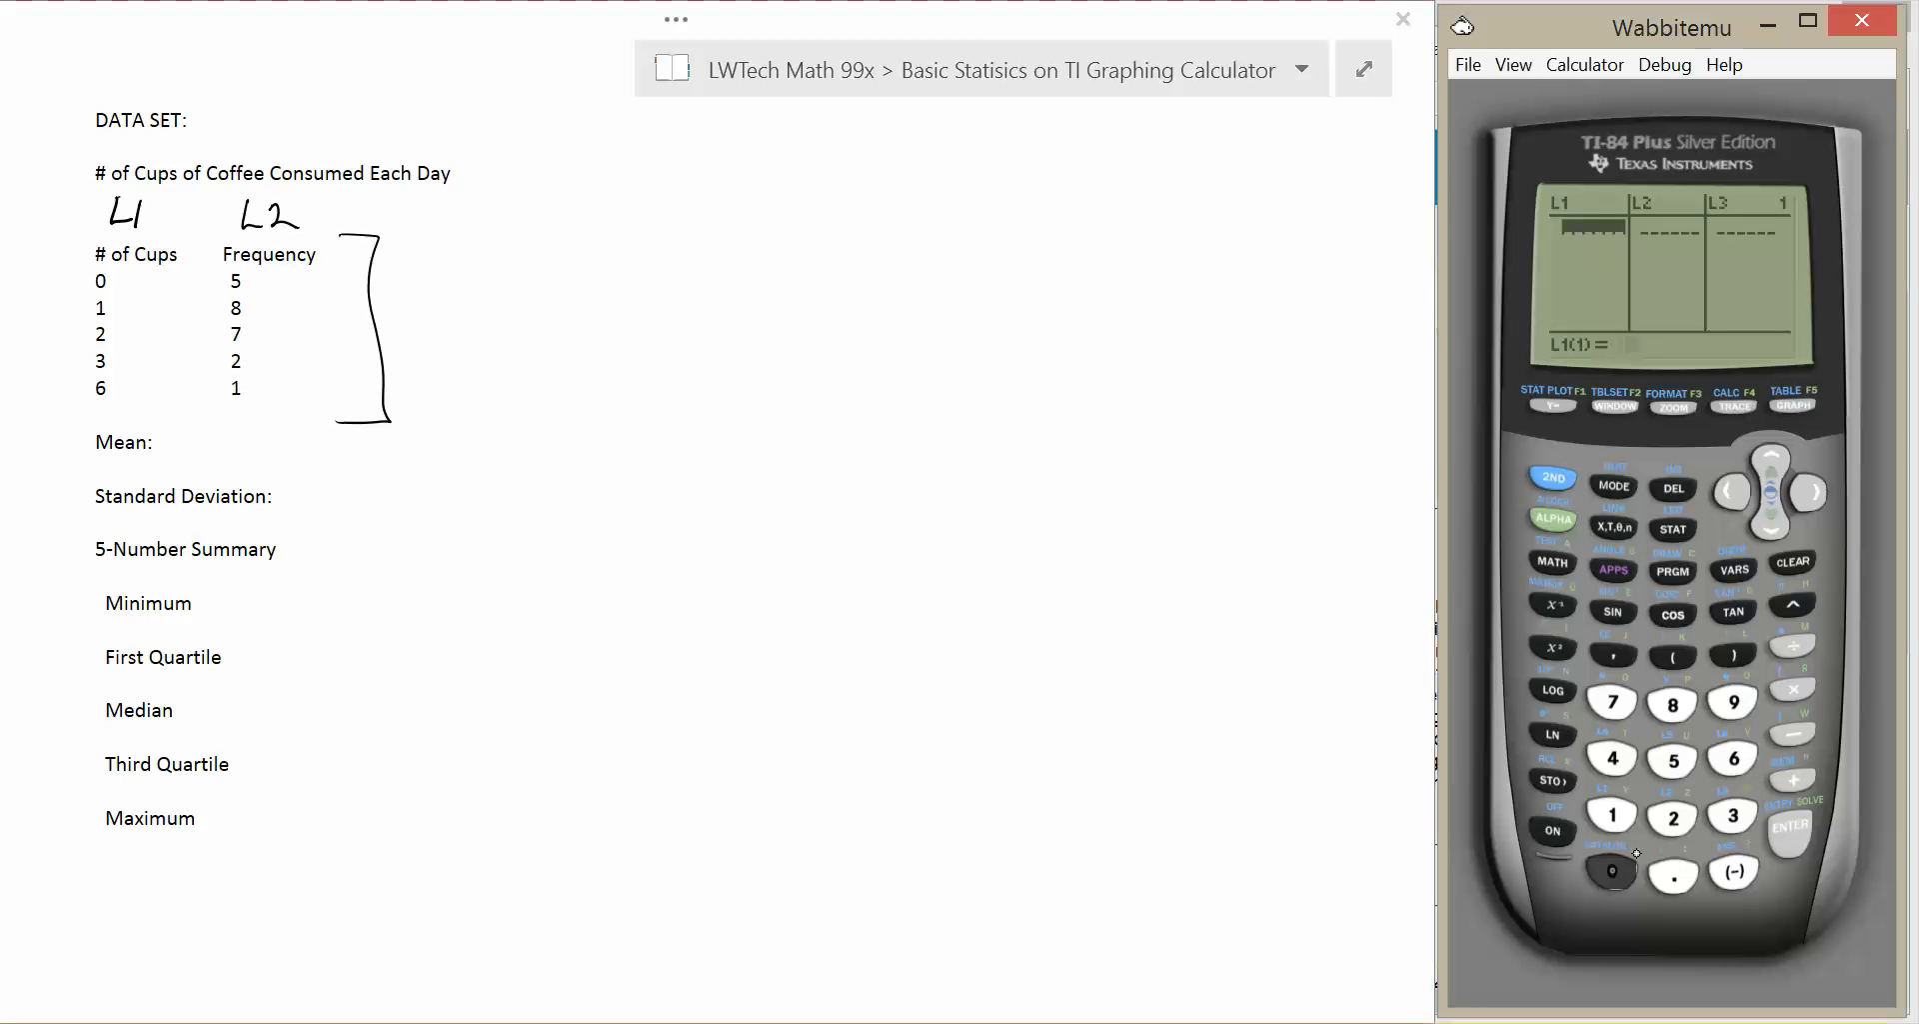
{"action": "left_click", "coordinate": [1611, 872]}
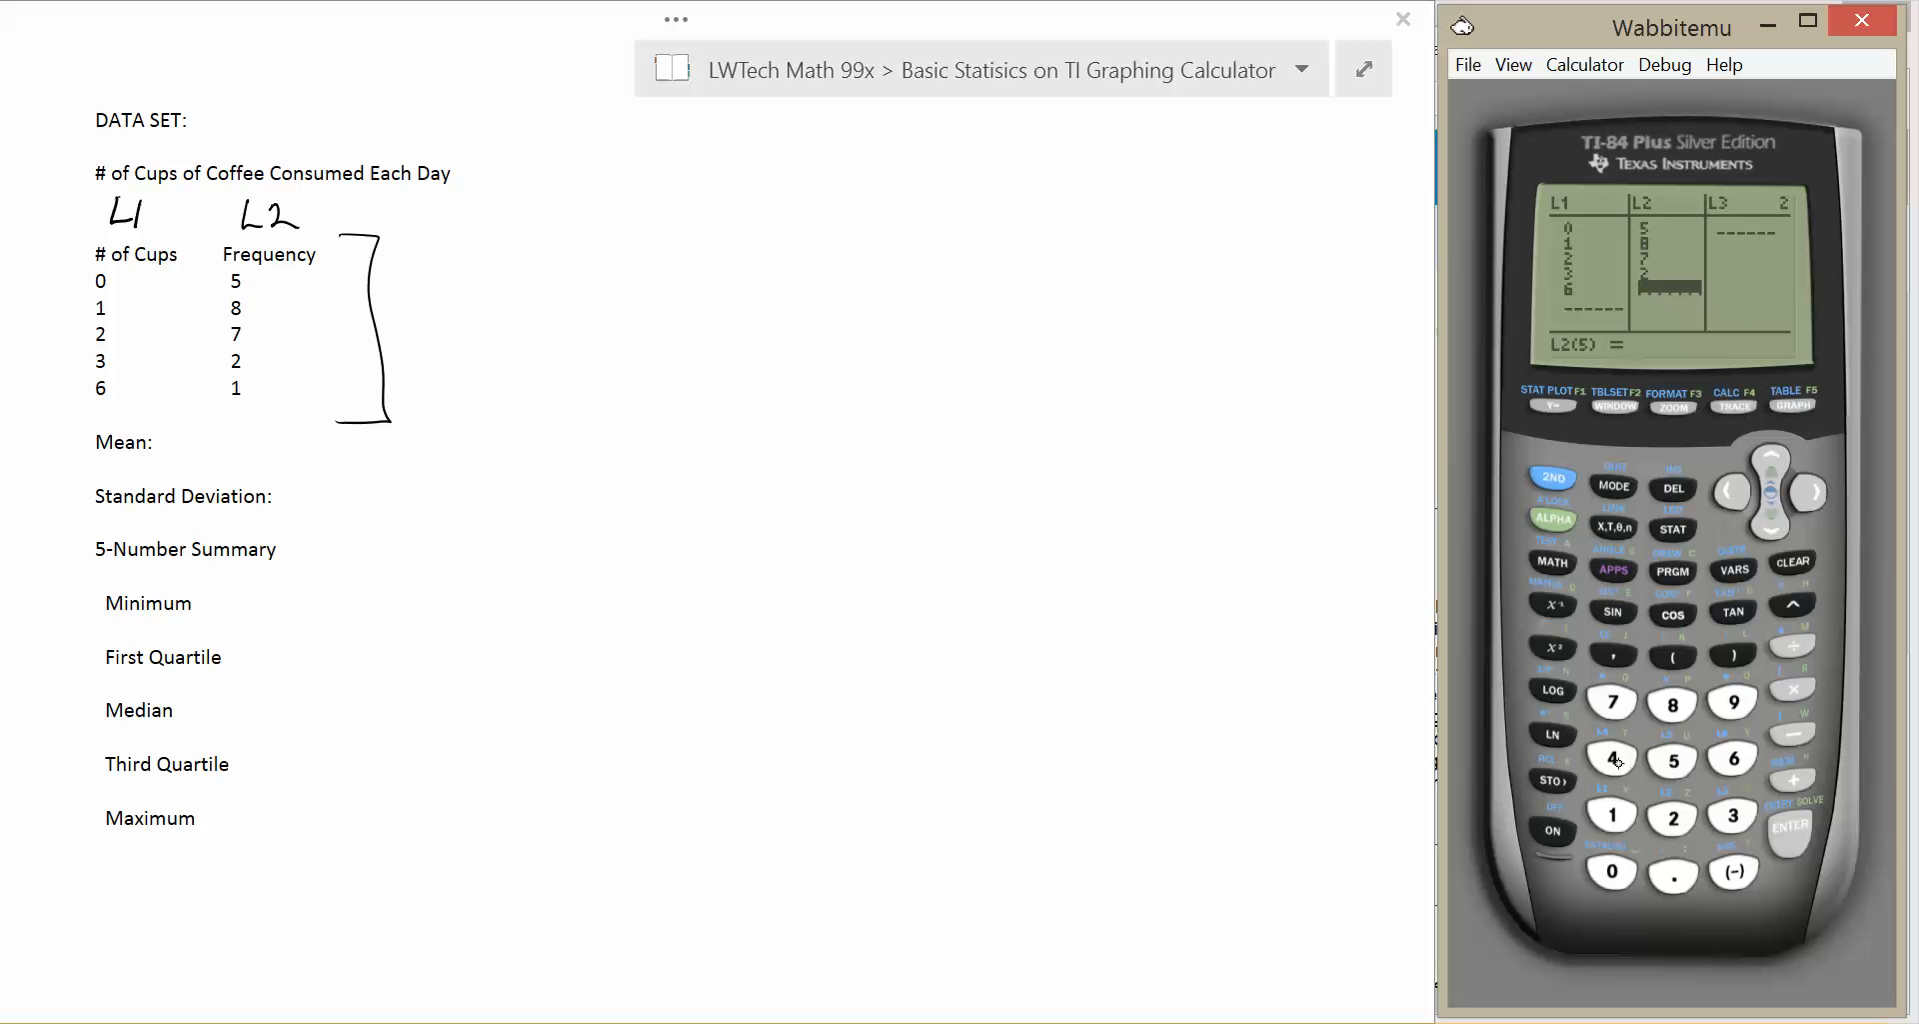
{"action": "left_click", "coordinate": [1611, 814]}
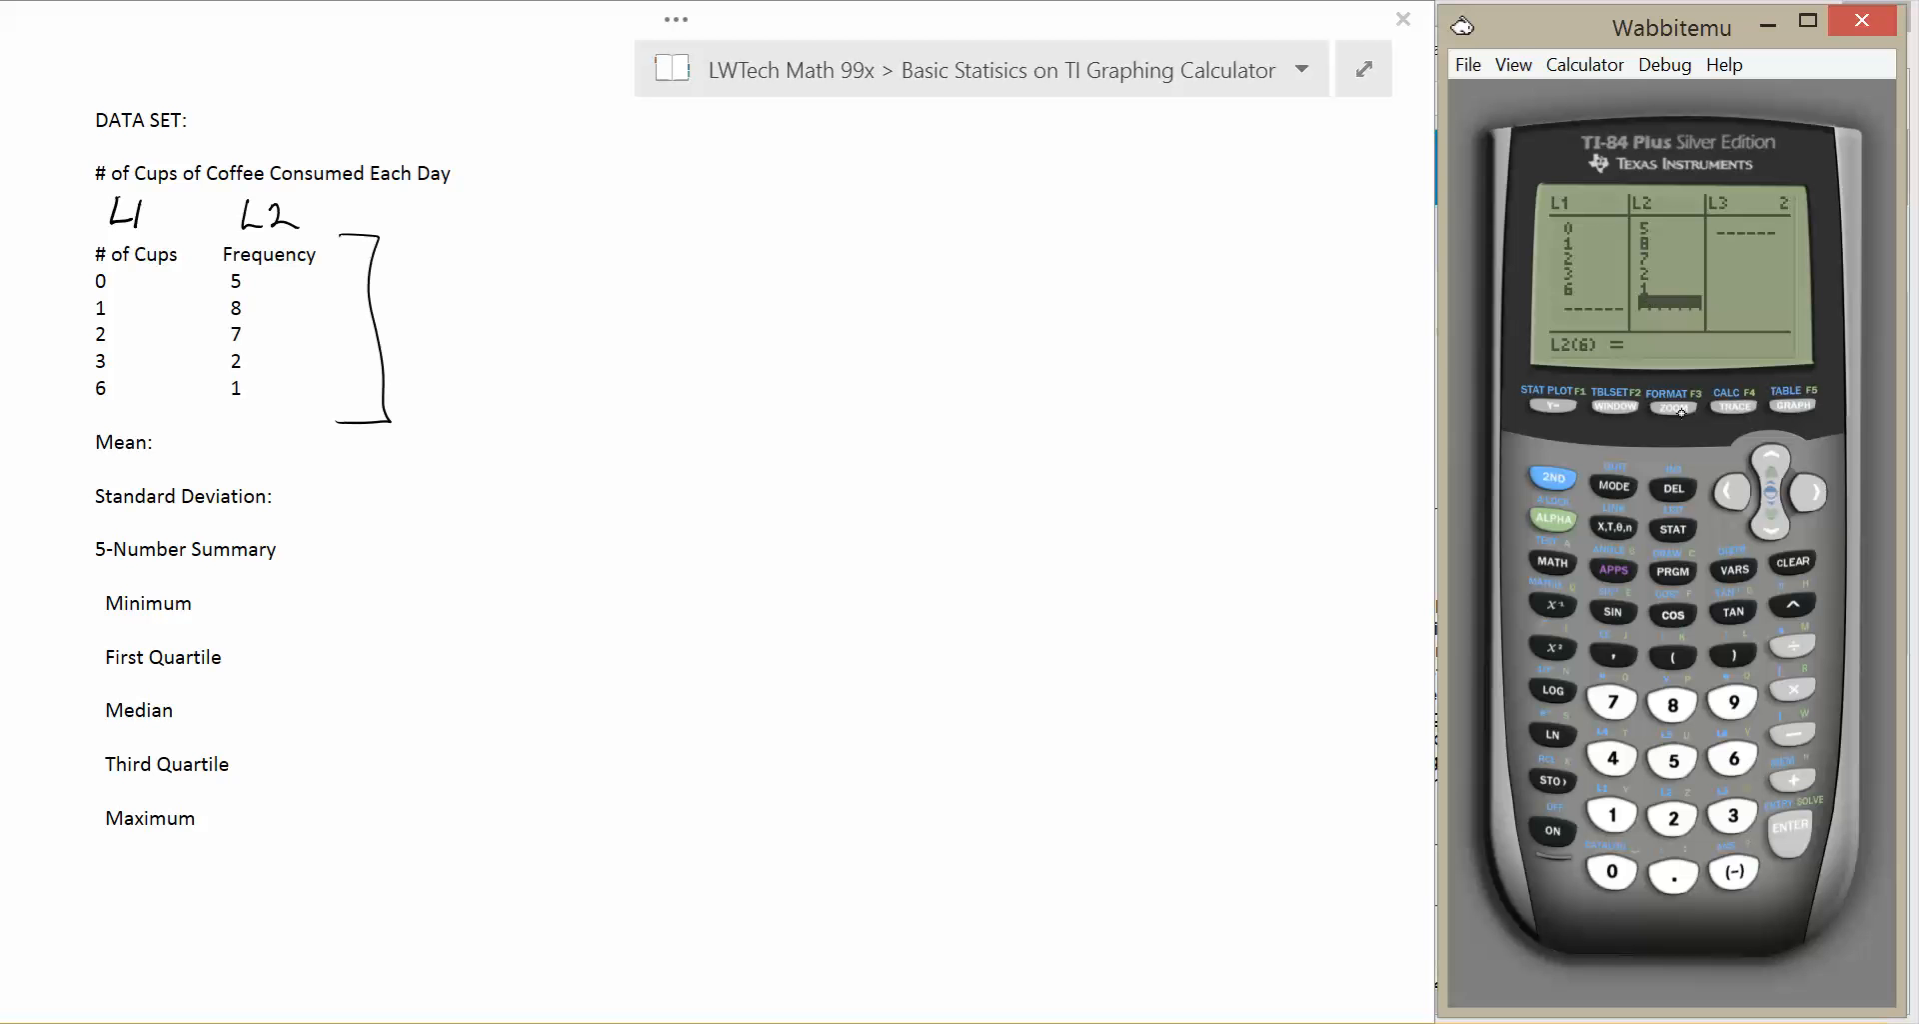
{"action": "left_click", "coordinate": [1672, 528]}
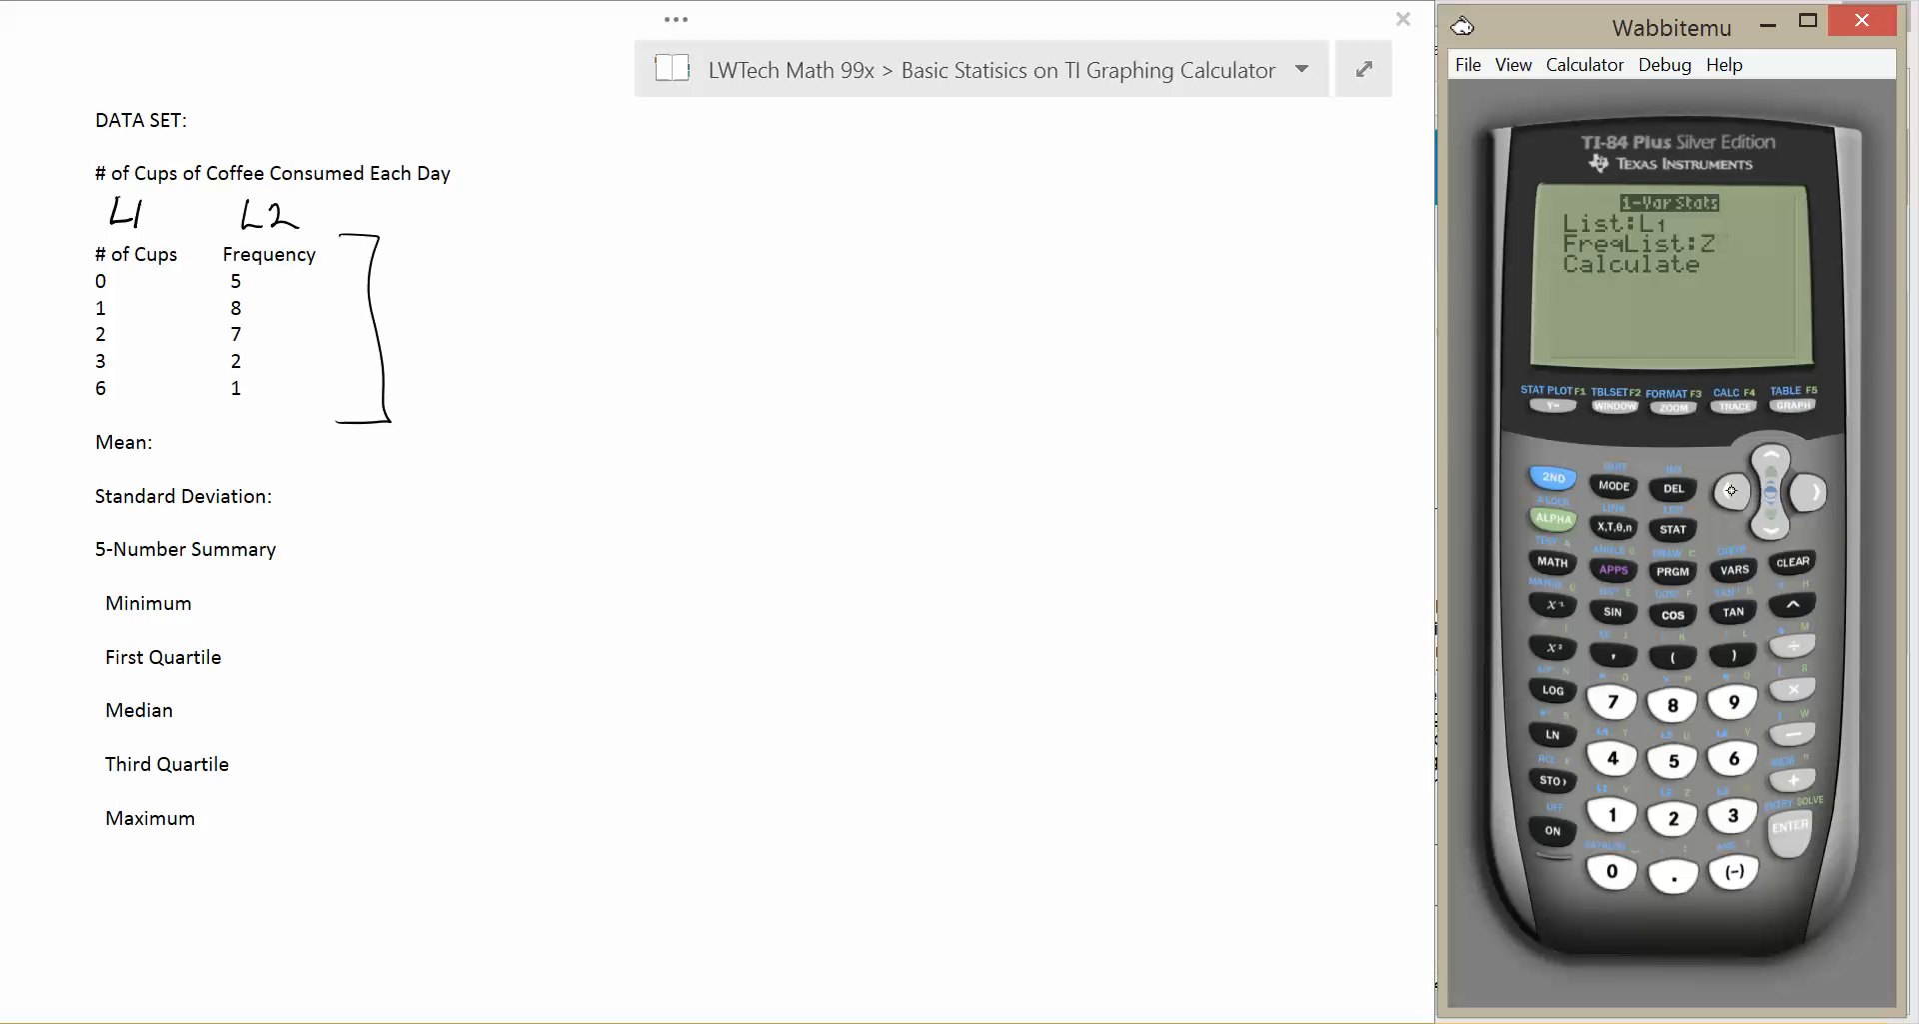
Attempt 1-Var Stats with FreqList L2, hitting and quitting an ERR:SYNTAX screen.
{"action": "left_click", "coordinate": [1673, 486]}
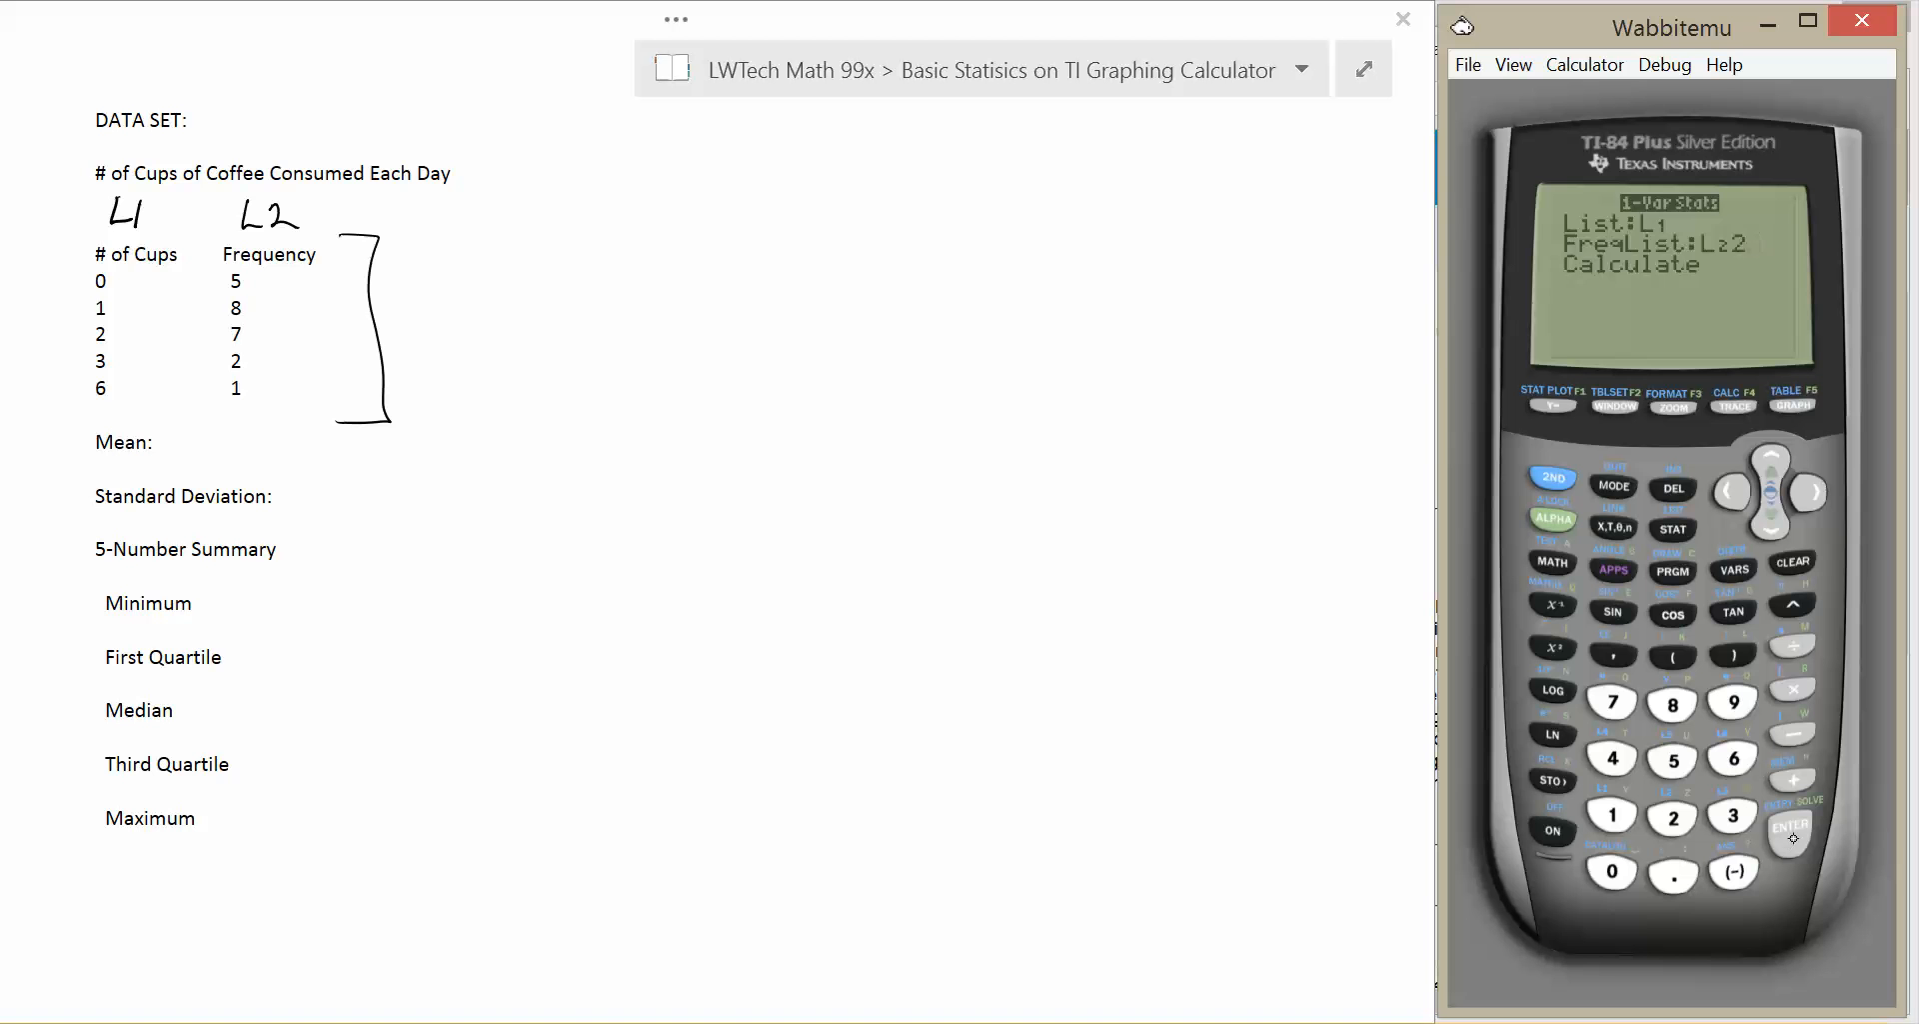
{"action": "left_click", "coordinate": [1788, 826]}
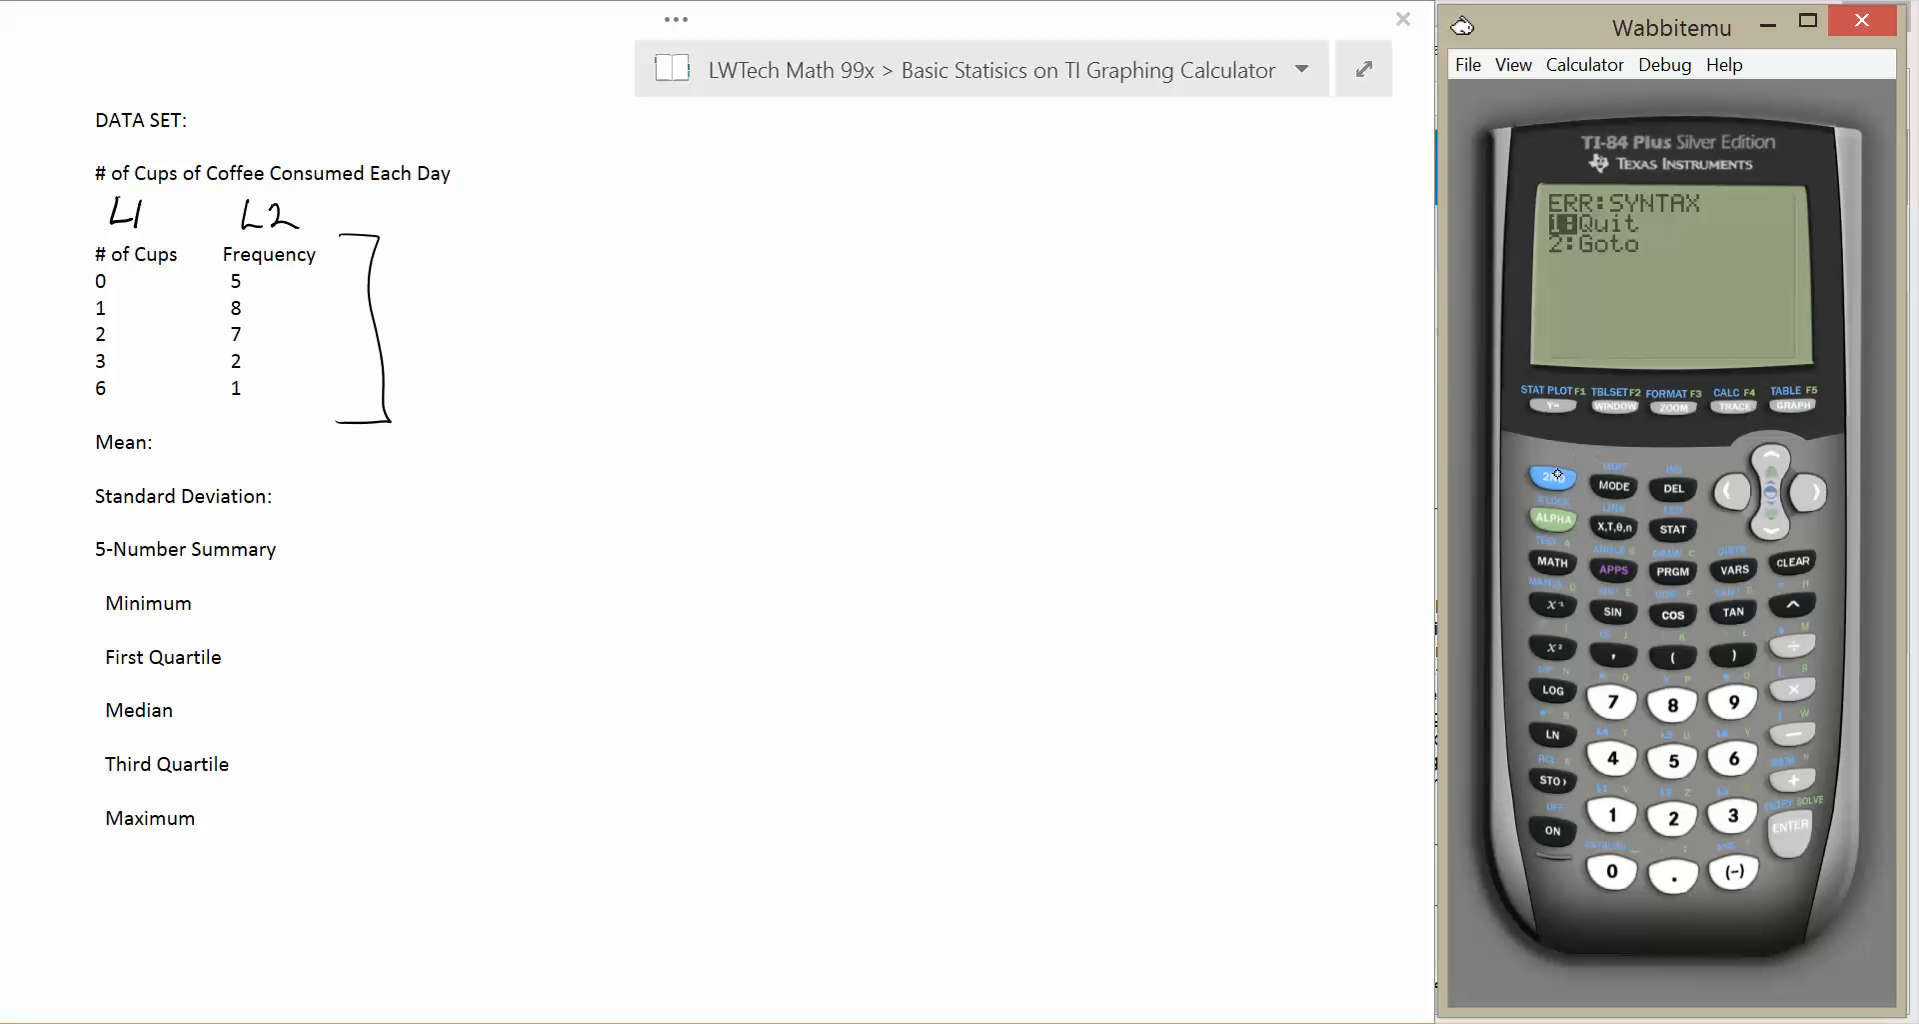
{"action": "left_click", "coordinate": [1551, 476]}
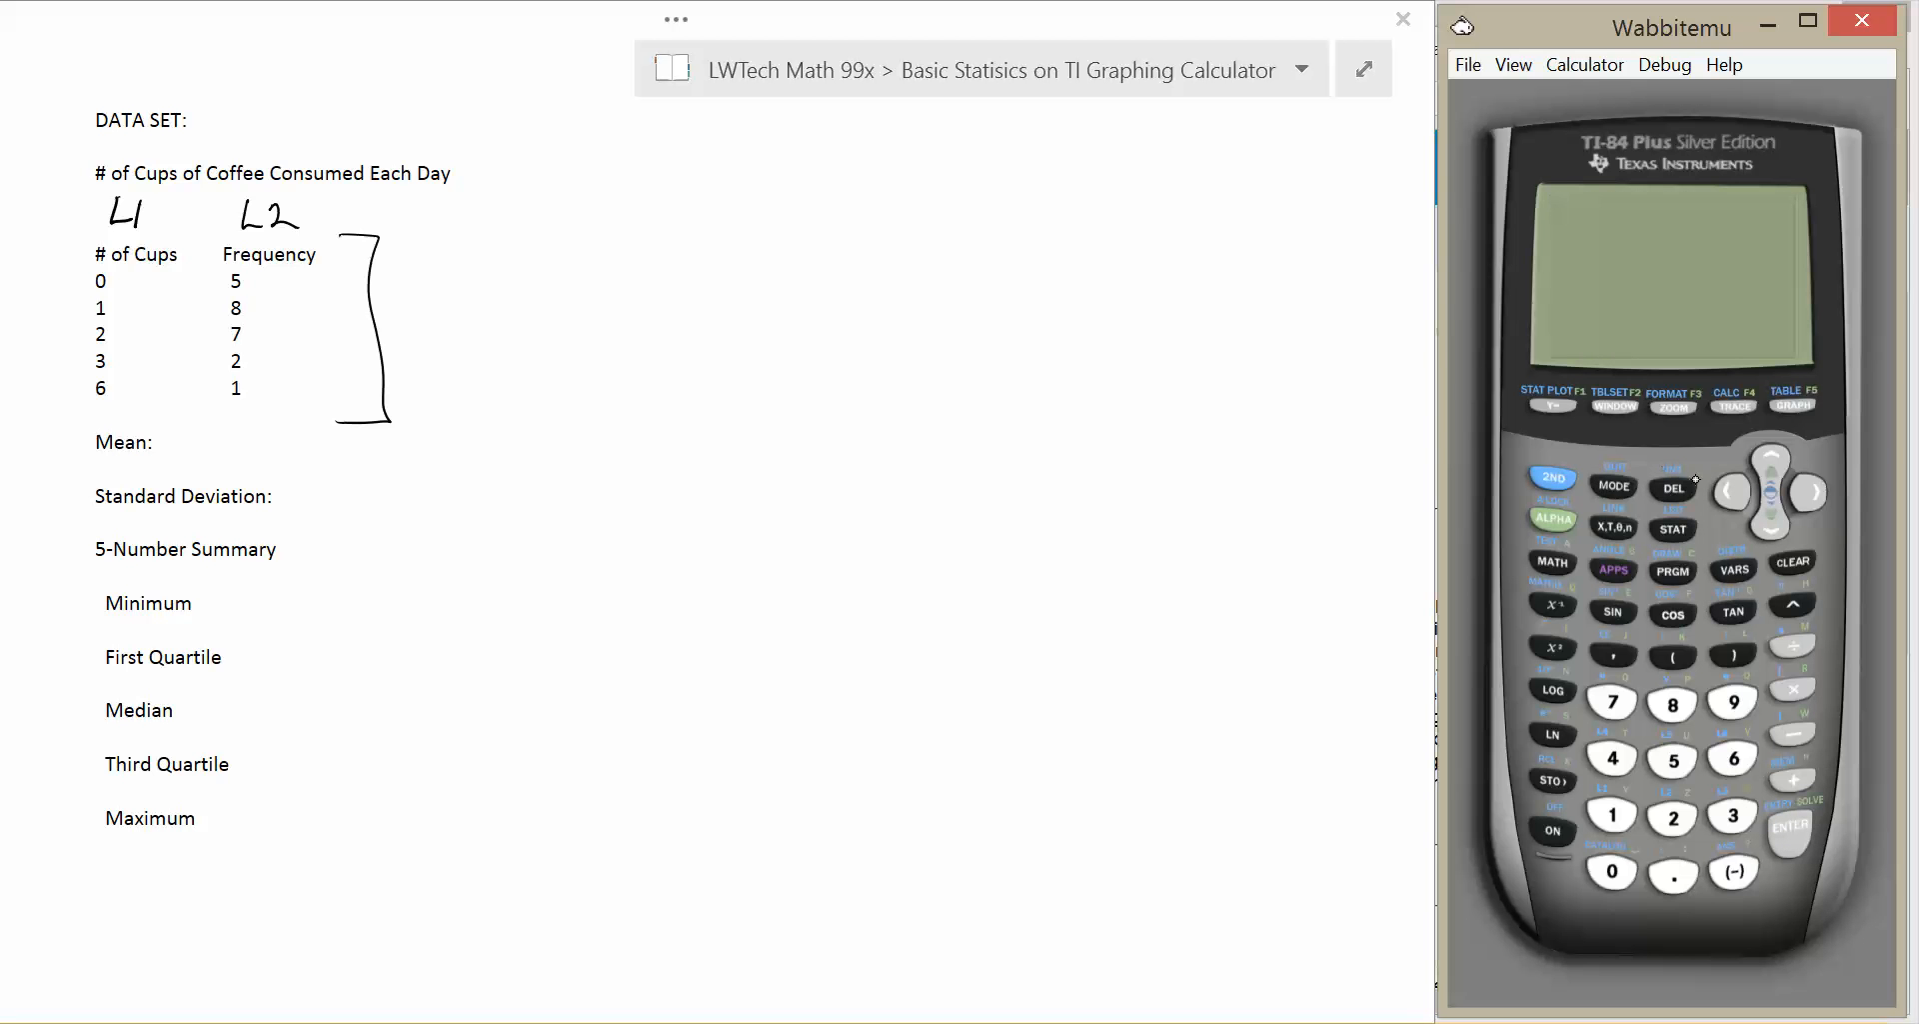
Redo 1-Var Stats with List L1 and FreqList L2, giving mean 1.47826087, n=23.
{"action": "left_click", "coordinate": [1672, 530]}
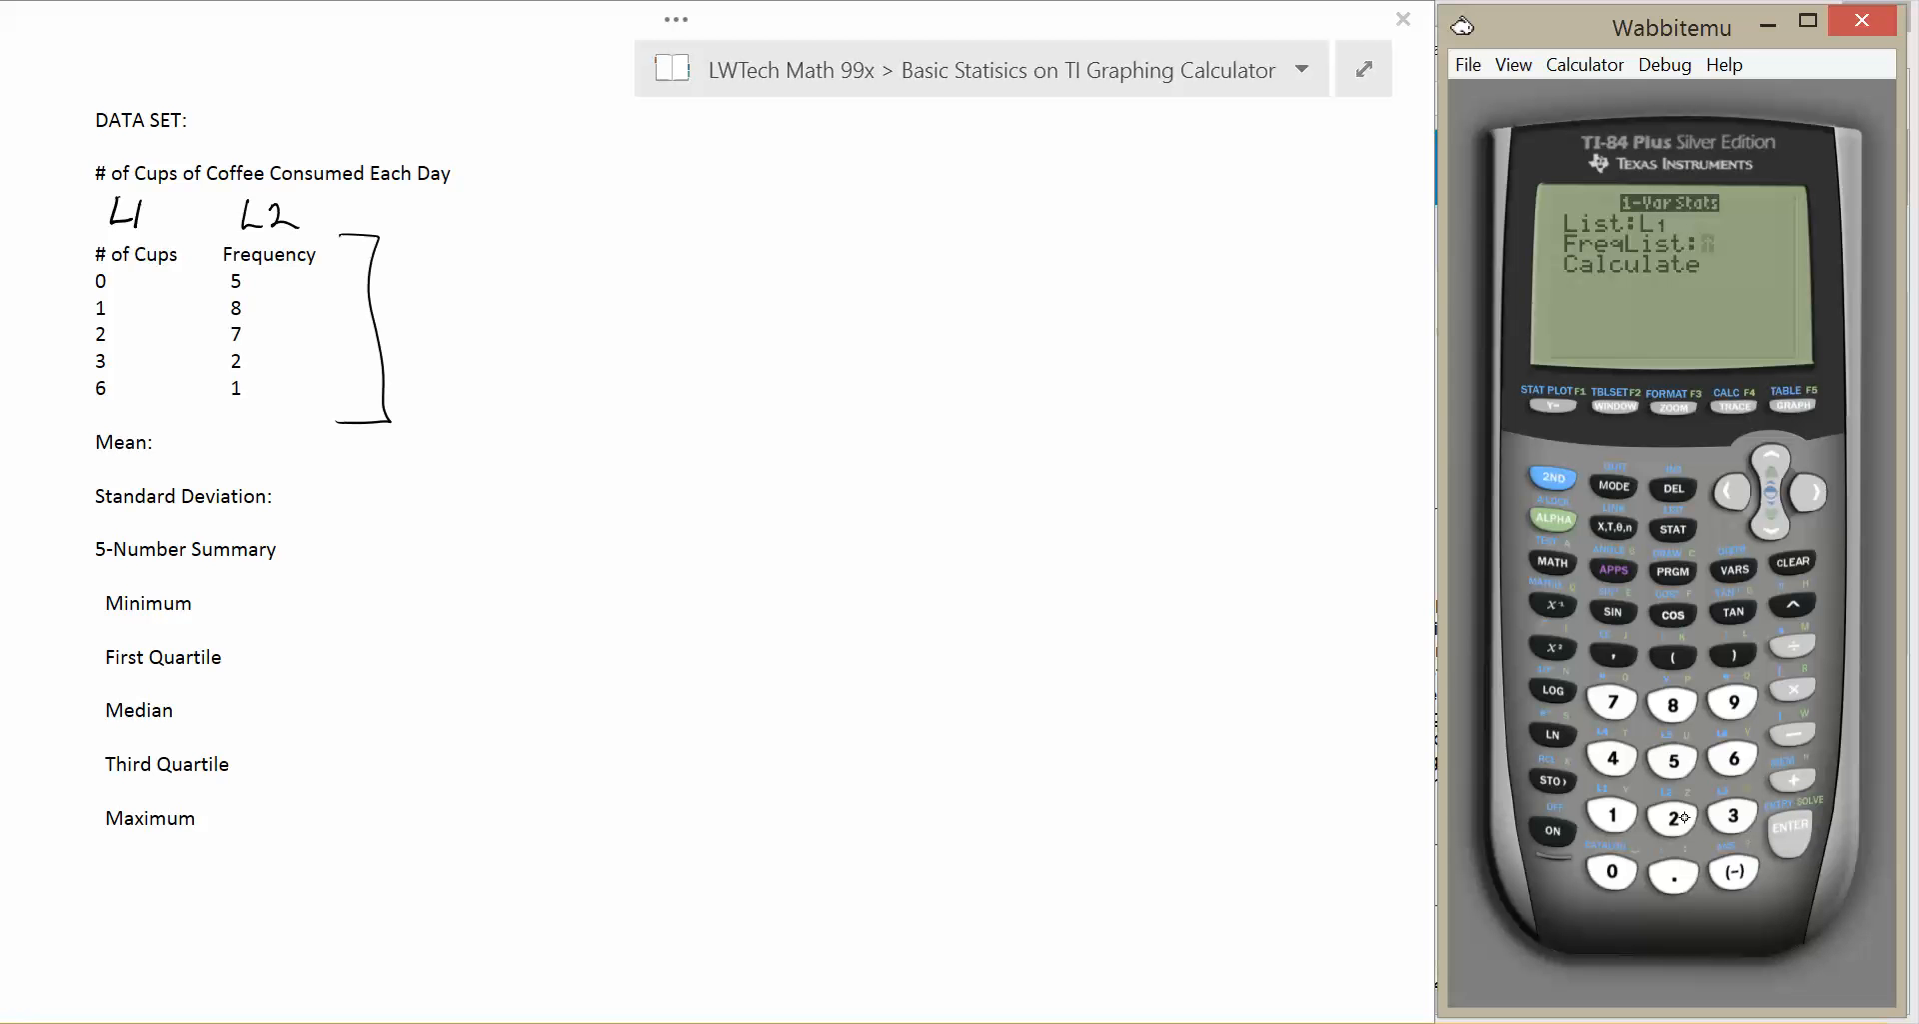
{"action": "left_click", "coordinate": [1672, 816]}
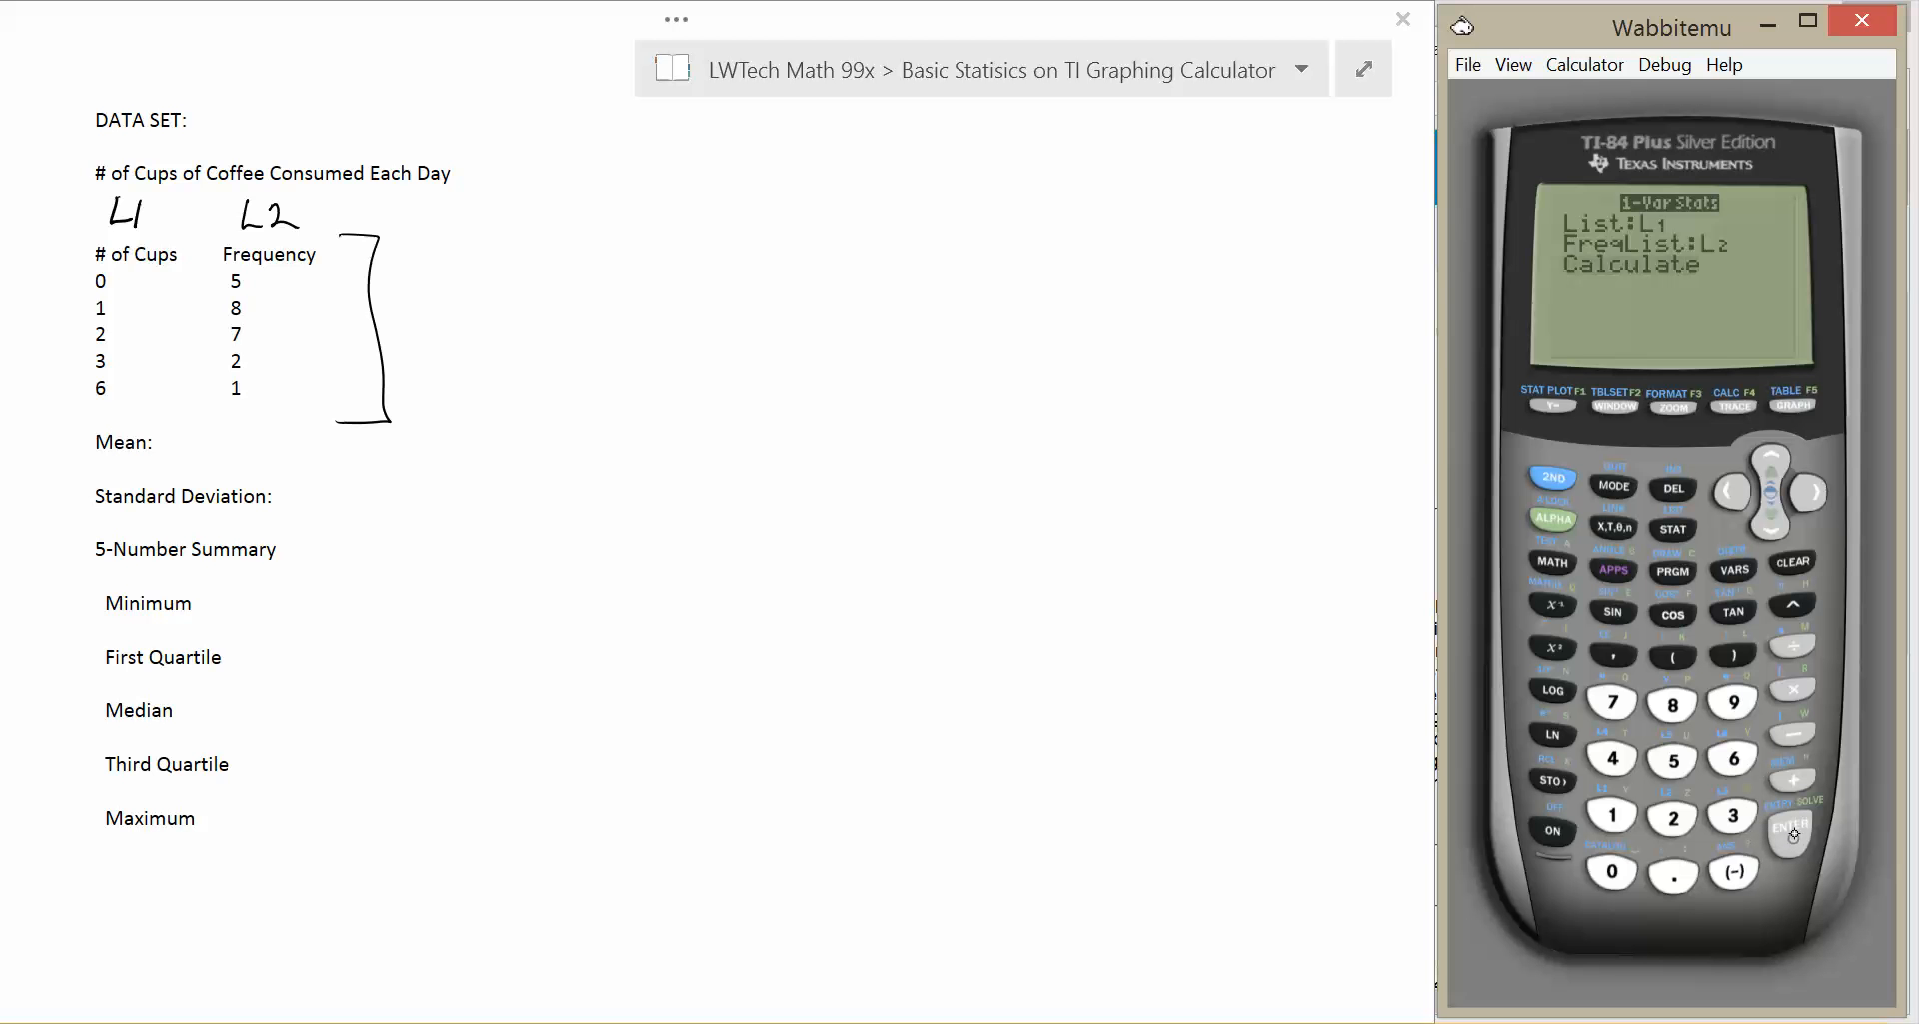
{"action": "left_click", "coordinate": [1790, 832]}
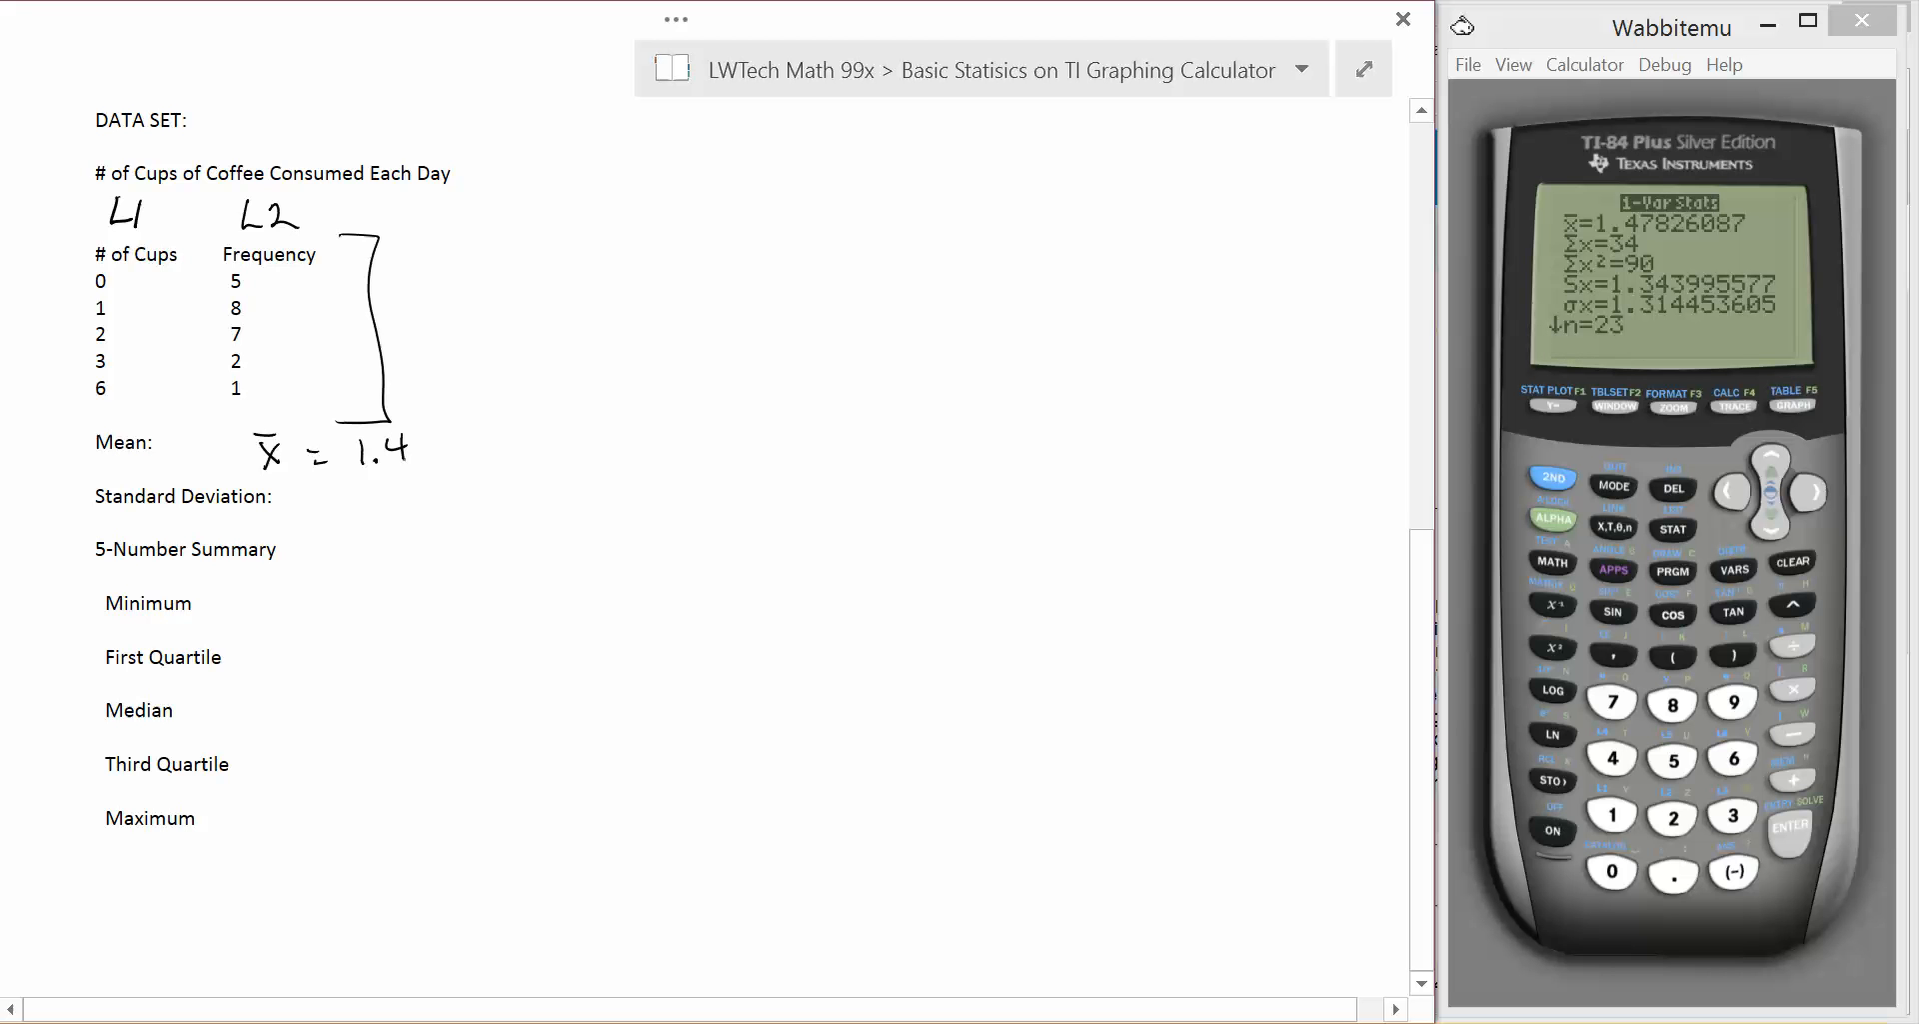
Handwrite x̄ = 1.48, Sx = 1.34, then reveal and note the five-number summary 0, 1, 1, 2, 6.
{"action": "type", "text": "8"}
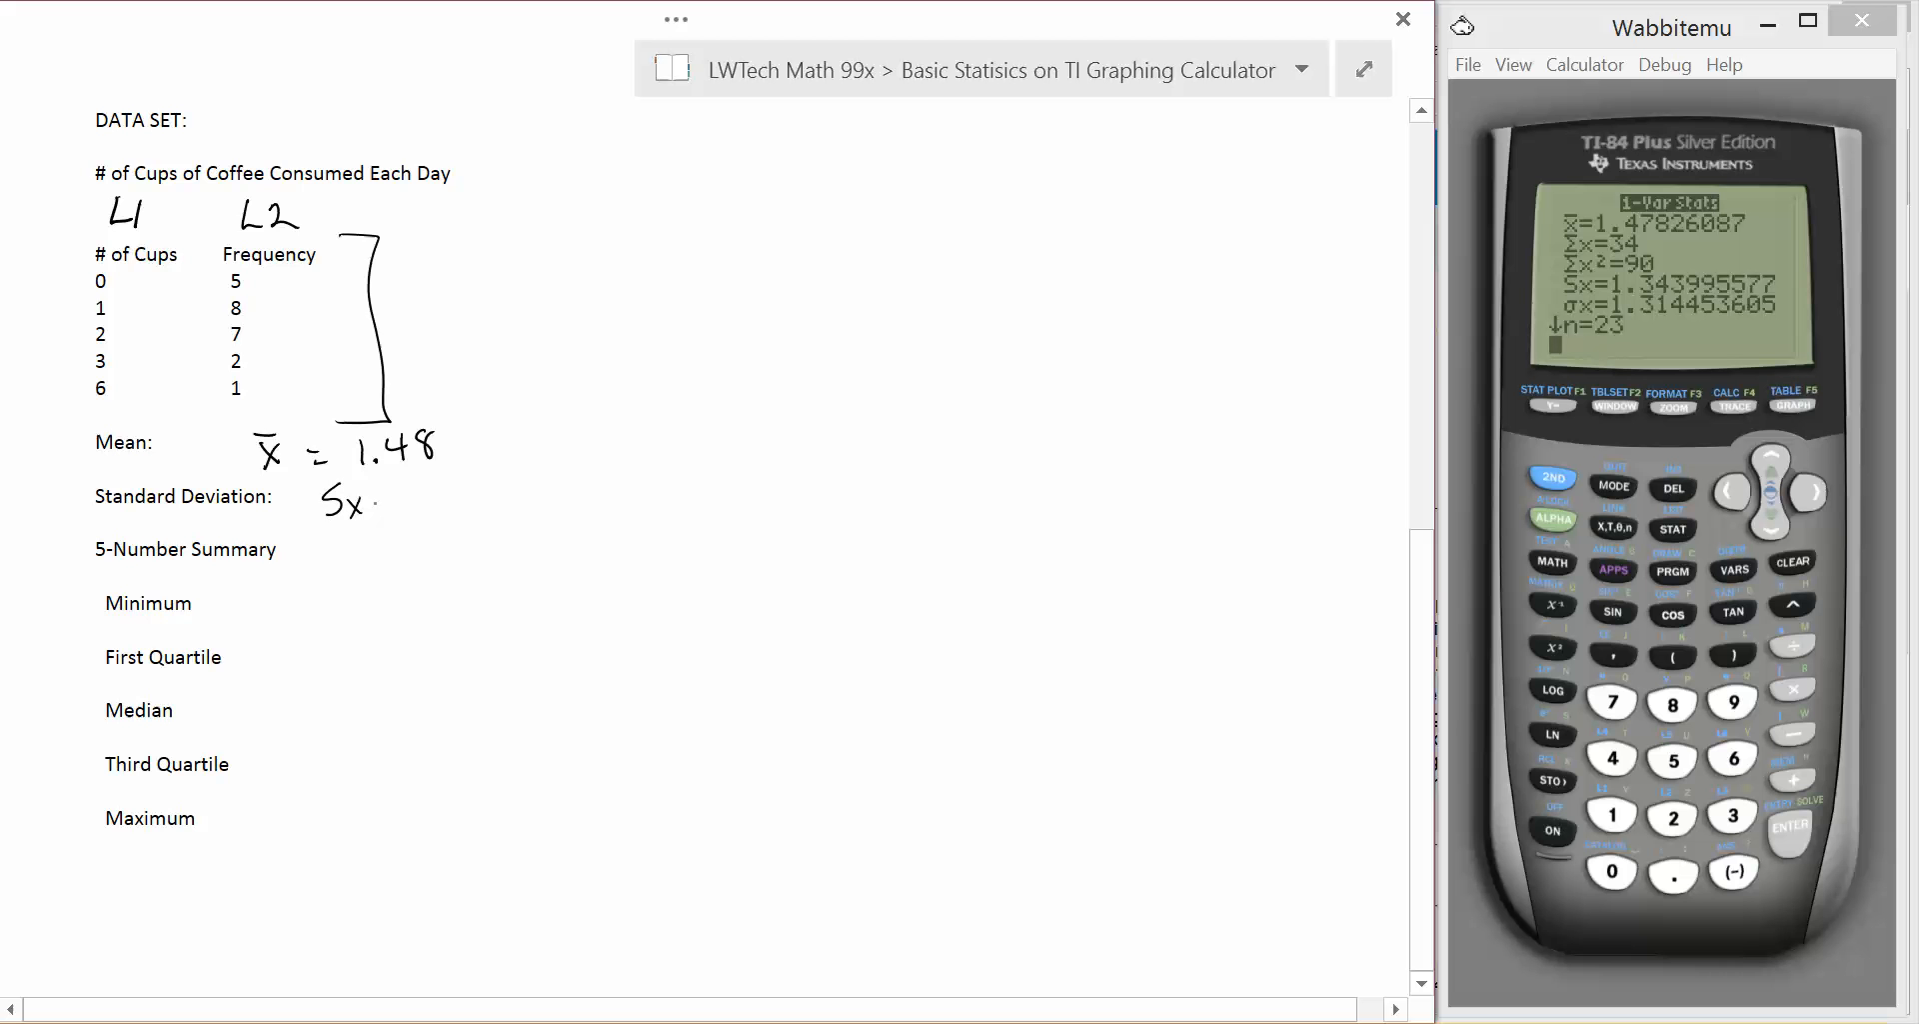
{"action": "type", "text": "= 1.34"}
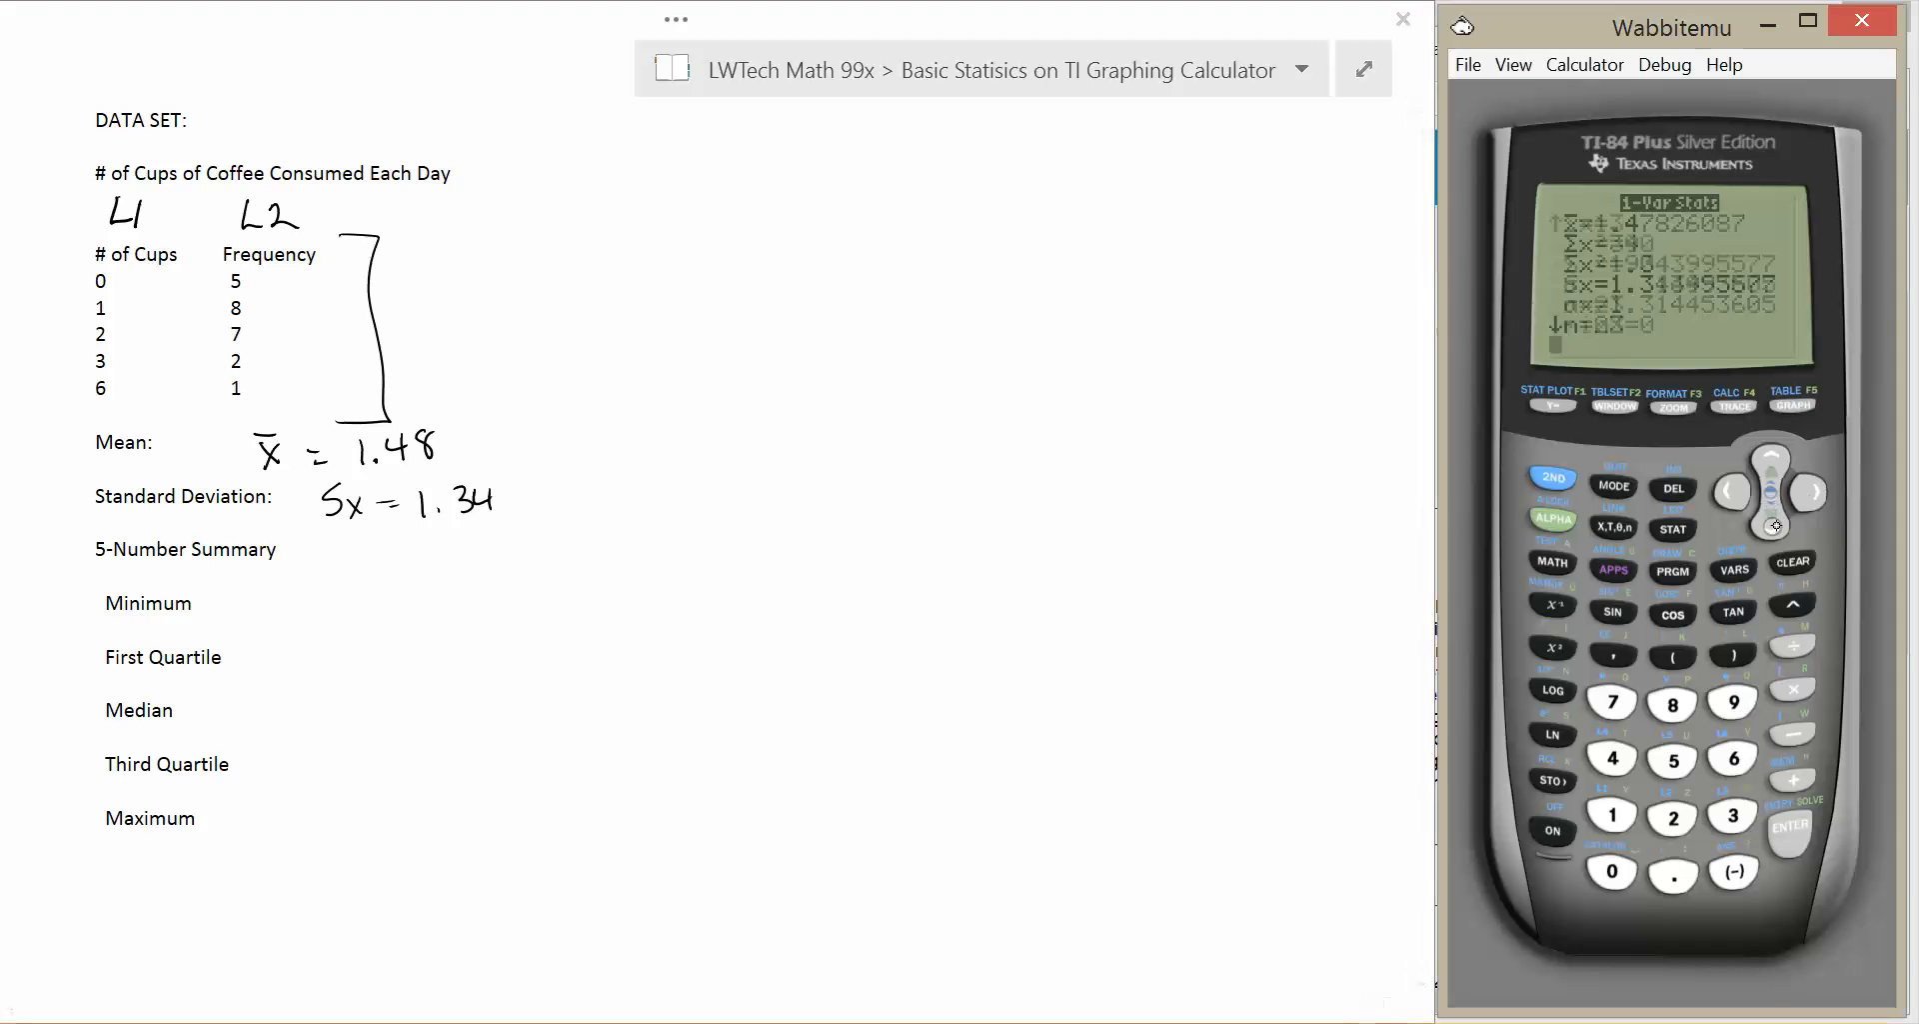
{"action": "left_click", "coordinate": [1769, 468]}
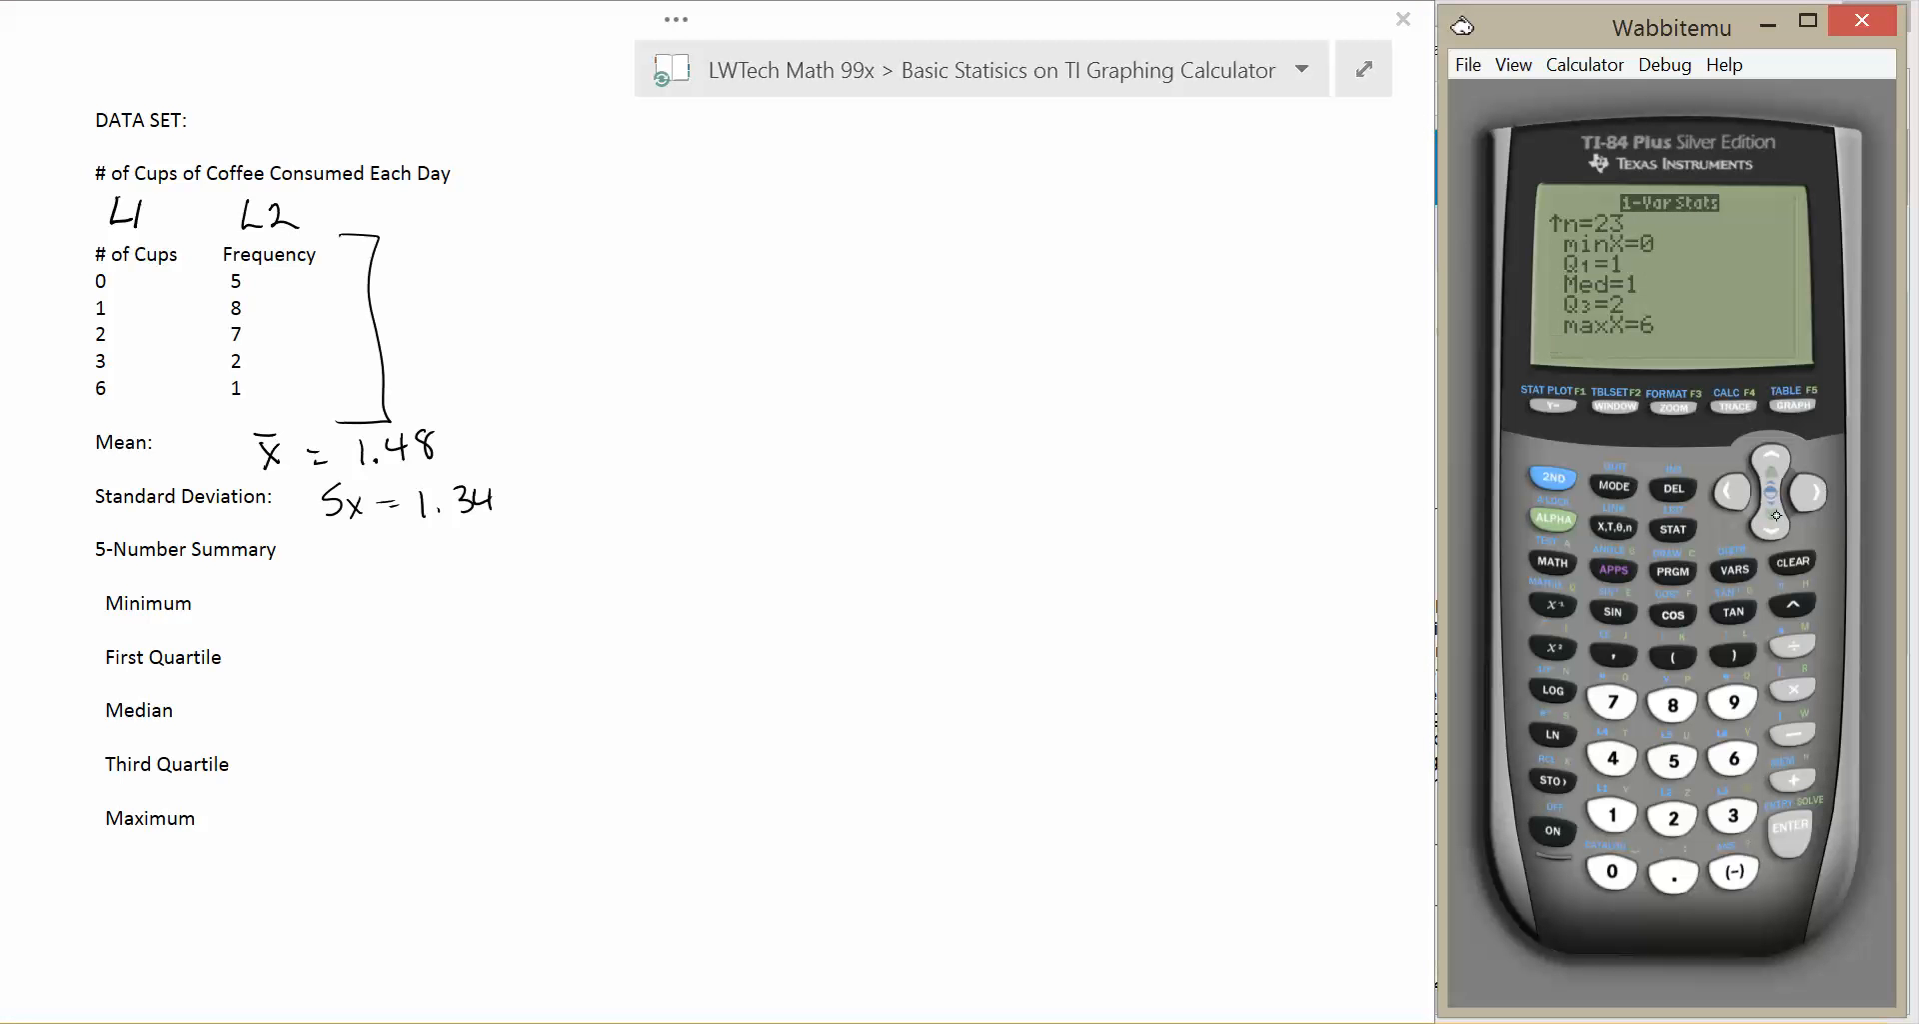
{"action": "type", "text": "minX = 0"}
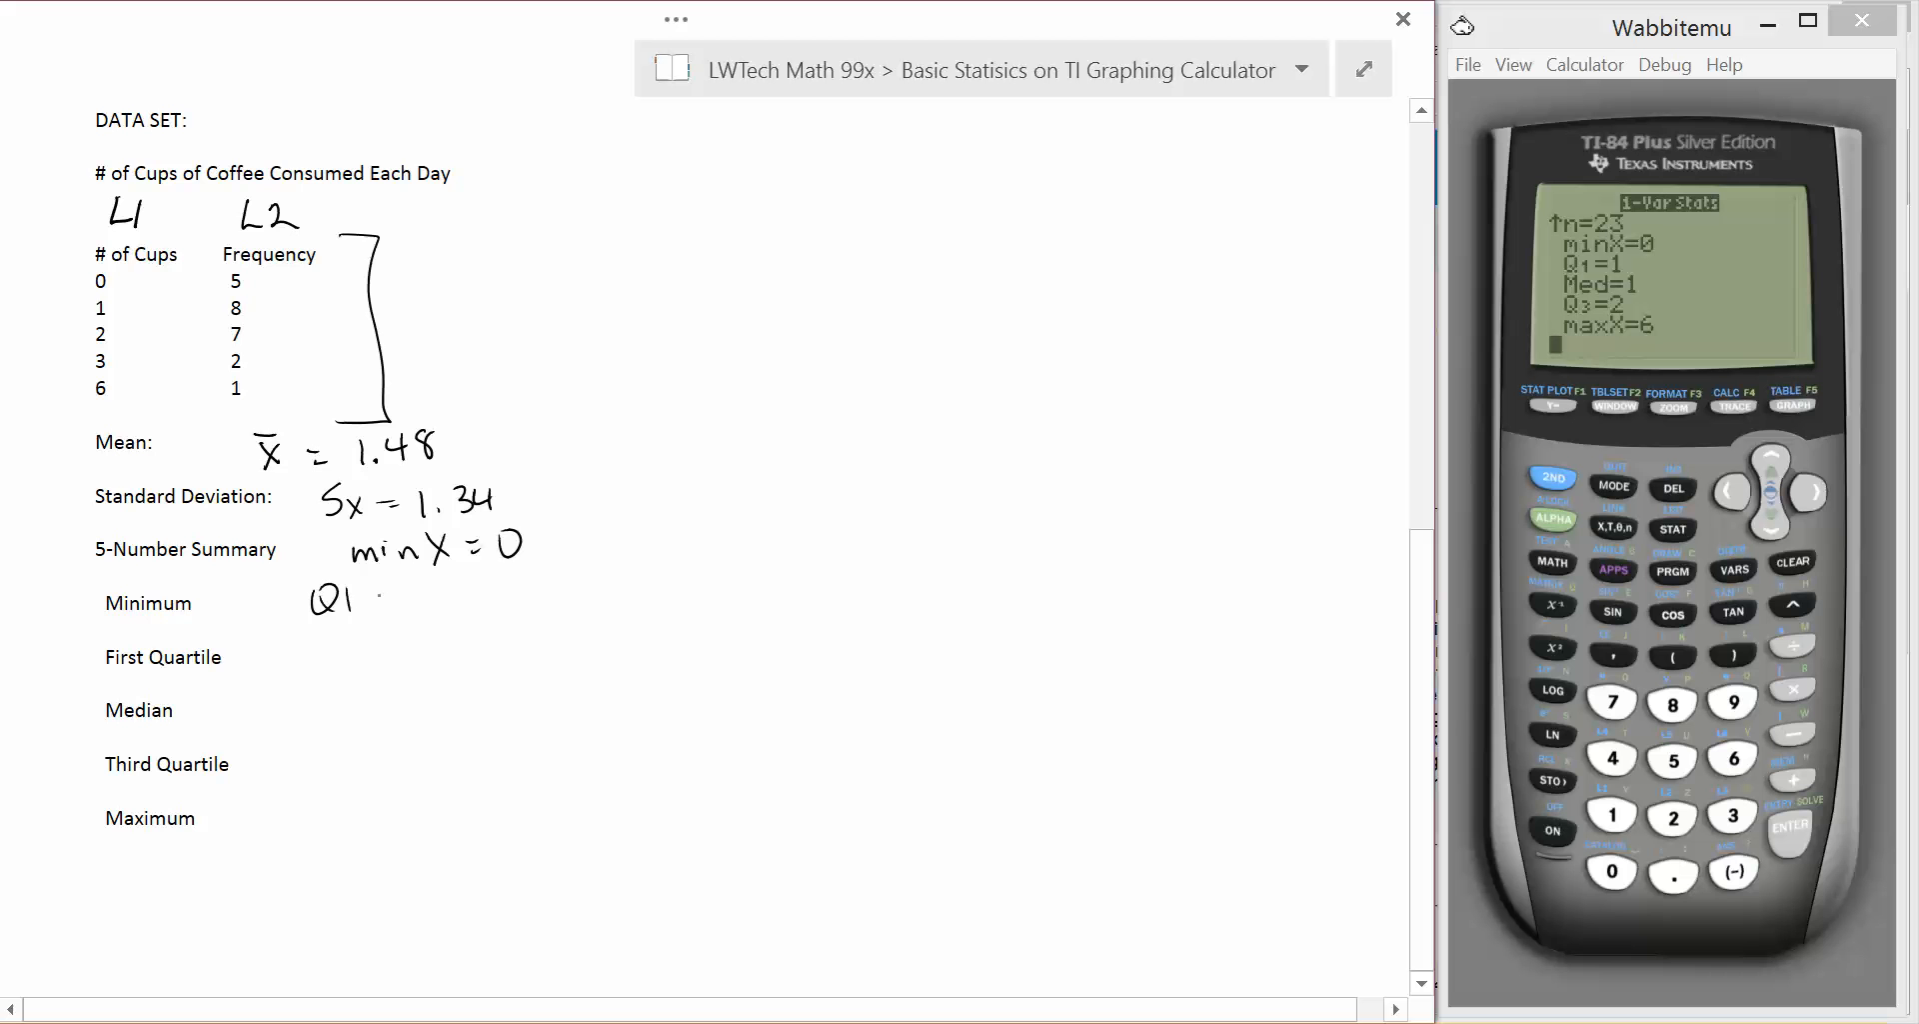
{"action": "type", "text": "= 1"}
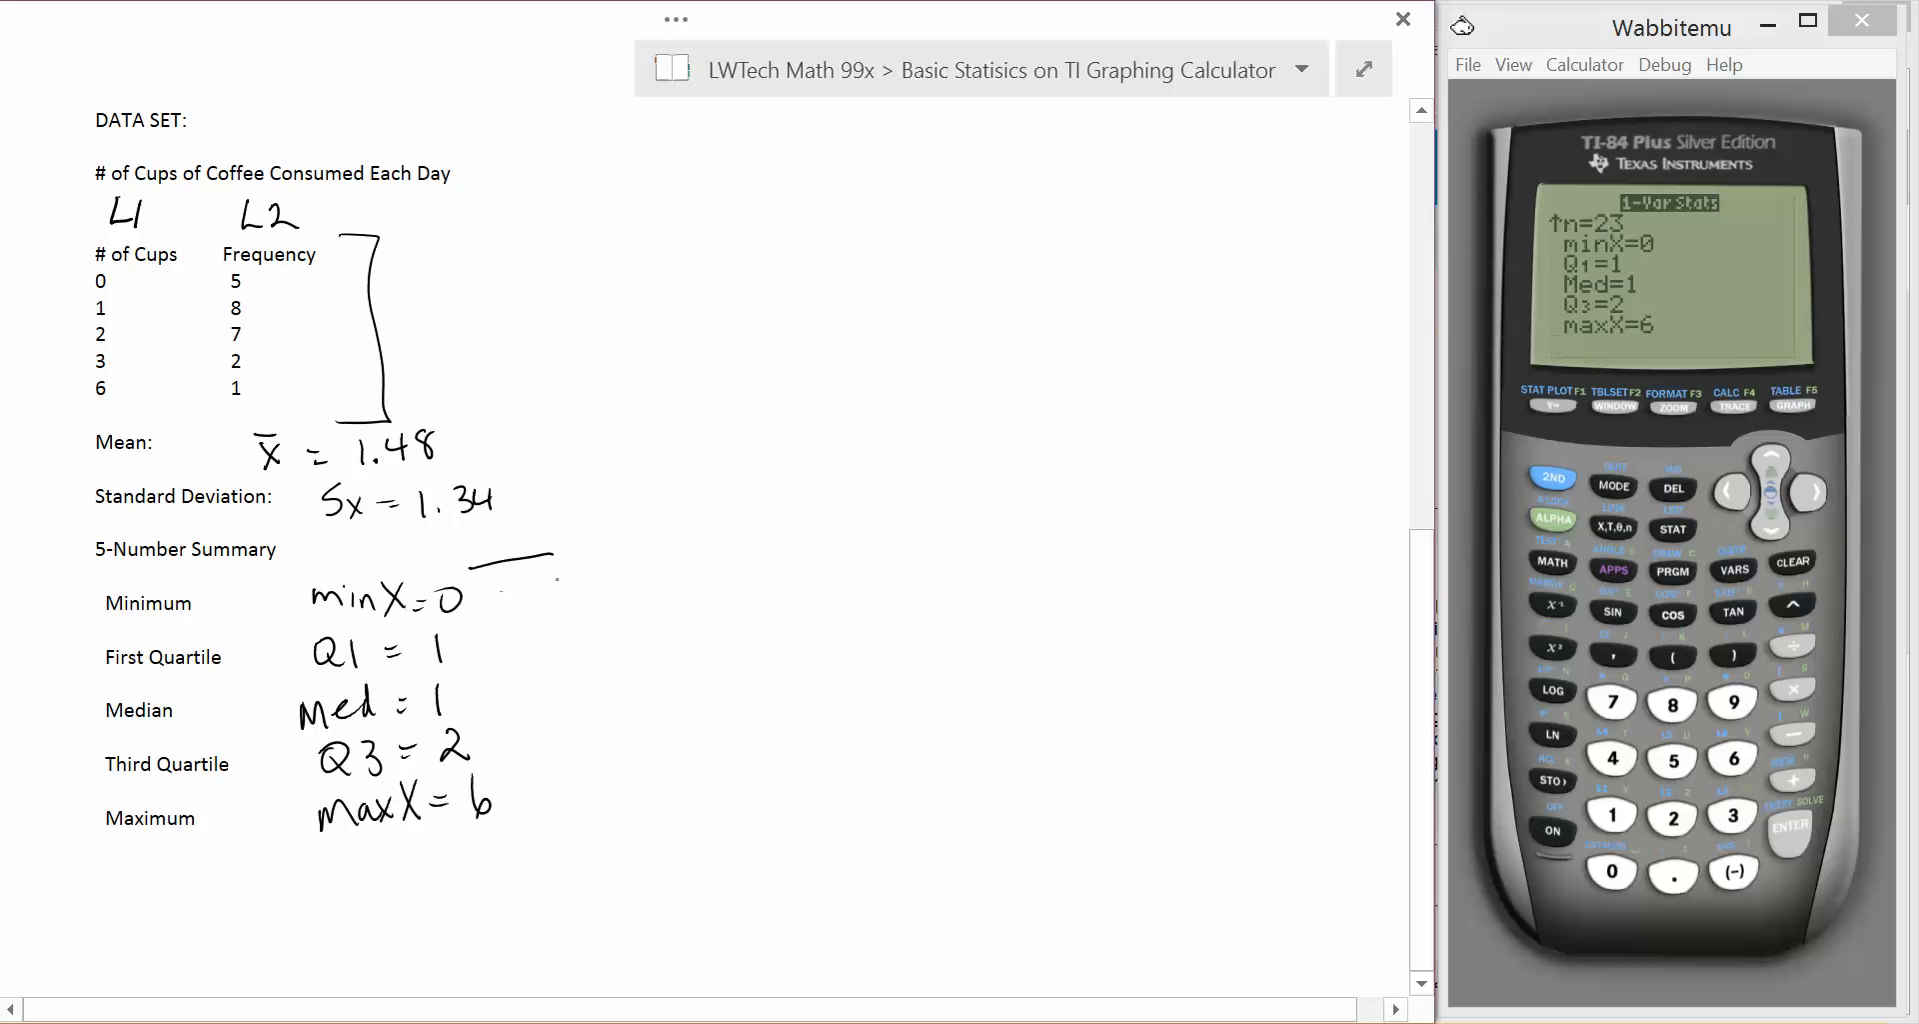
Bracket the coffee five-number summary and return Wabbitemu to the 1-Var Stats setup screen.
{"action": "left_click_drag", "start_coordinate": [552, 570], "coordinate": [552, 825]}
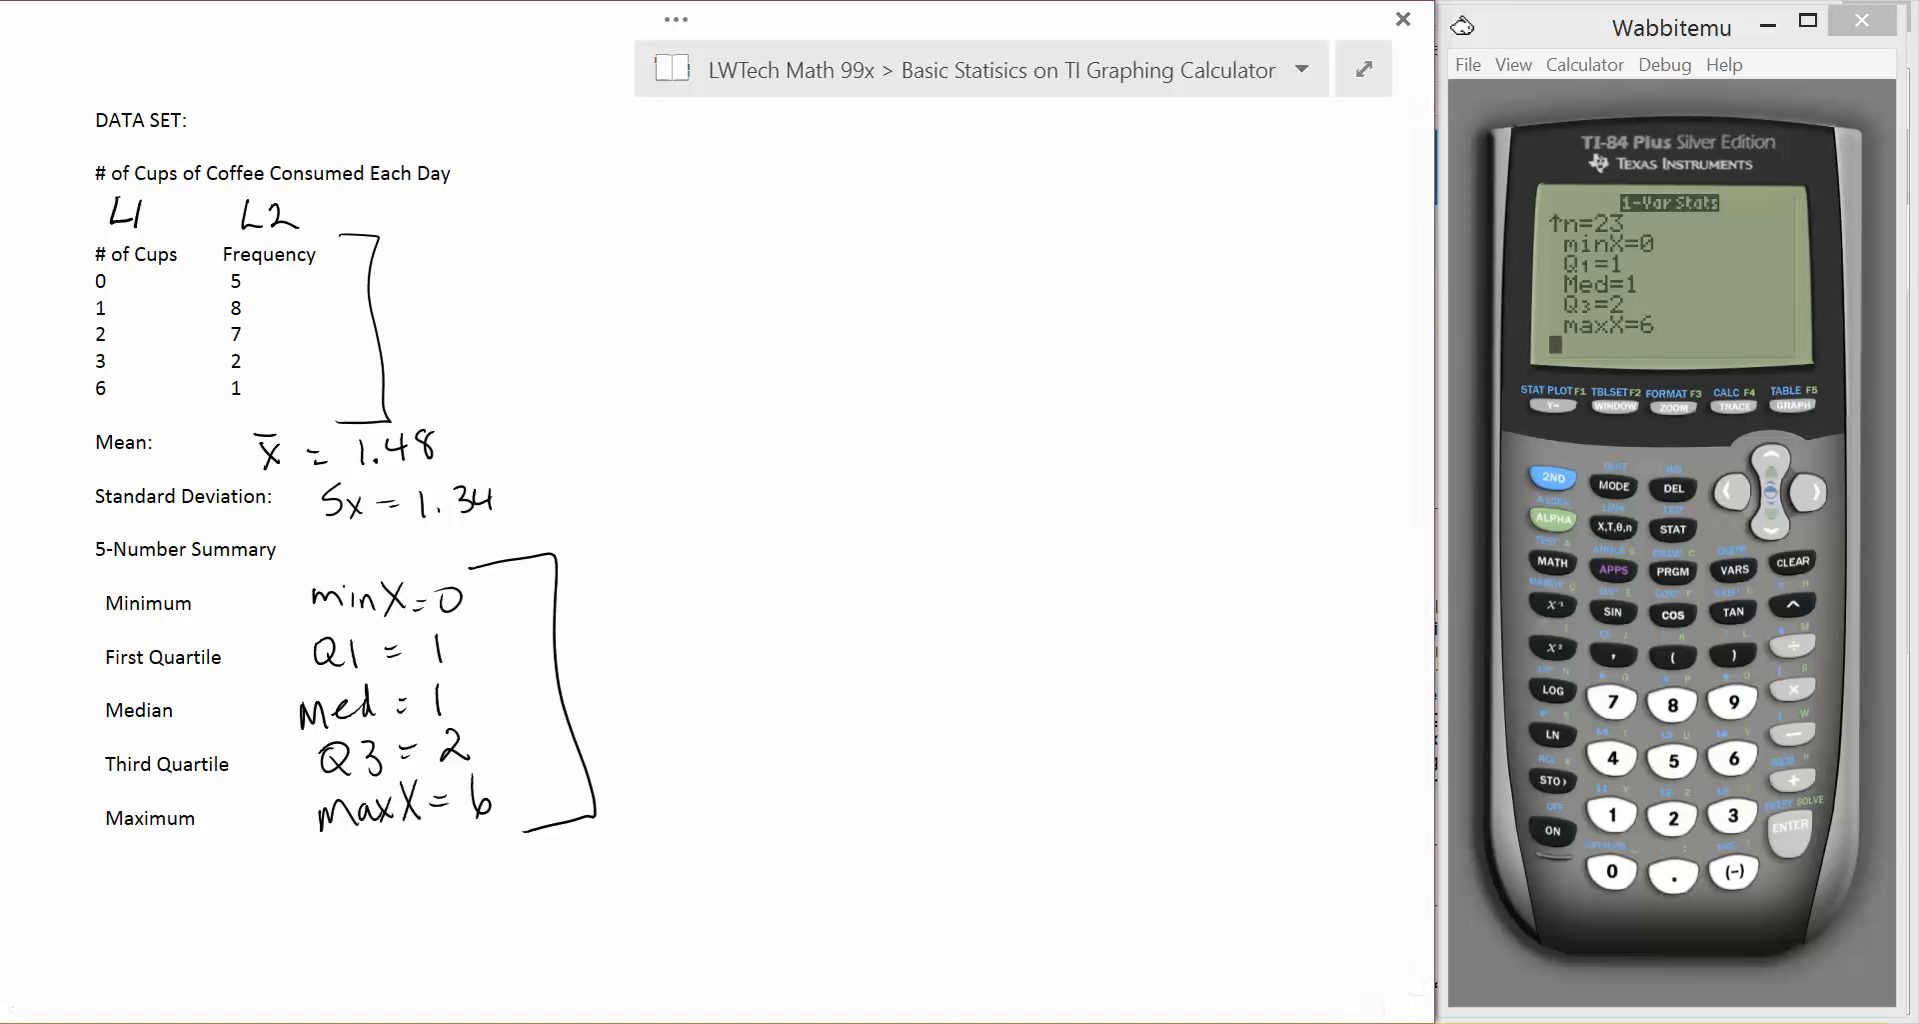
{"action": "left_click", "coordinate": [1672, 530]}
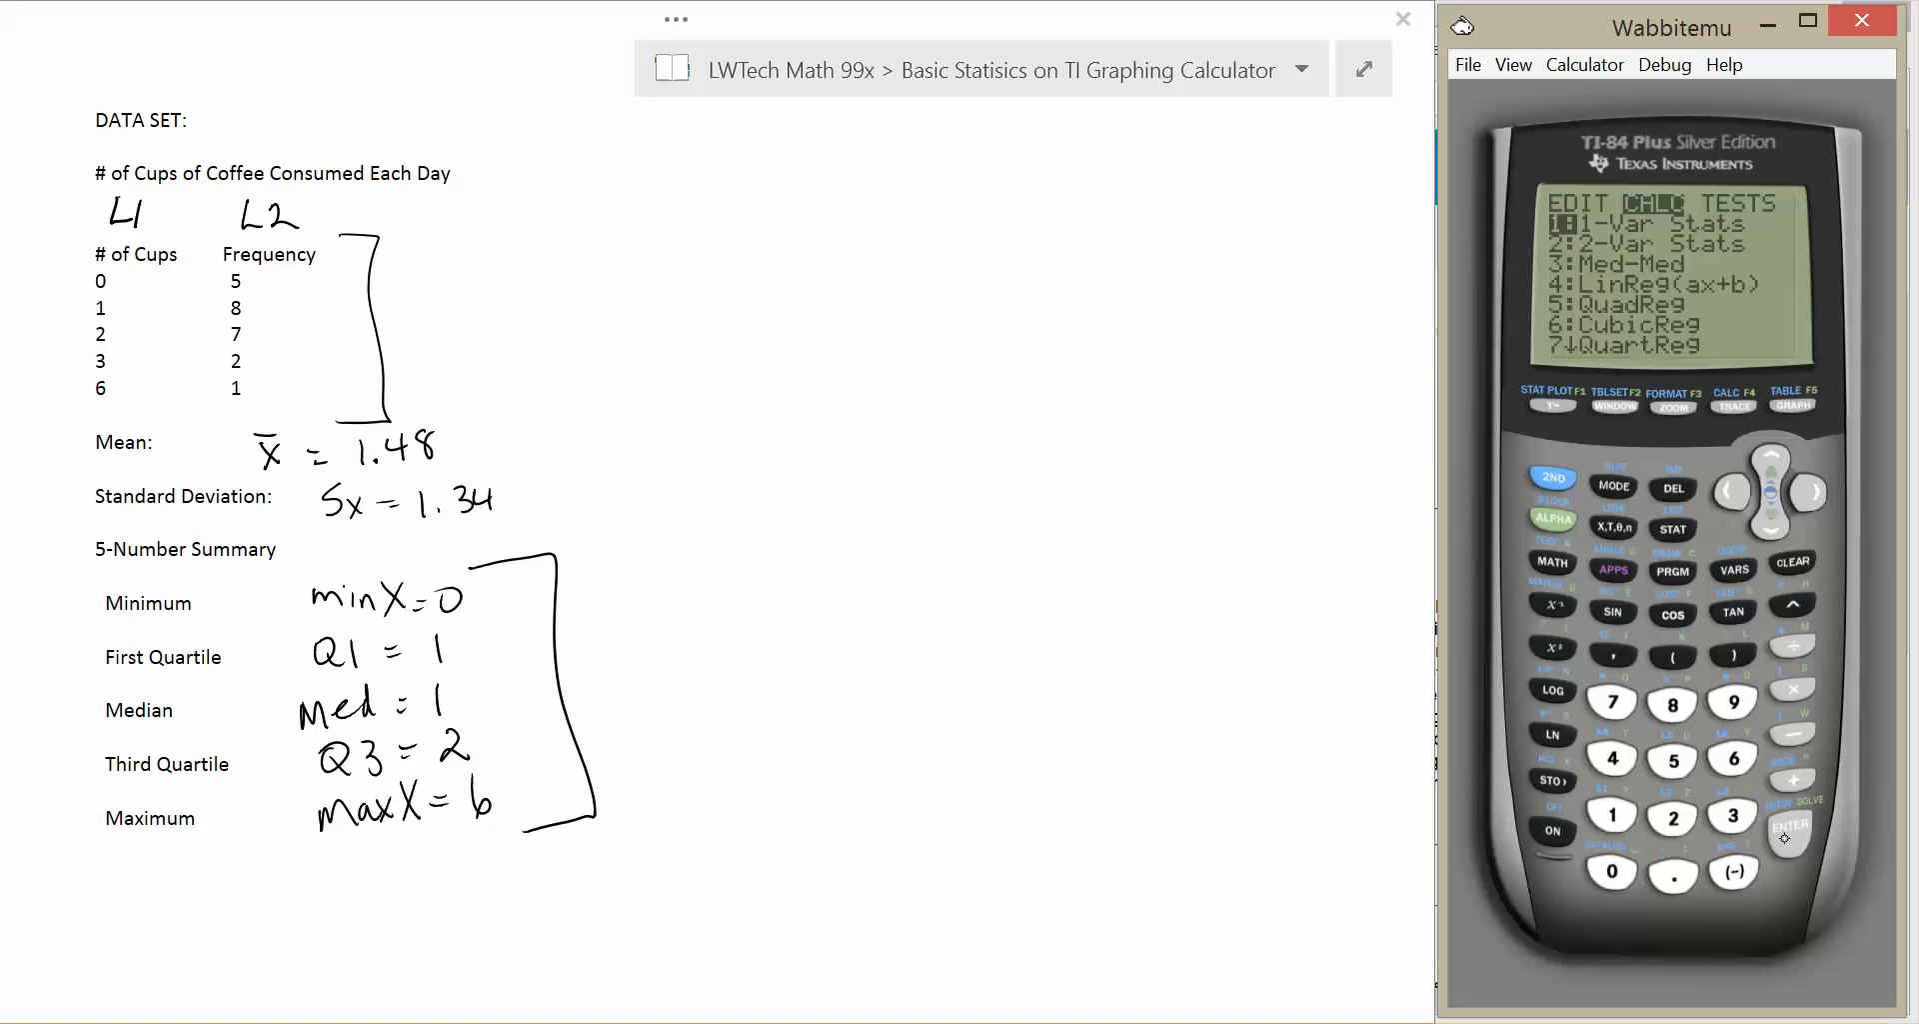
{"action": "left_click", "coordinate": [1786, 836]}
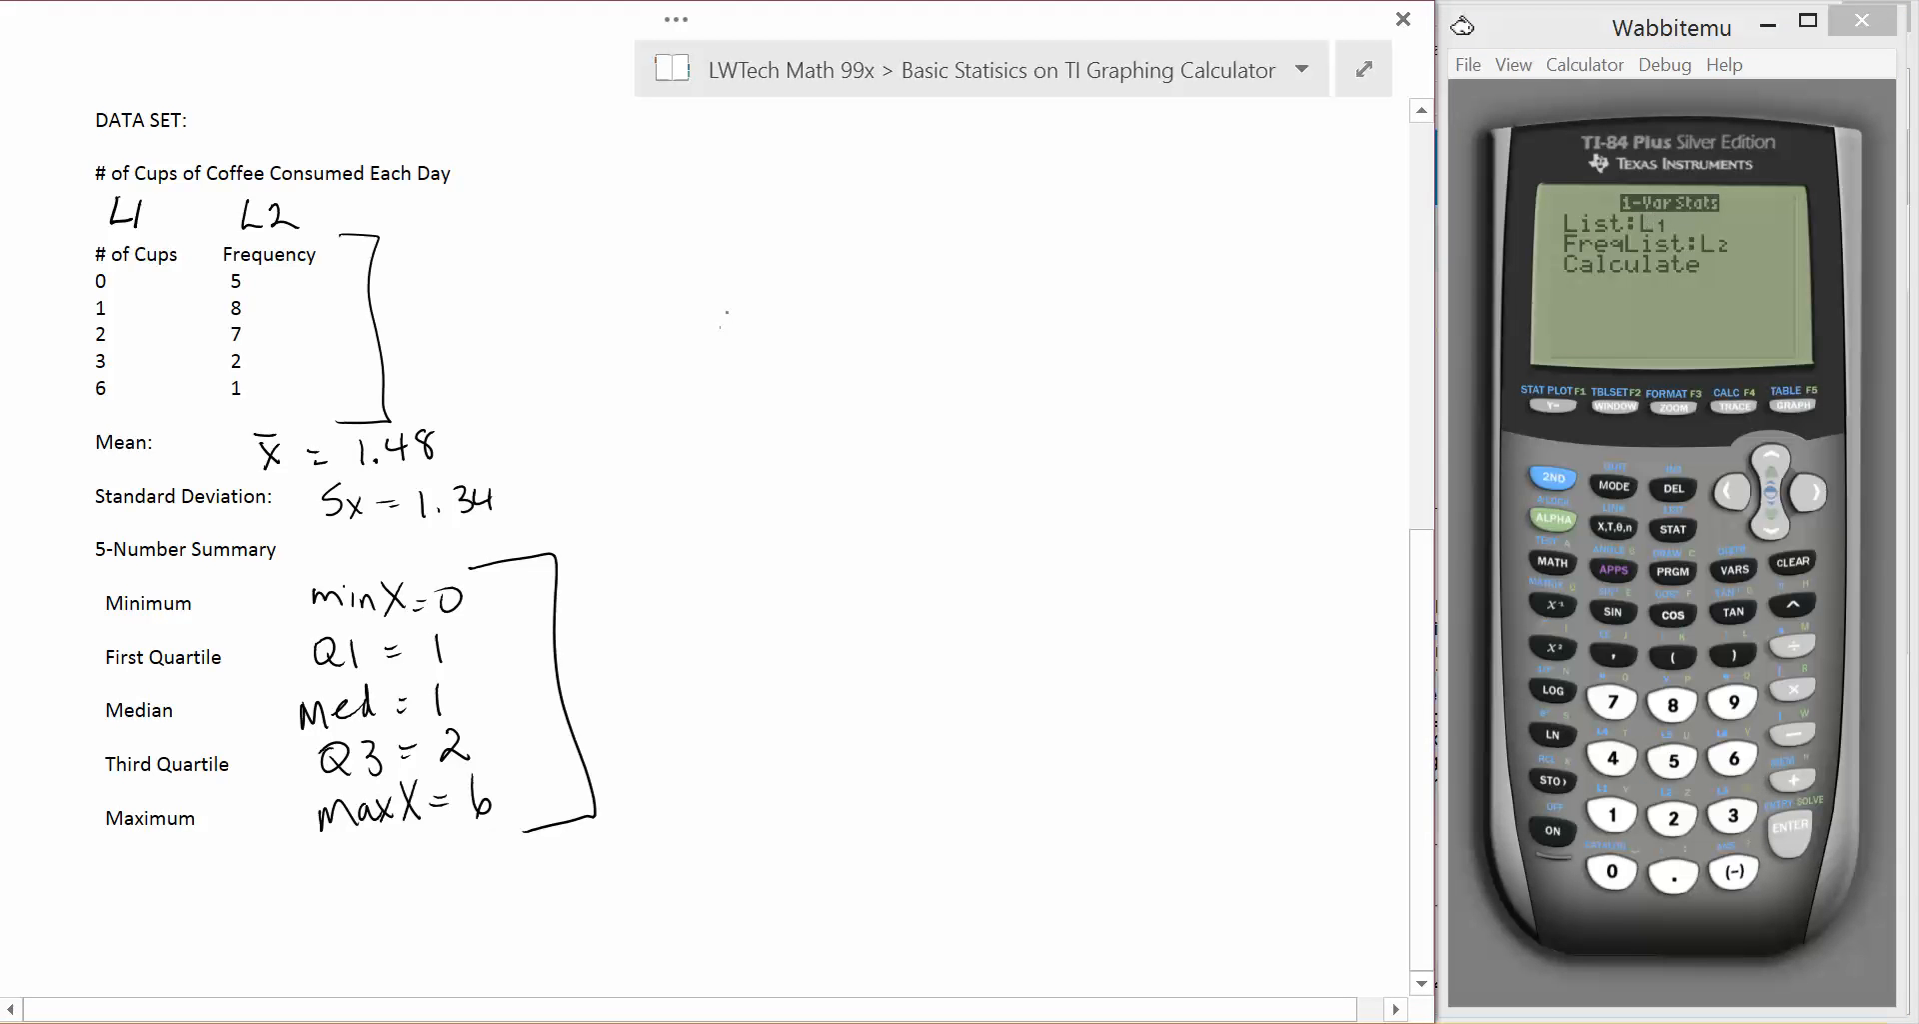
Handwrite the reminder "1VarStats L1, L2 enter" and underline 1VarStats.
{"action": "left_click_drag", "start_coordinate": [728, 306], "coordinate": [728, 356]}
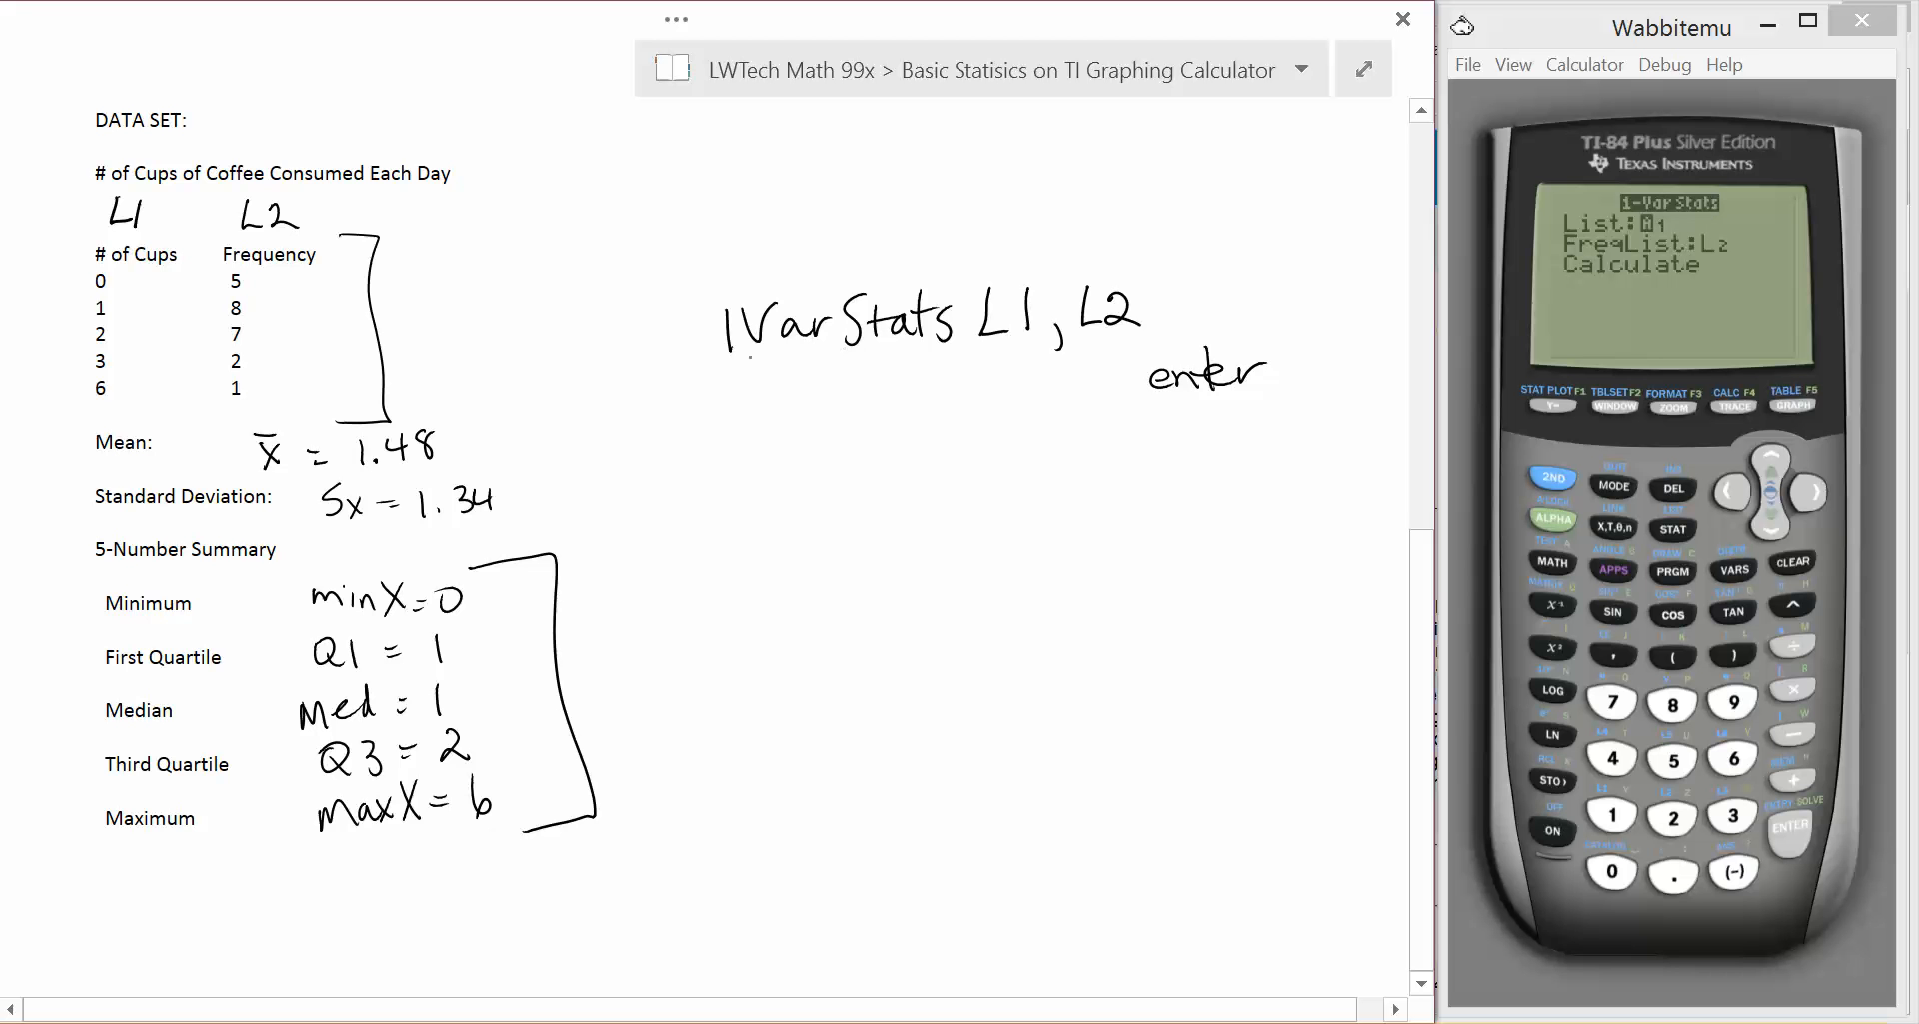
{"action": "left_click_drag", "start_coordinate": [728, 356], "coordinate": [936, 352]}
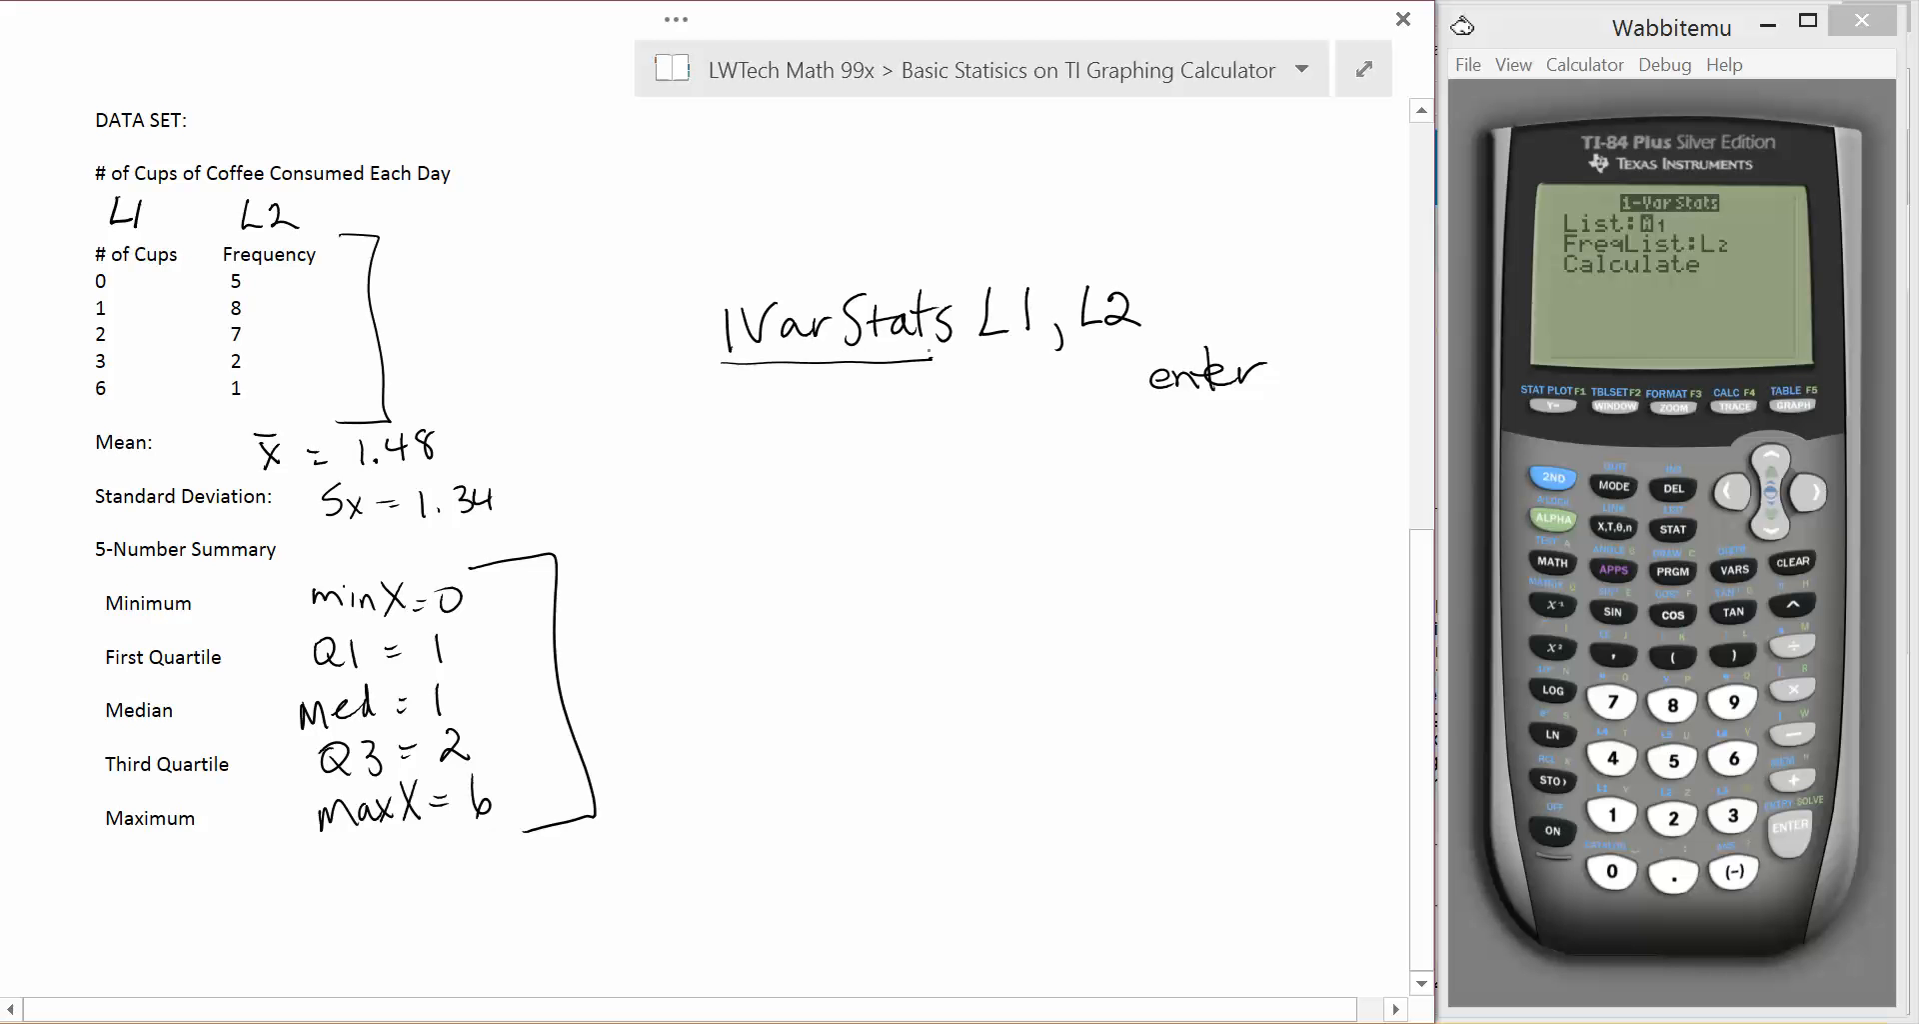